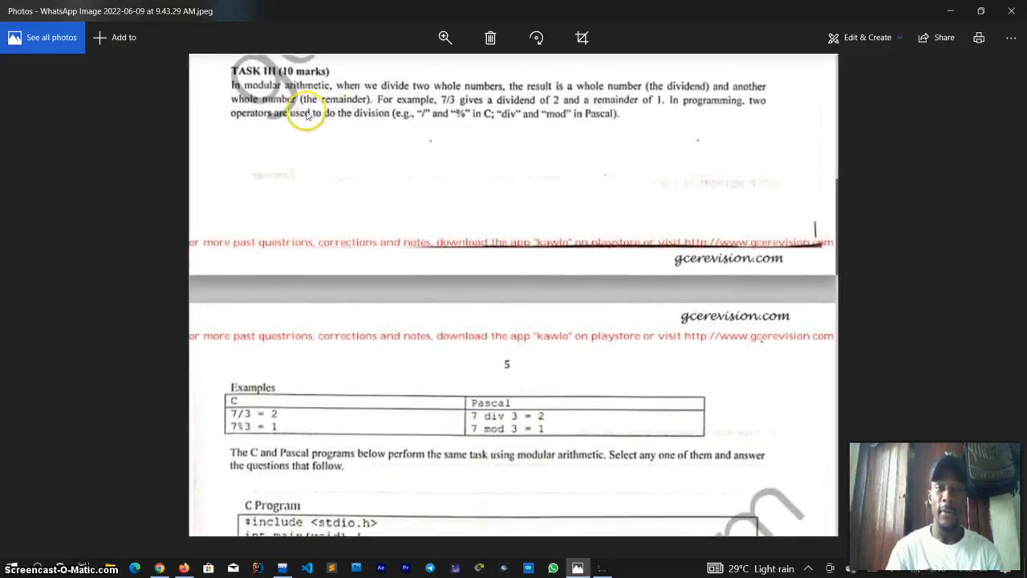
mouse_move(559, 212)
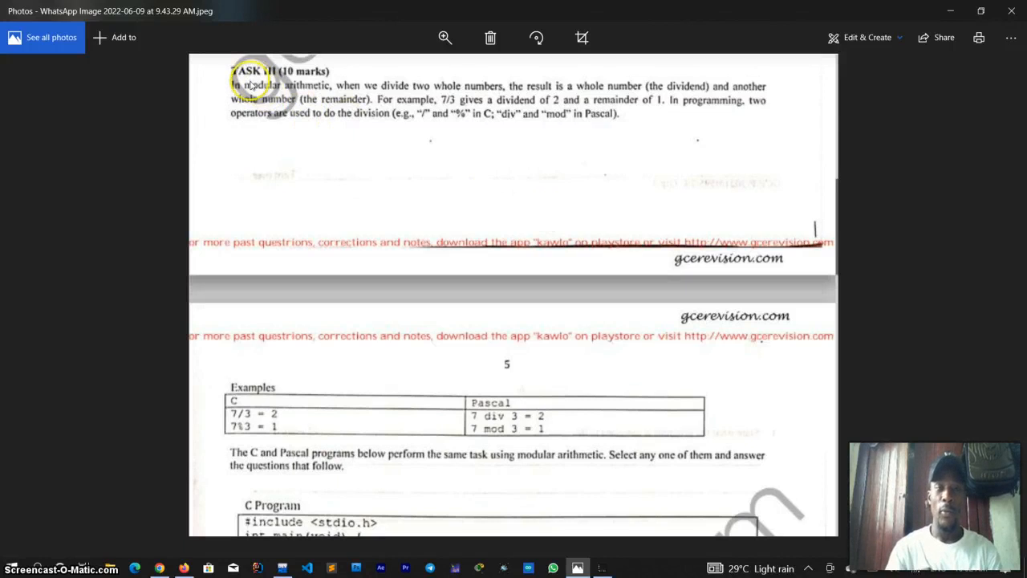
mouse_move(269, 87)
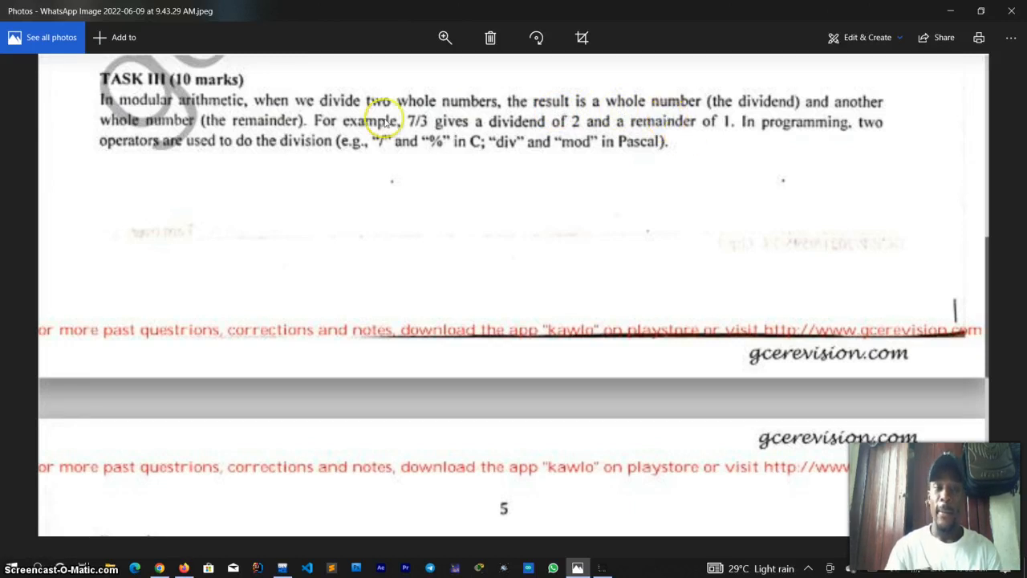
mouse_move(423, 132)
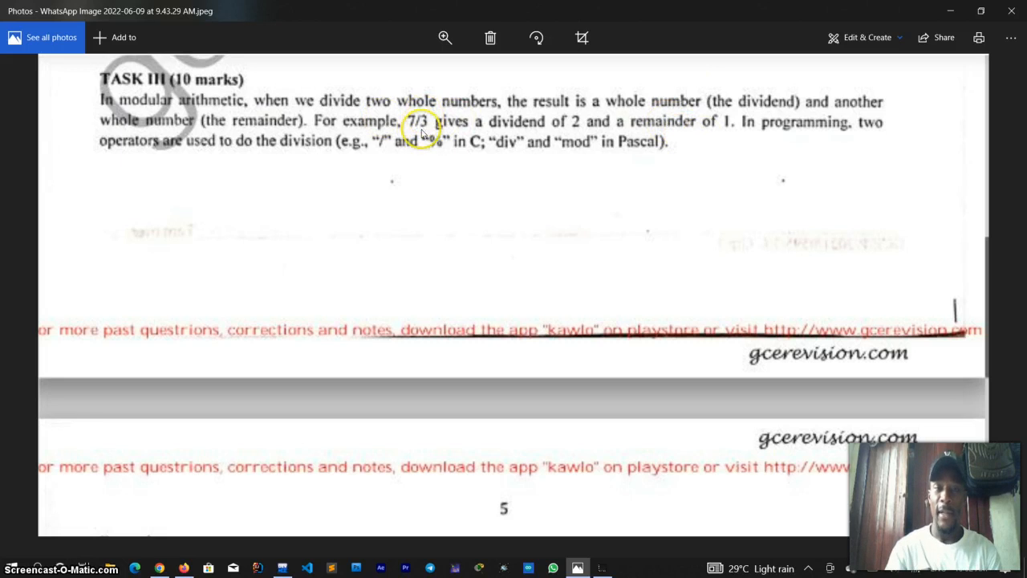
mouse_move(648, 135)
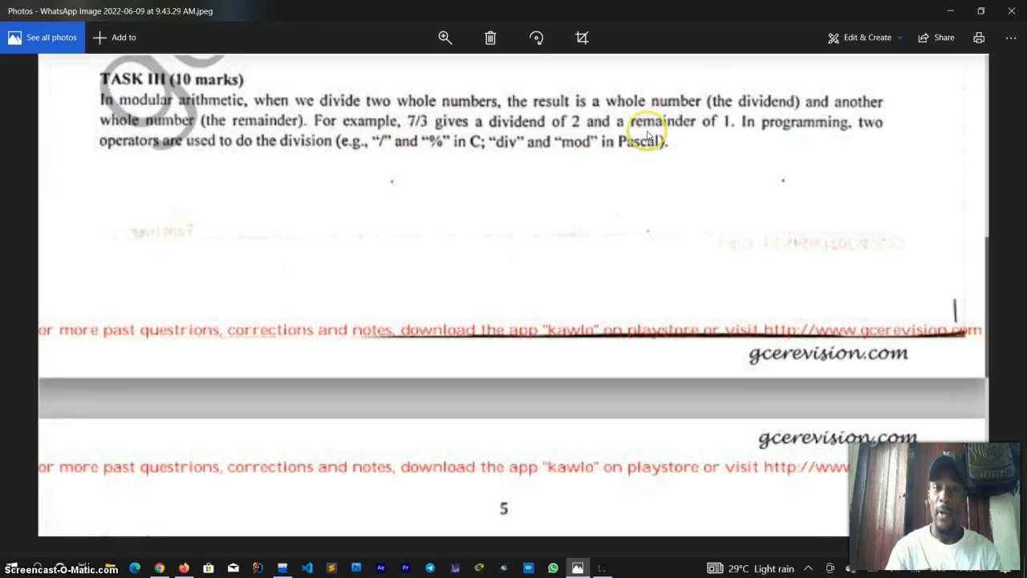
mouse_move(853, 141)
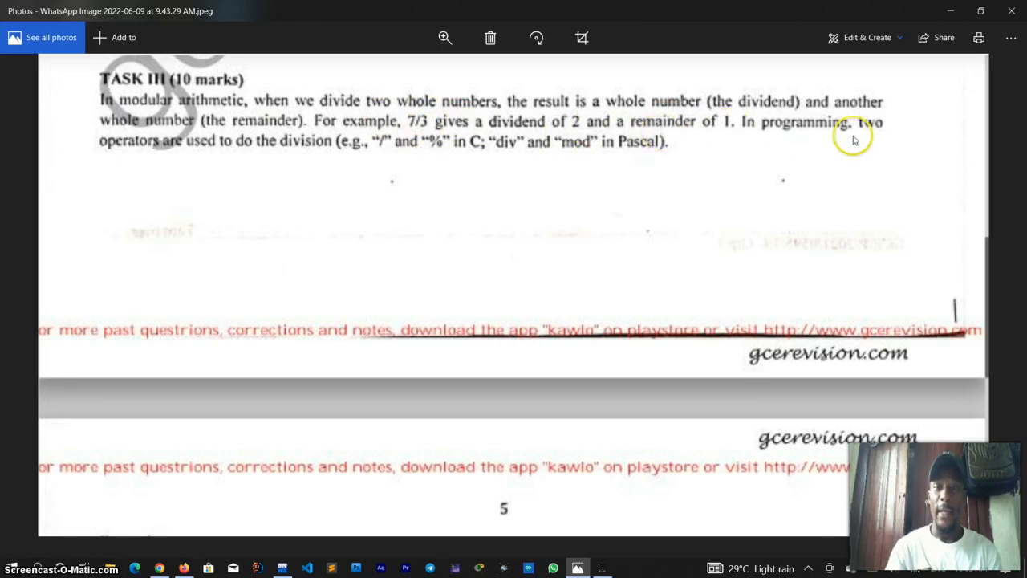
mouse_move(221, 148)
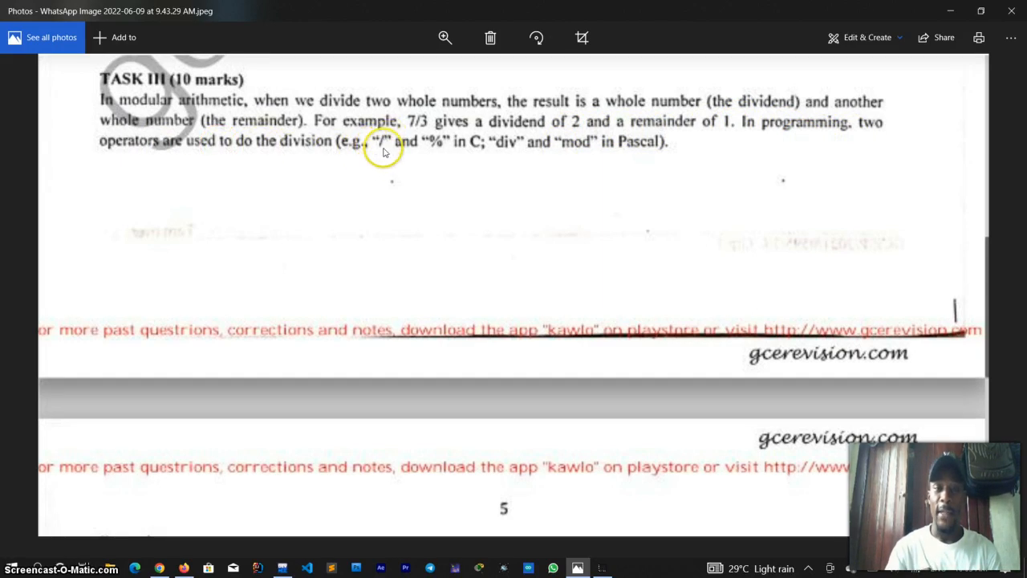
mouse_move(436, 151)
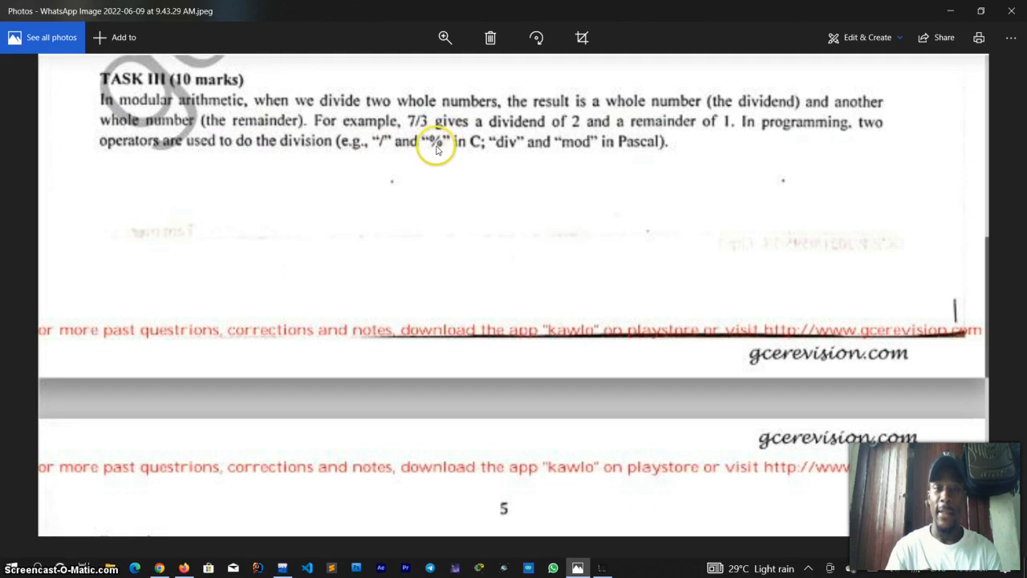
mouse_move(516, 151)
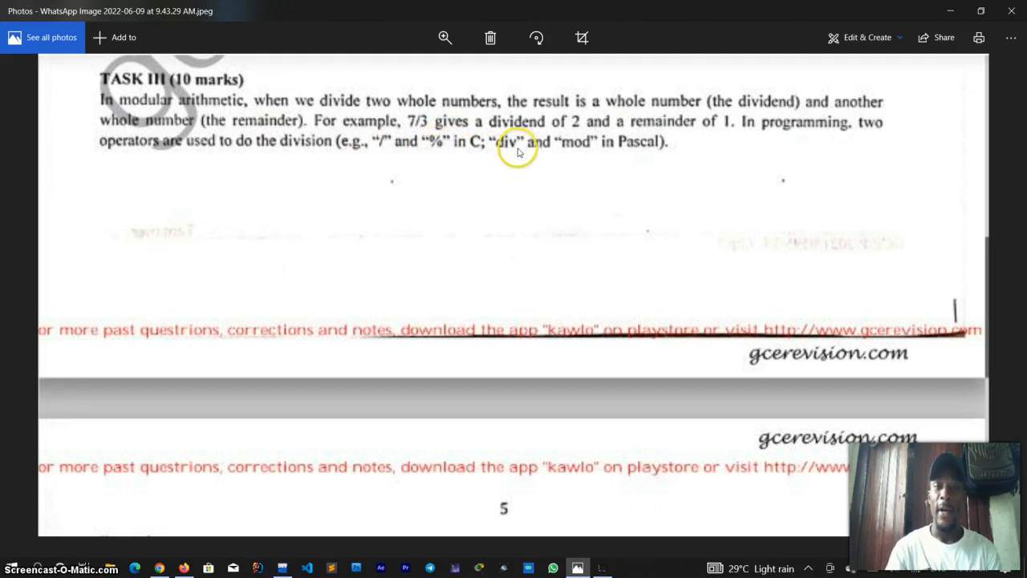
mouse_move(590, 146)
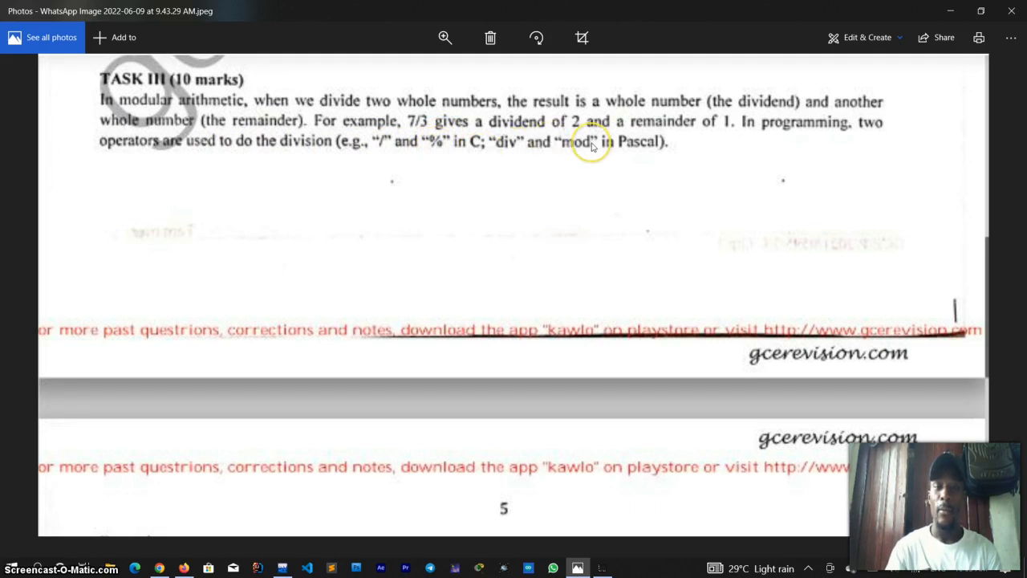
mouse_move(684, 154)
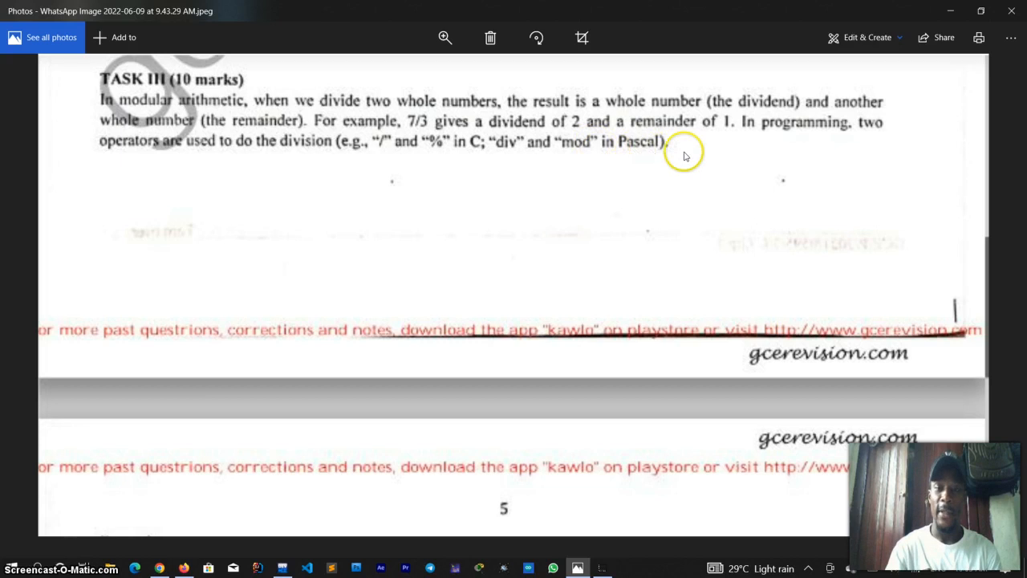
Scroll the exam photo down past the Examples table to the C program listing.
scroll("down", 3)
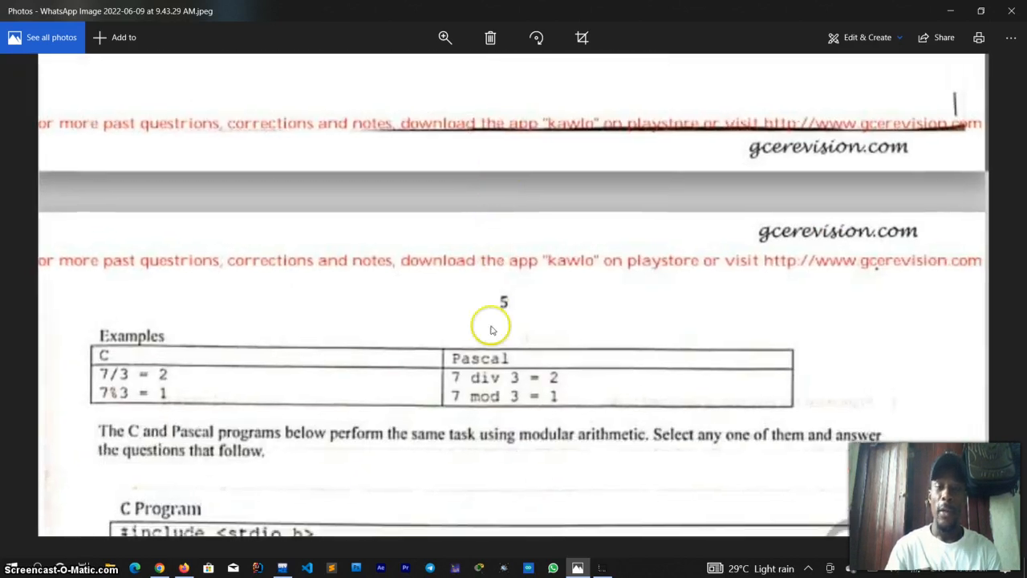
scroll("down", 3)
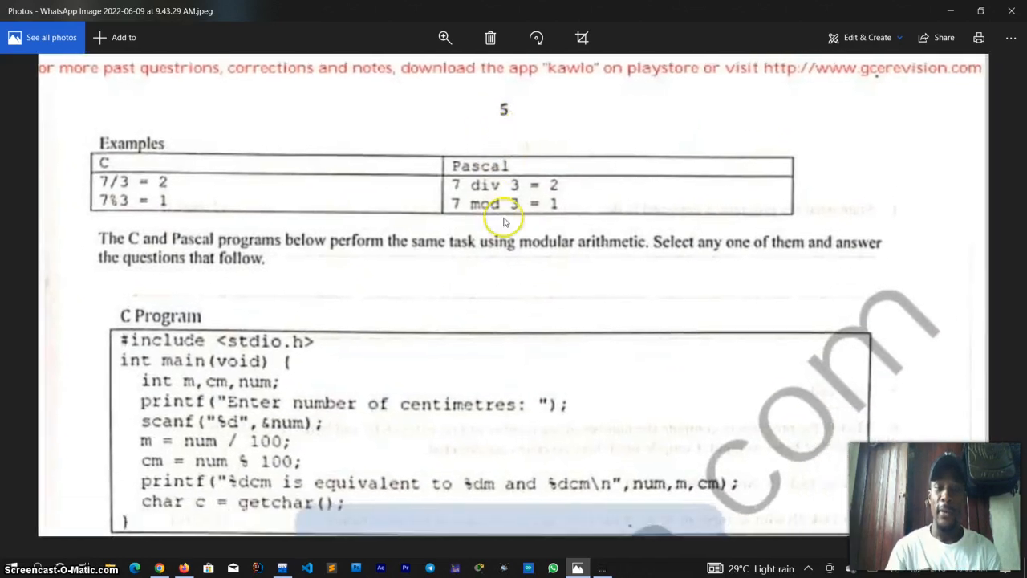
mouse_move(494, 353)
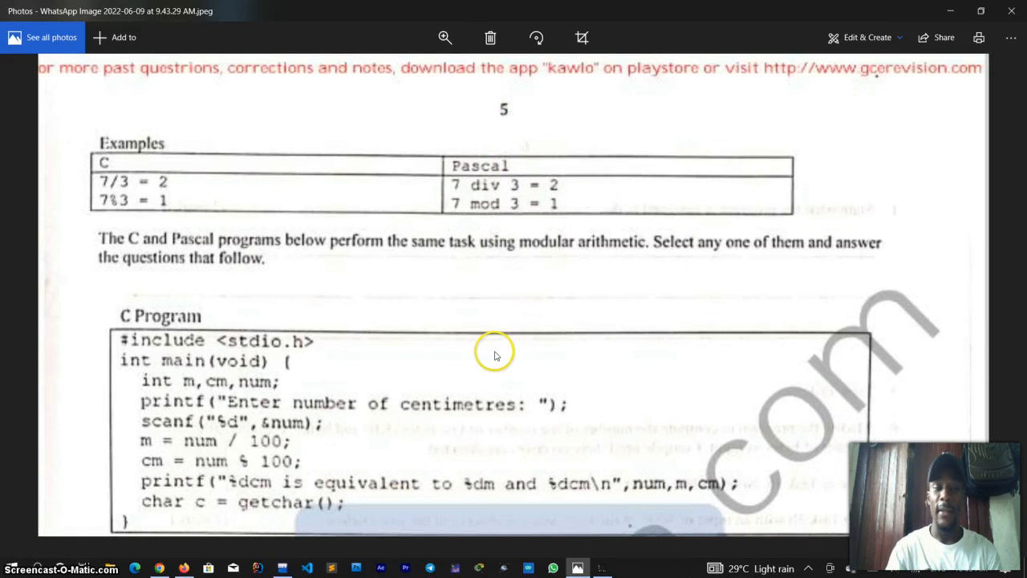
scroll("down", 3)
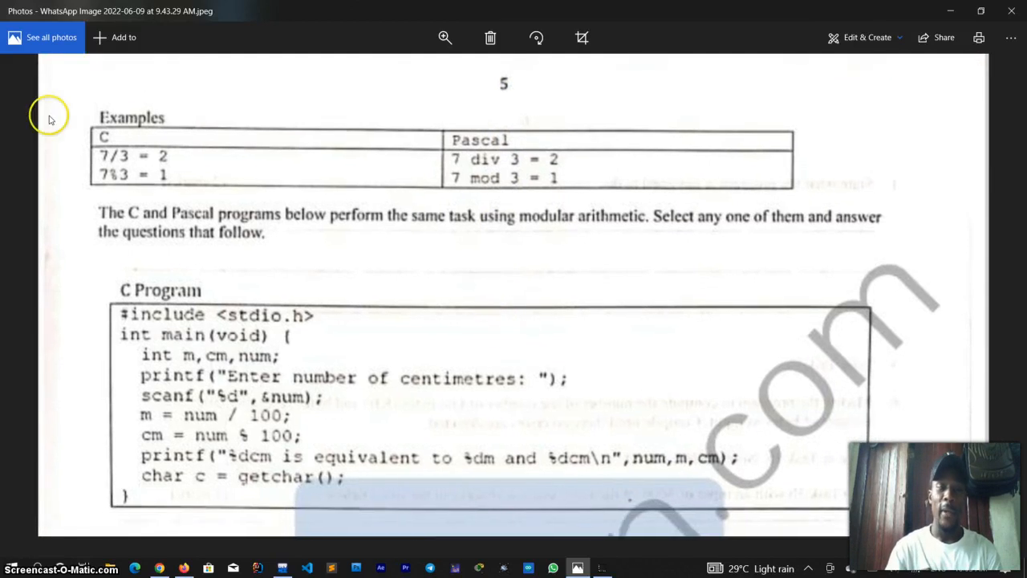
mouse_move(109, 163)
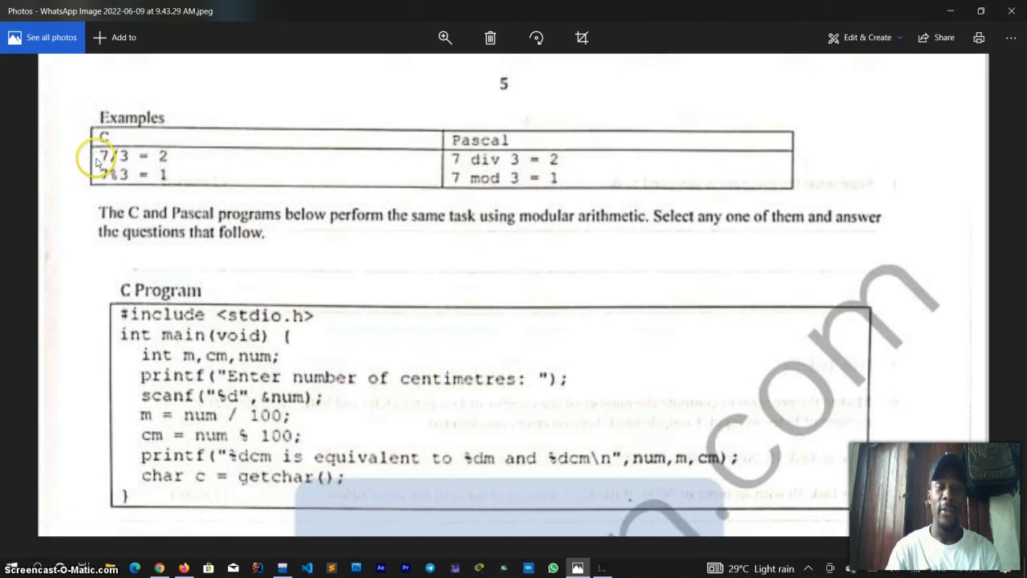
mouse_move(109, 175)
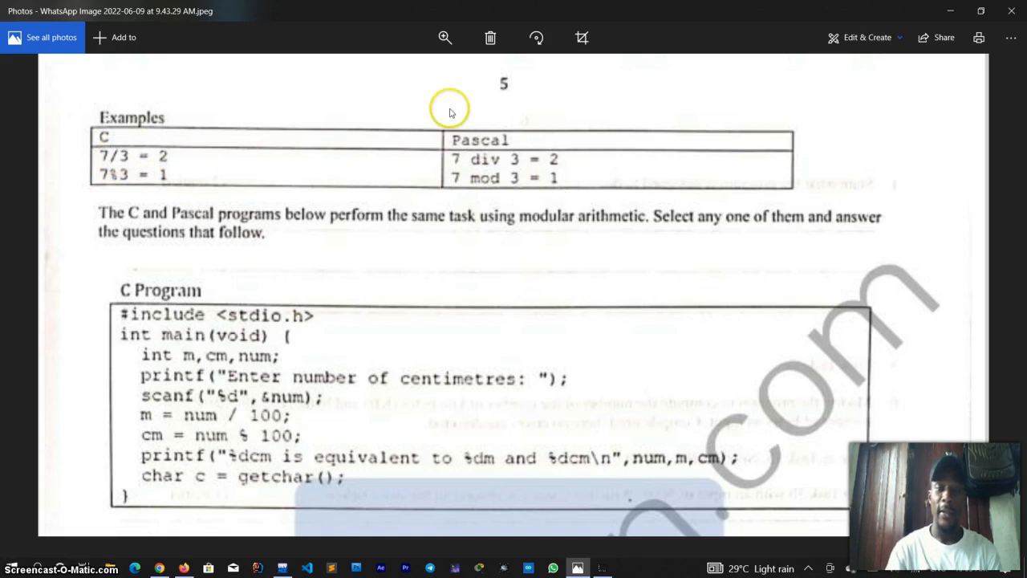
mouse_move(415, 152)
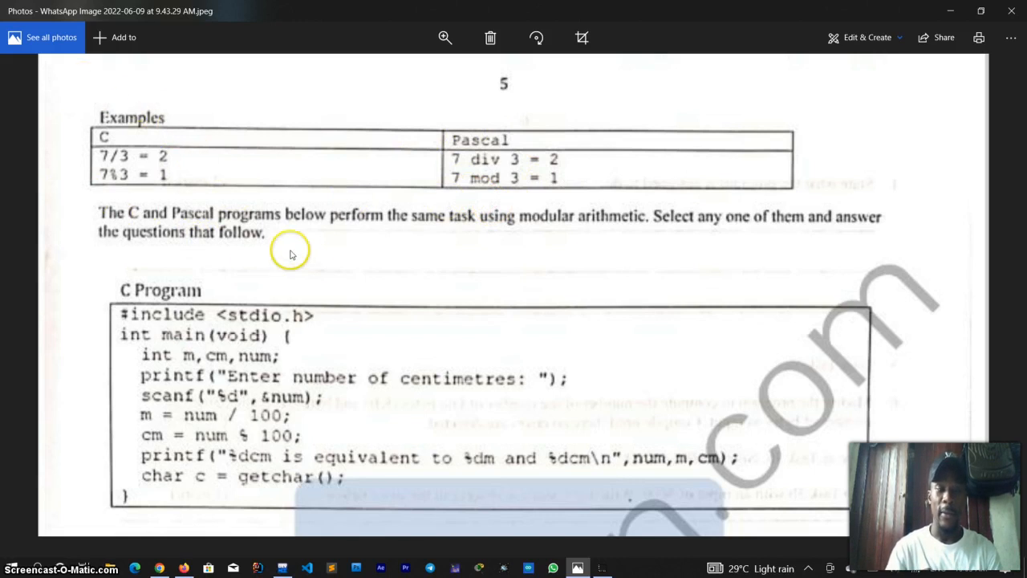
scroll("down", 3)
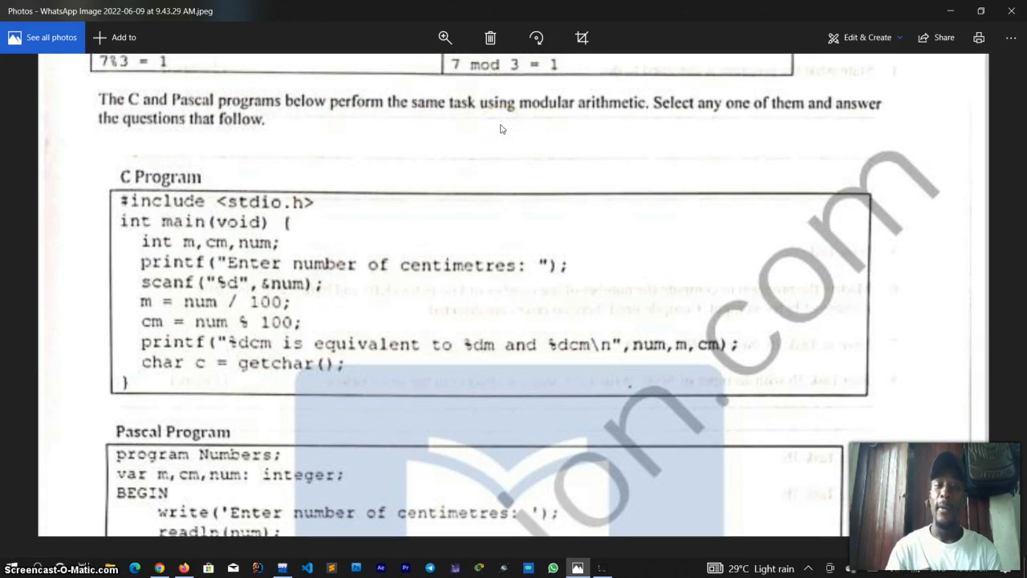
mouse_move(478, 170)
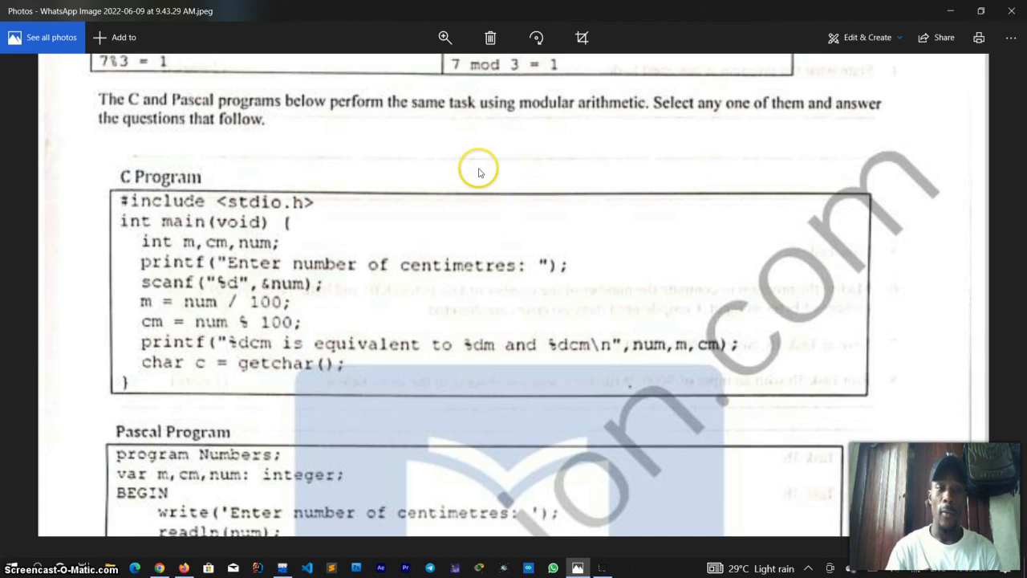
scroll("down", 3)
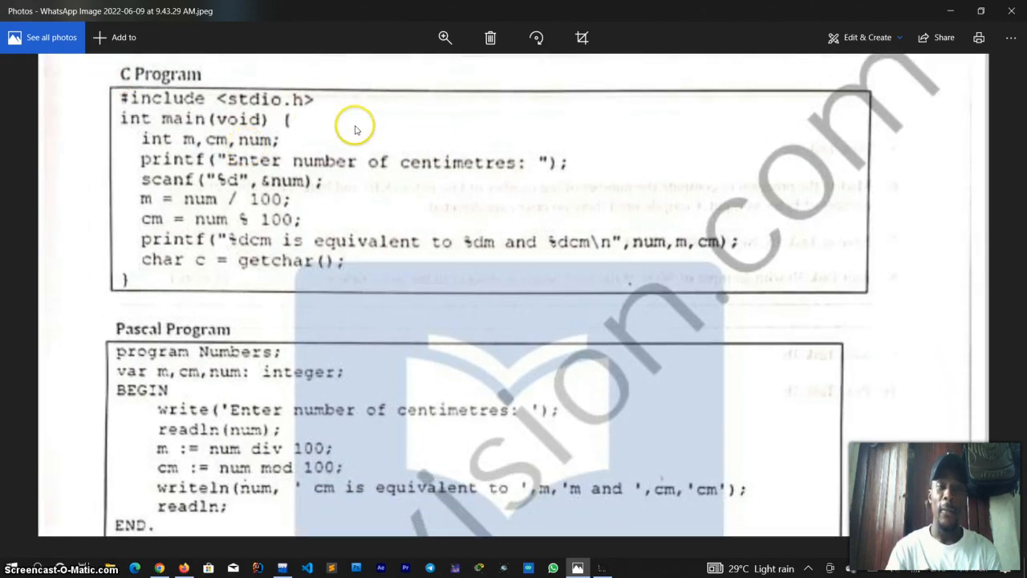
mouse_move(335, 391)
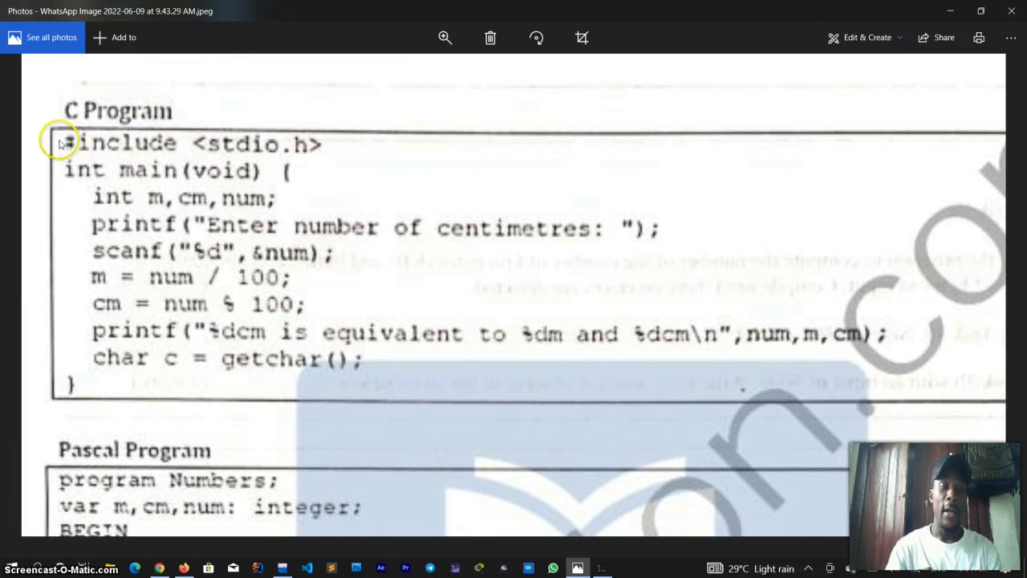
scroll("down", 3)
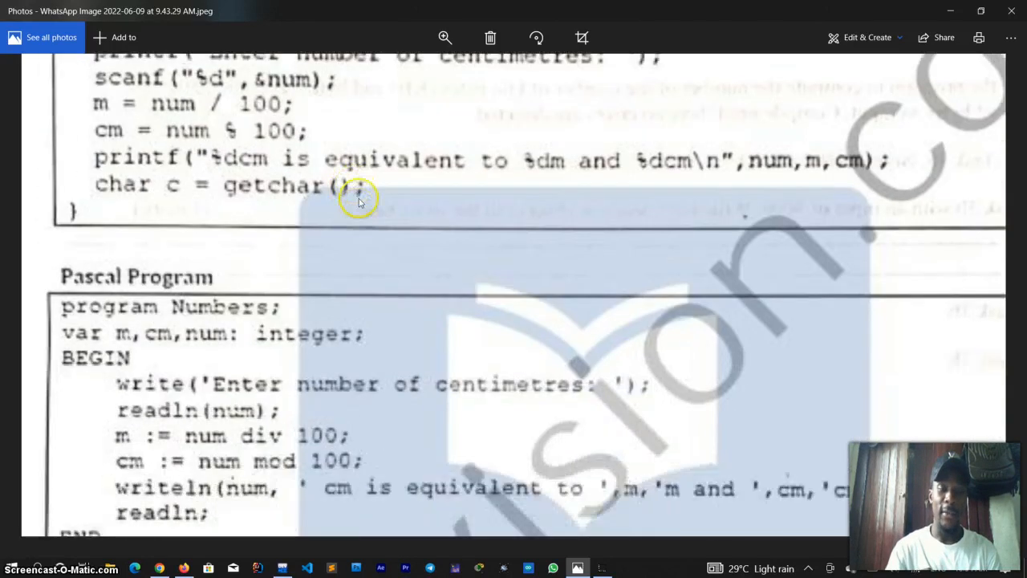
scroll("down", 3)
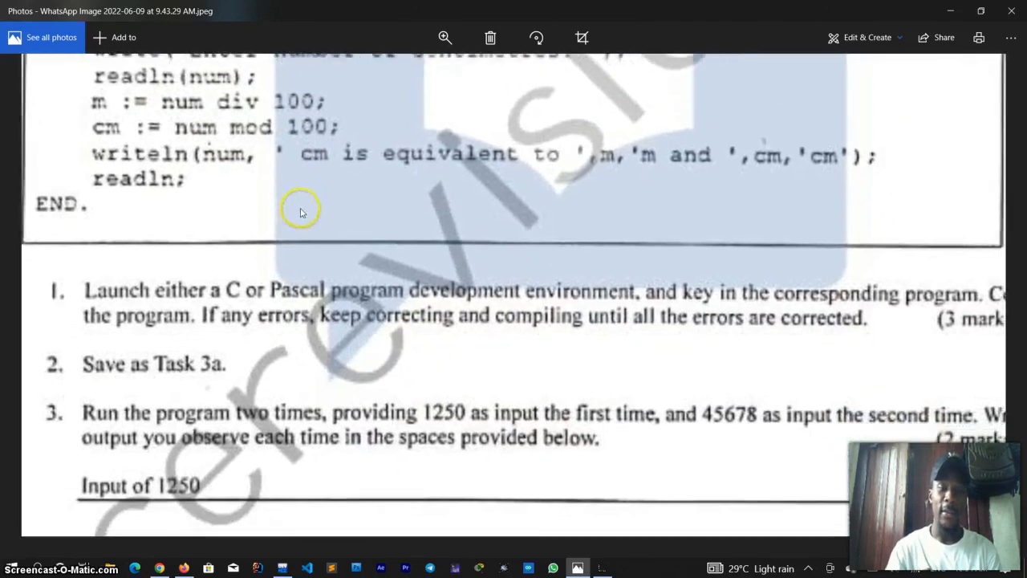
scroll("down", 3)
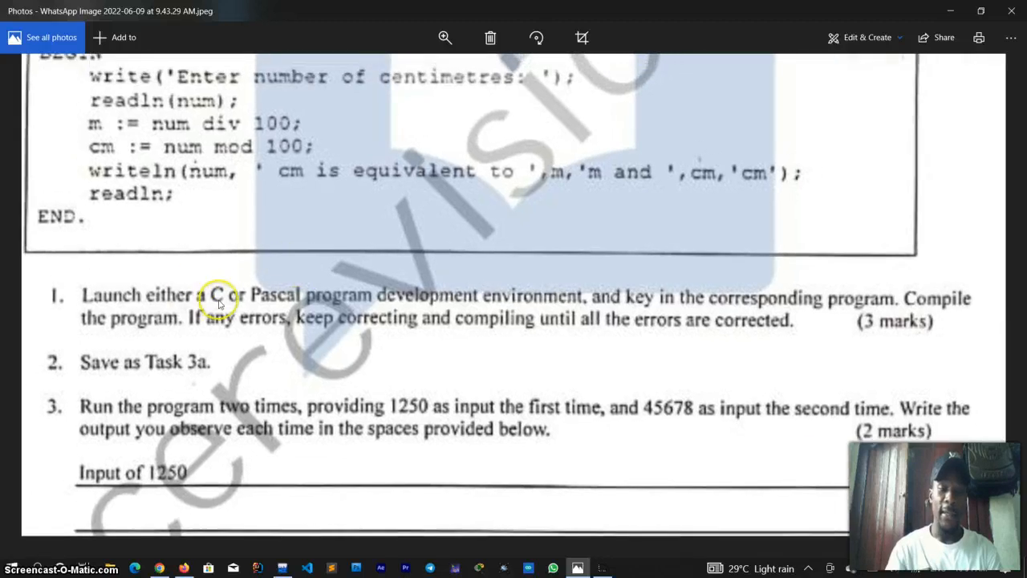
mouse_move(586, 304)
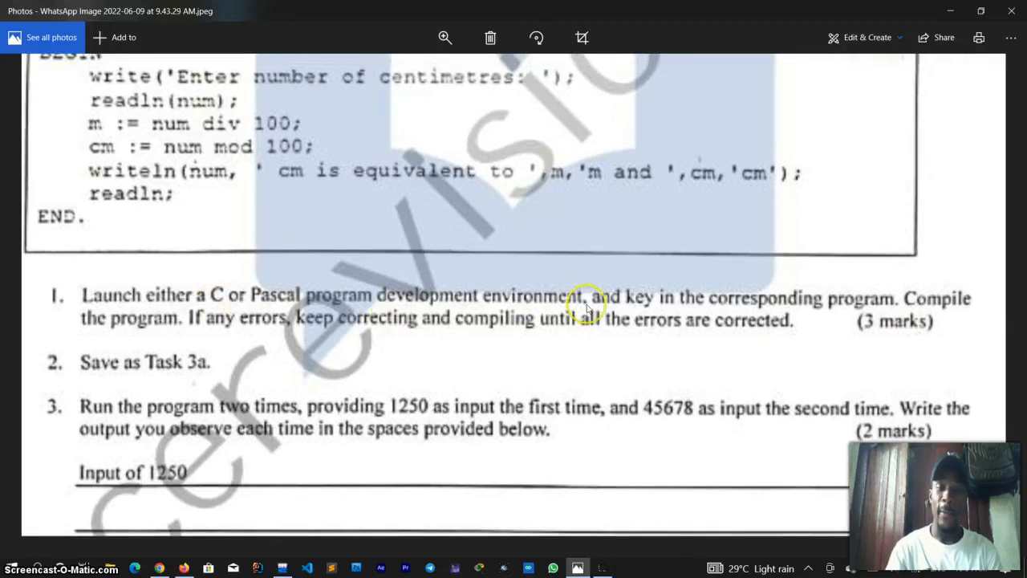
mouse_move(834, 305)
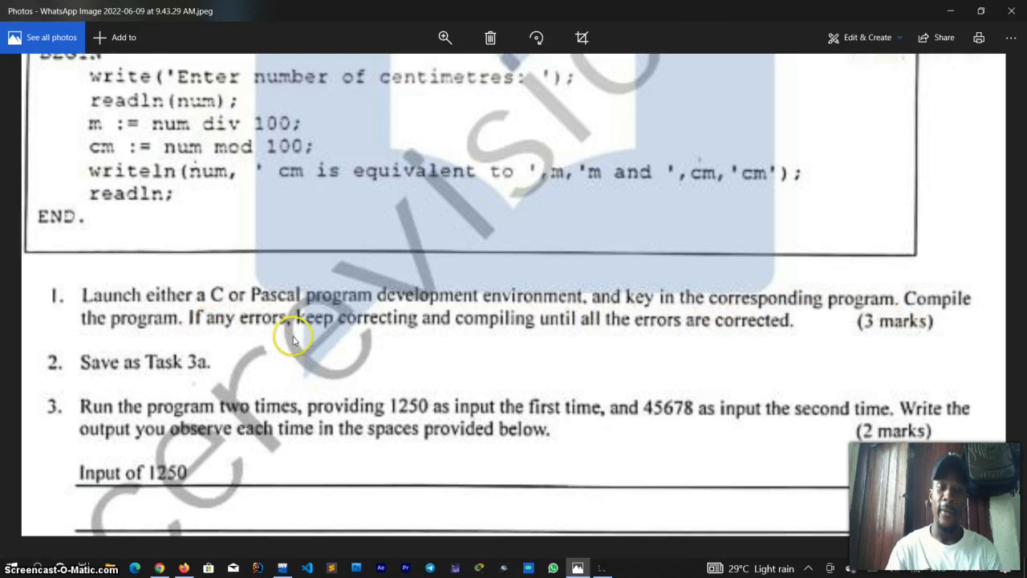
mouse_move(611, 337)
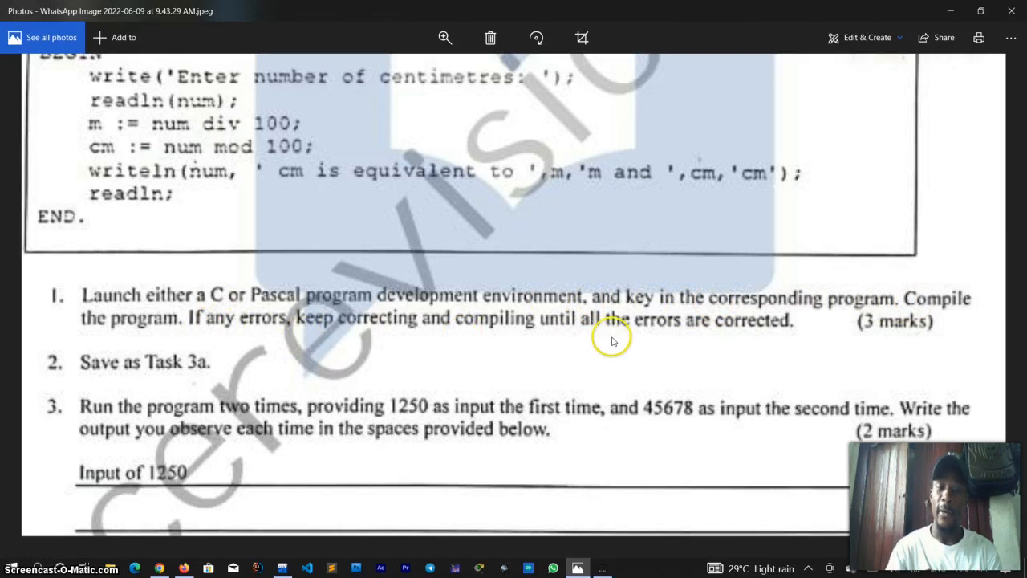
mouse_move(779, 337)
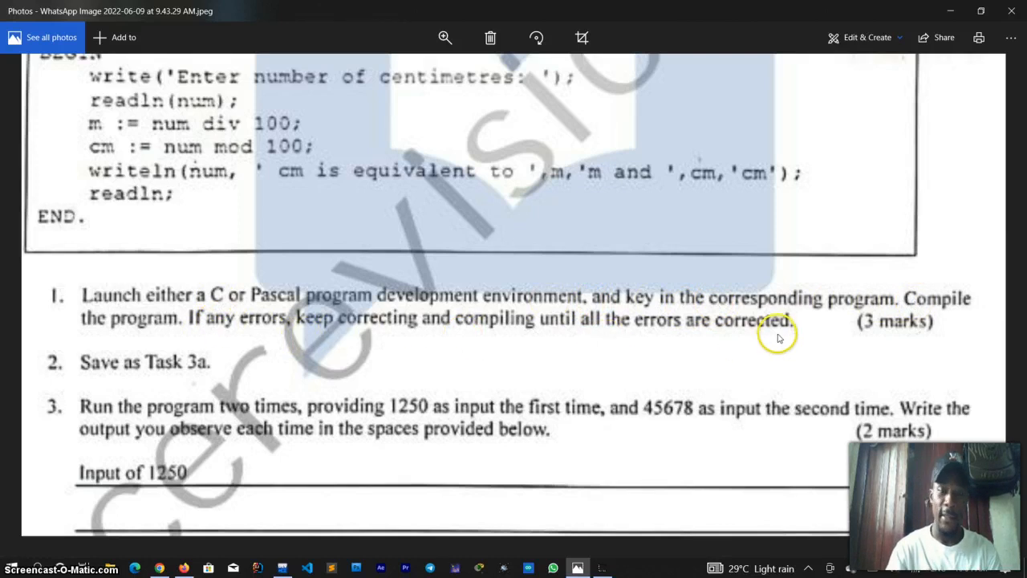
mouse_move(347, 260)
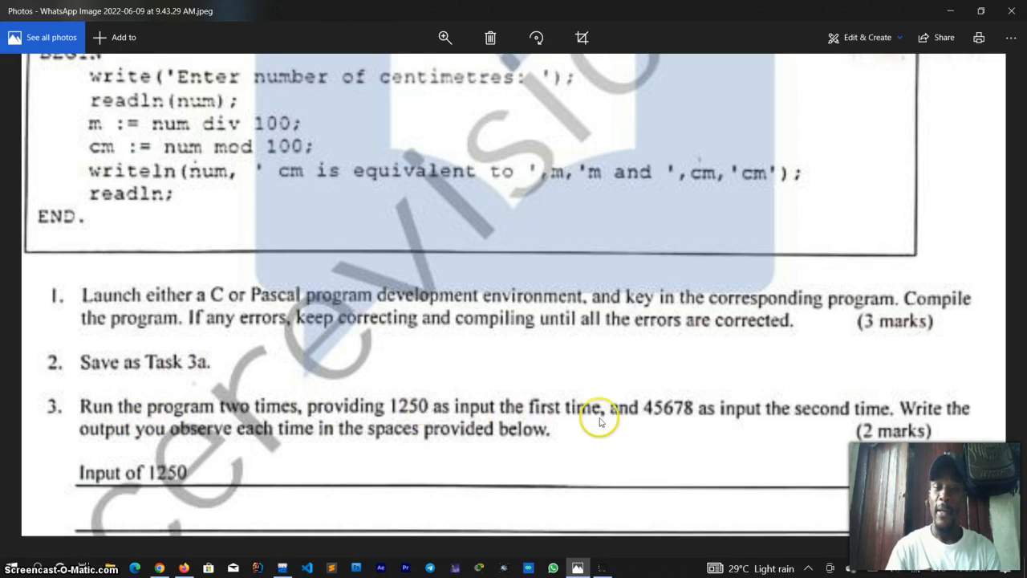
mouse_move(636, 390)
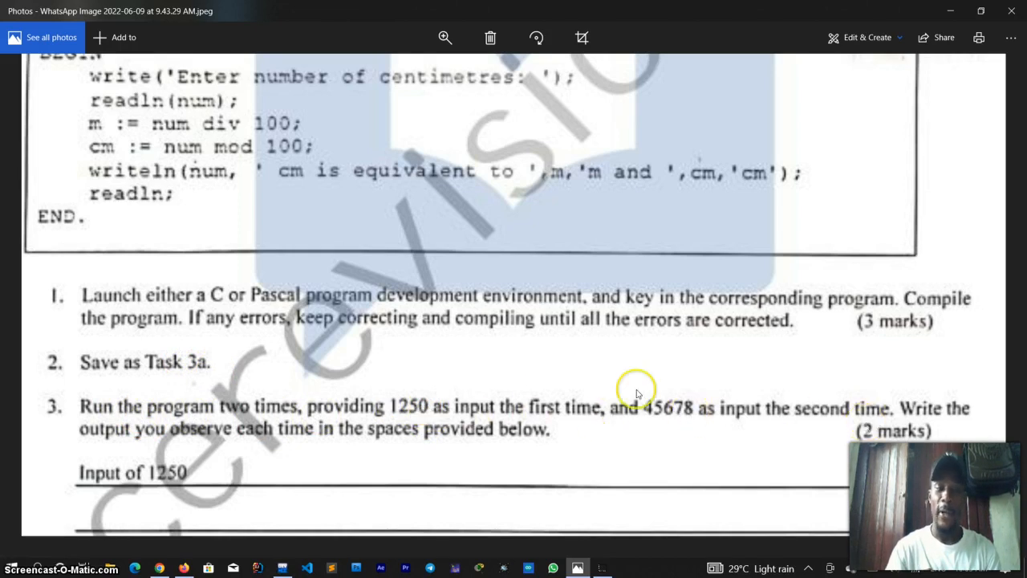
mouse_move(397, 443)
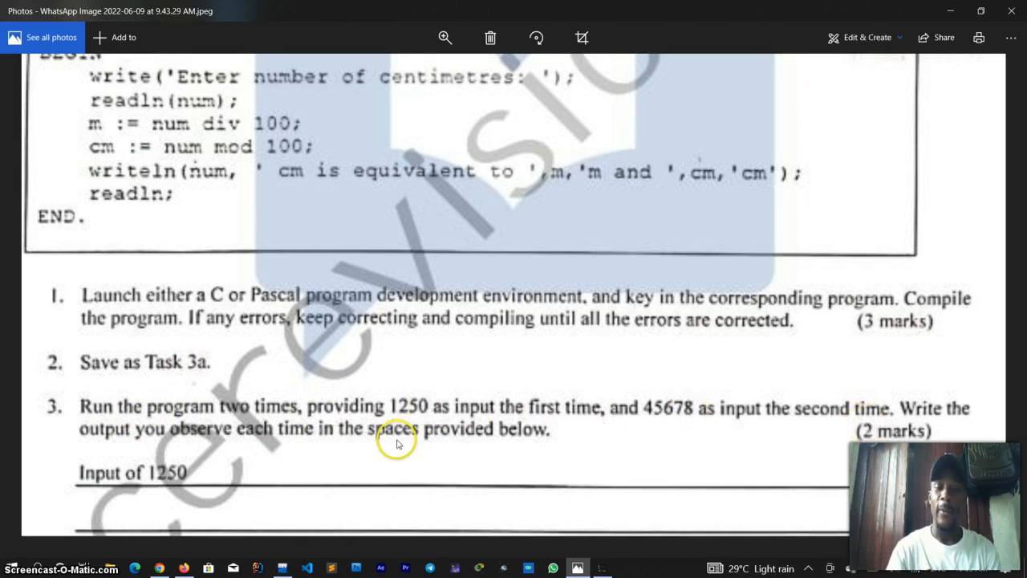
mouse_move(361, 491)
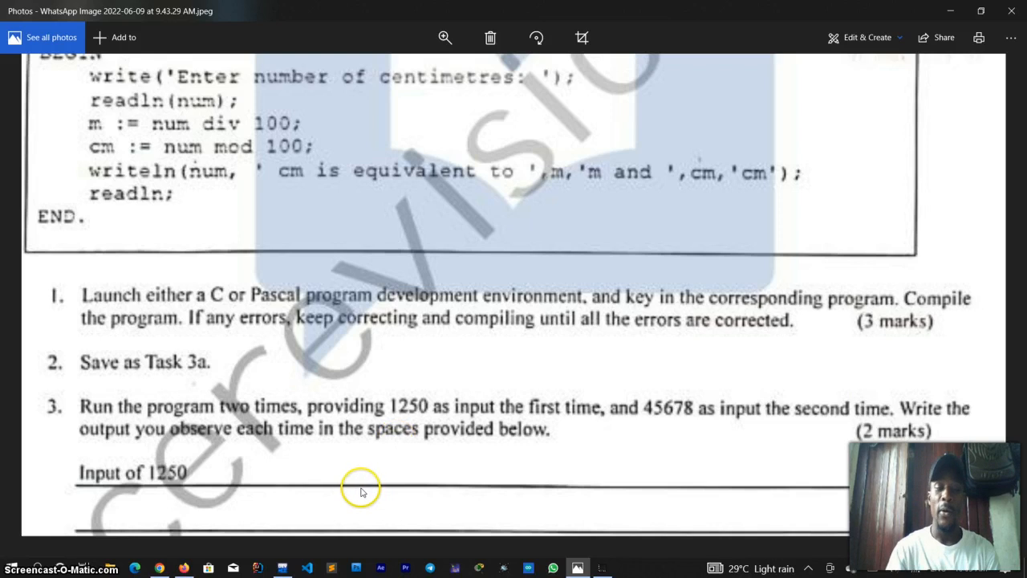
mouse_move(148, 366)
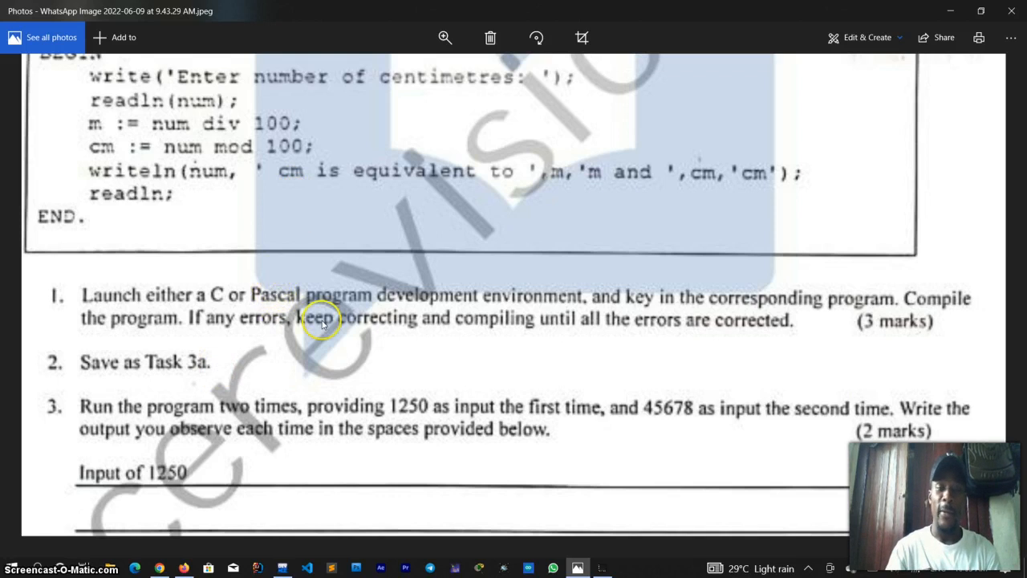
mouse_move(130, 368)
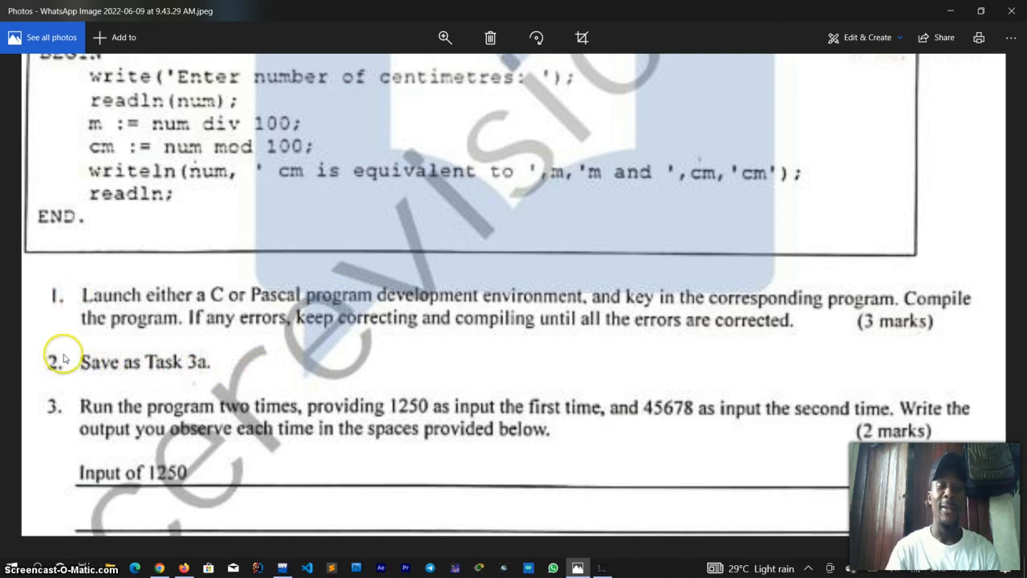
mouse_move(218, 366)
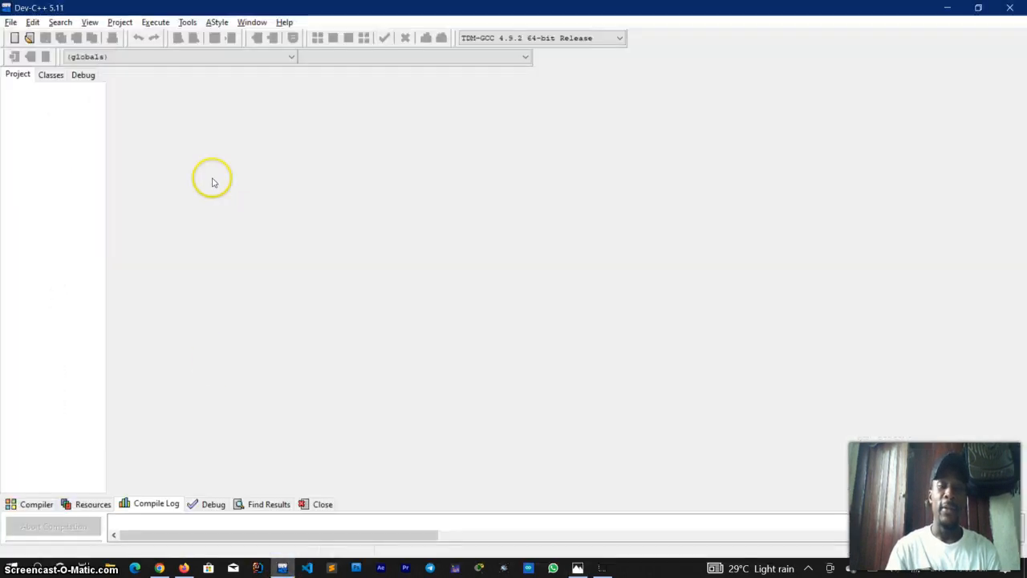
mouse_move(7, 30)
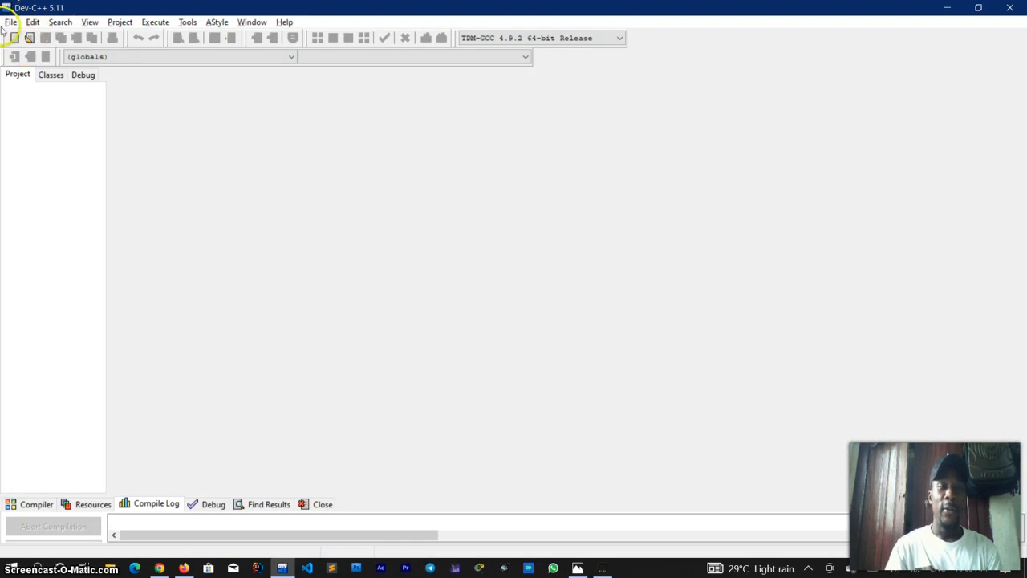
Create a new empty source file from the File menu.
left_click(11, 22)
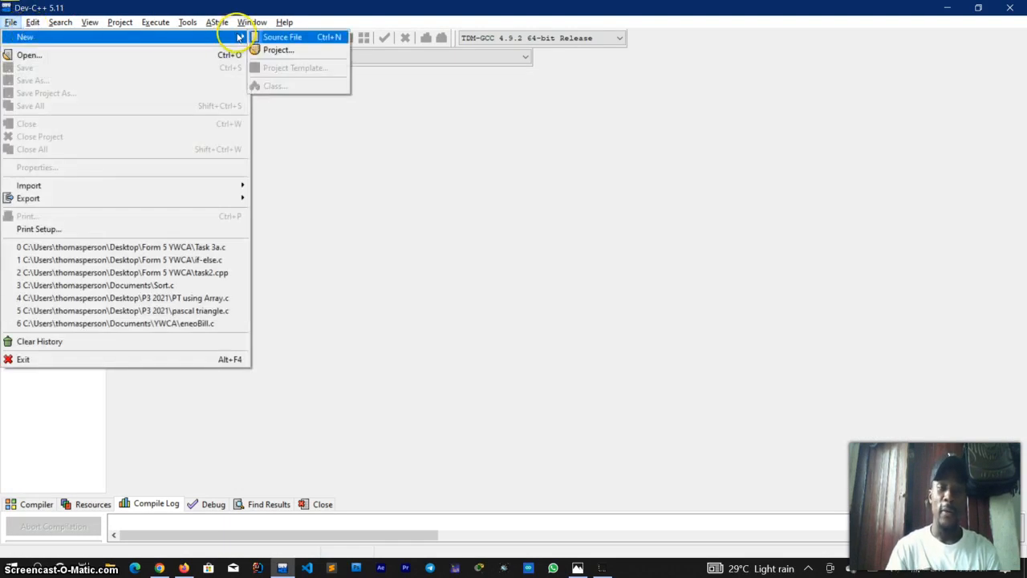
mouse_move(241, 37)
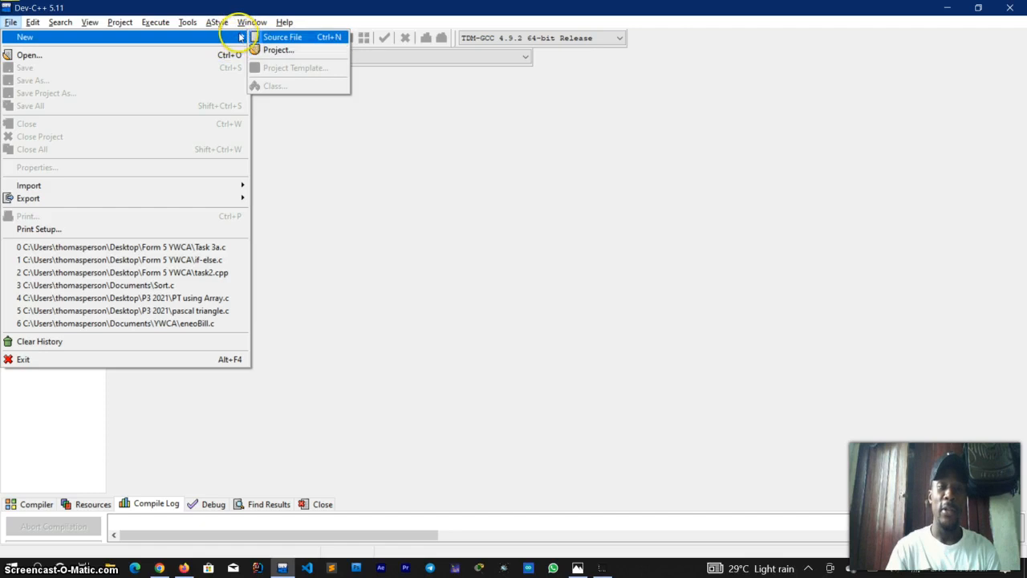
left_click(282, 37)
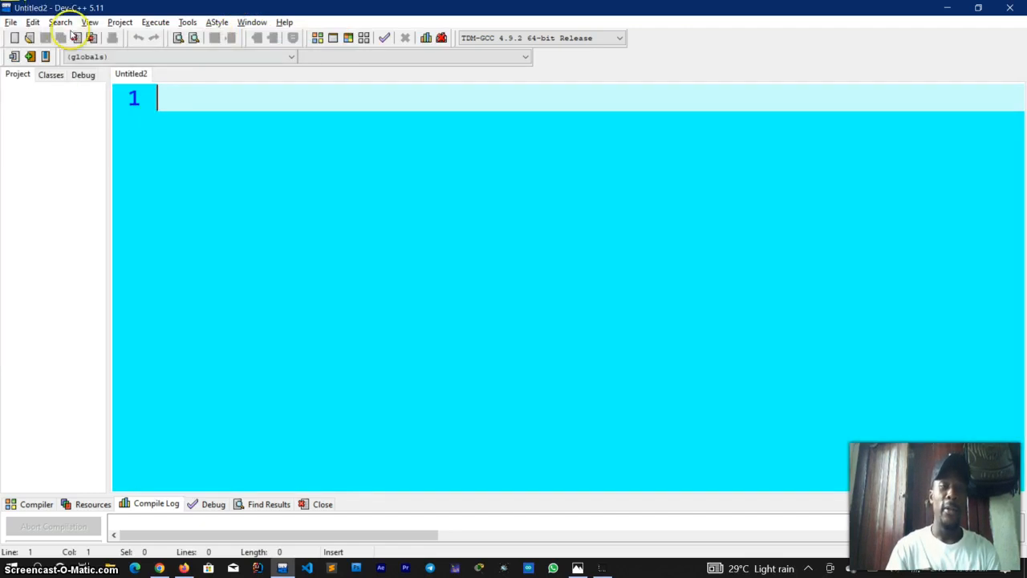
Start Save As and browse to the Form 5 YWCA folder on the Desktop.
left_click(10, 23)
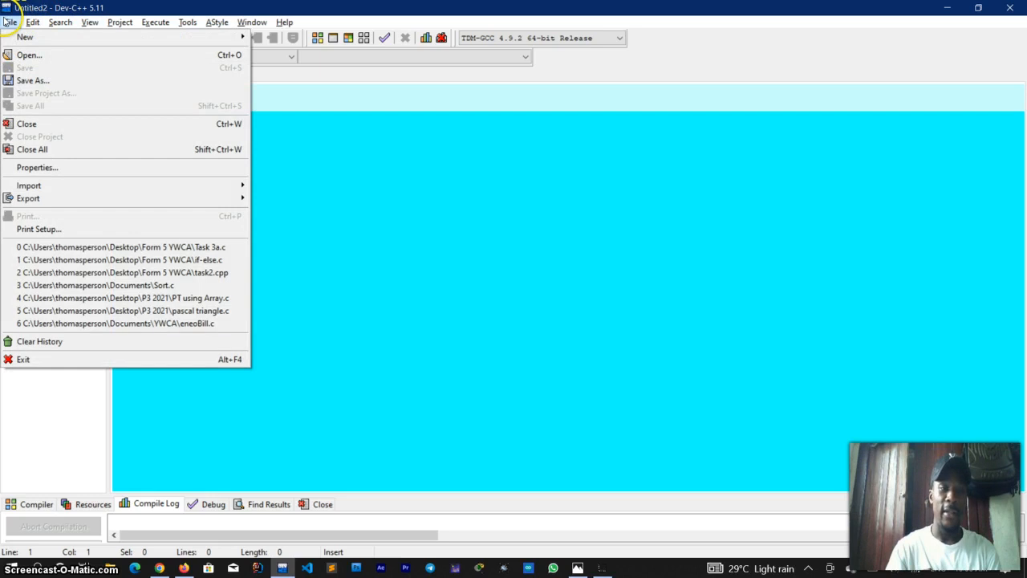
left_click(32, 81)
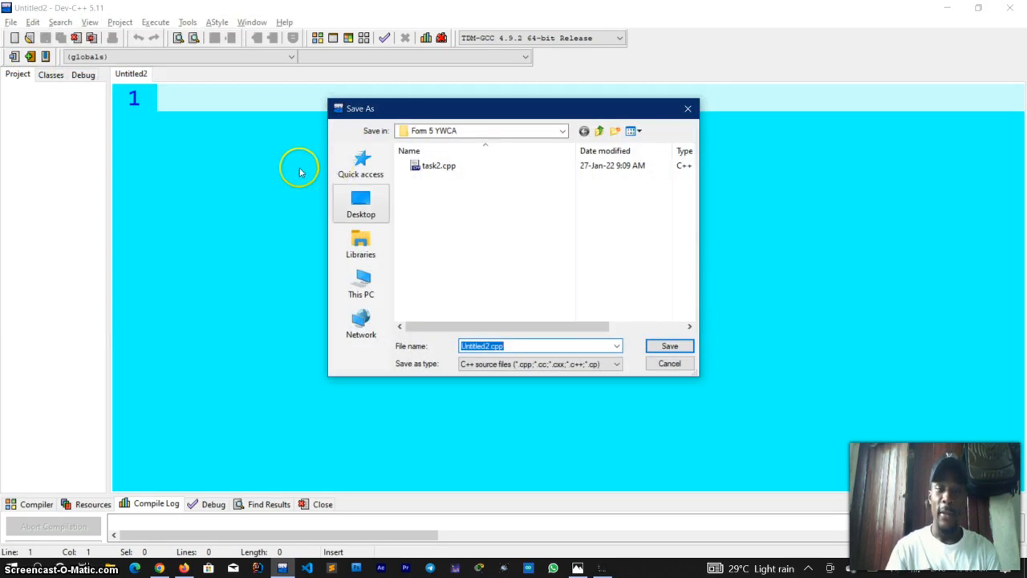
left_click(359, 202)
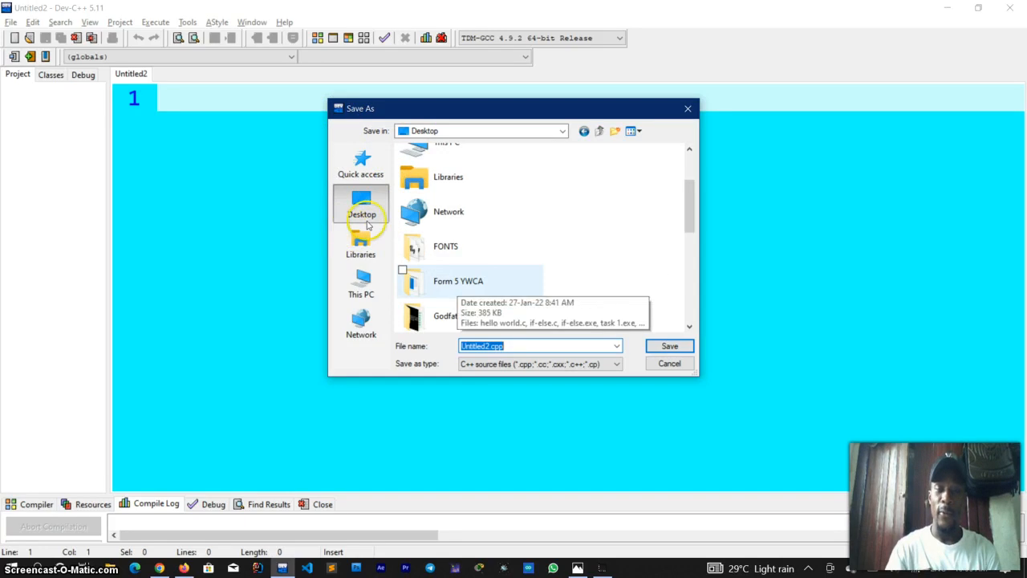
mouse_move(363, 235)
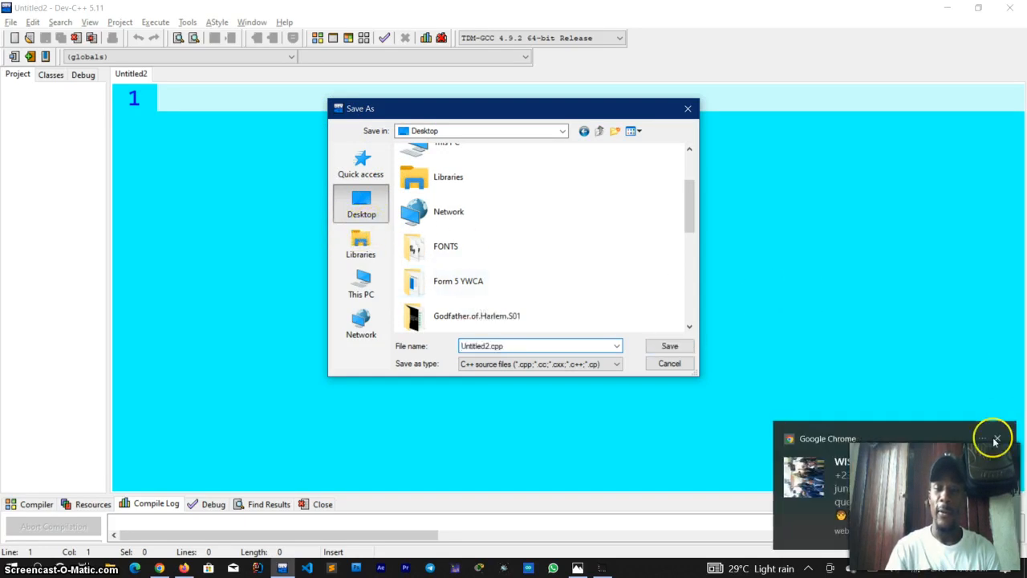
left_click(459, 281)
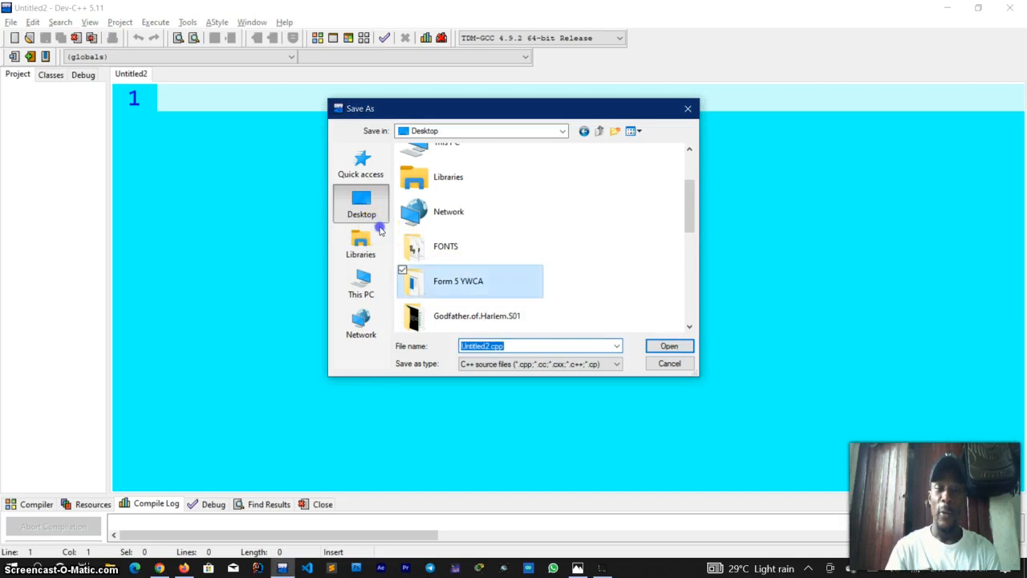
double_click(459, 280)
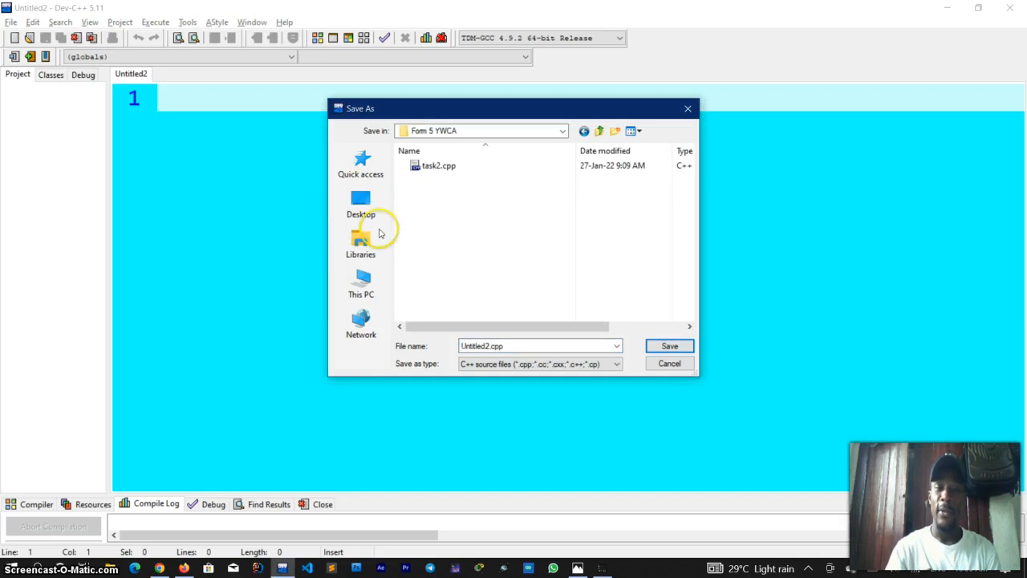
Name the file Task3a.c and save it.
left_click(539, 345)
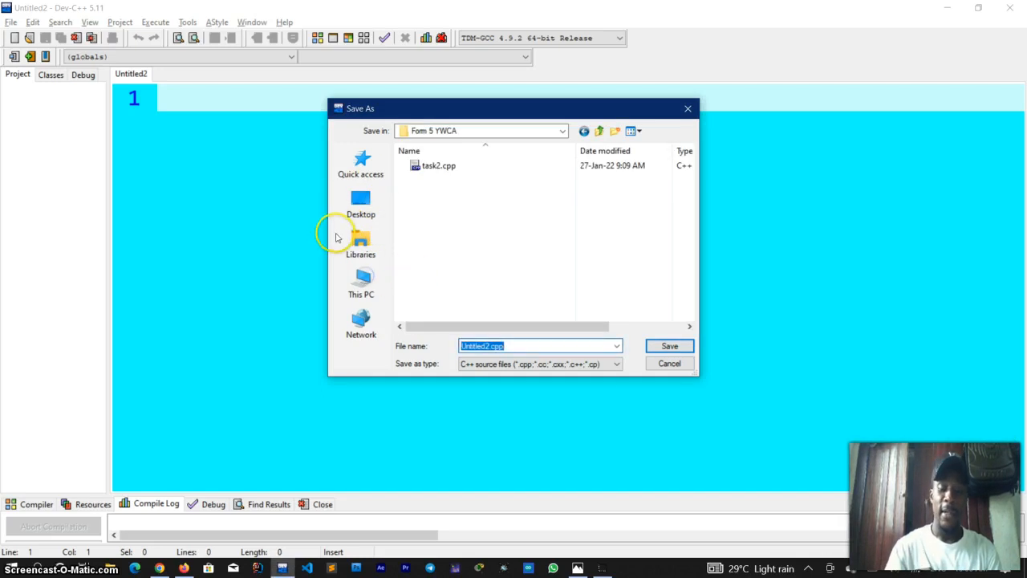
type("Task3a.c")
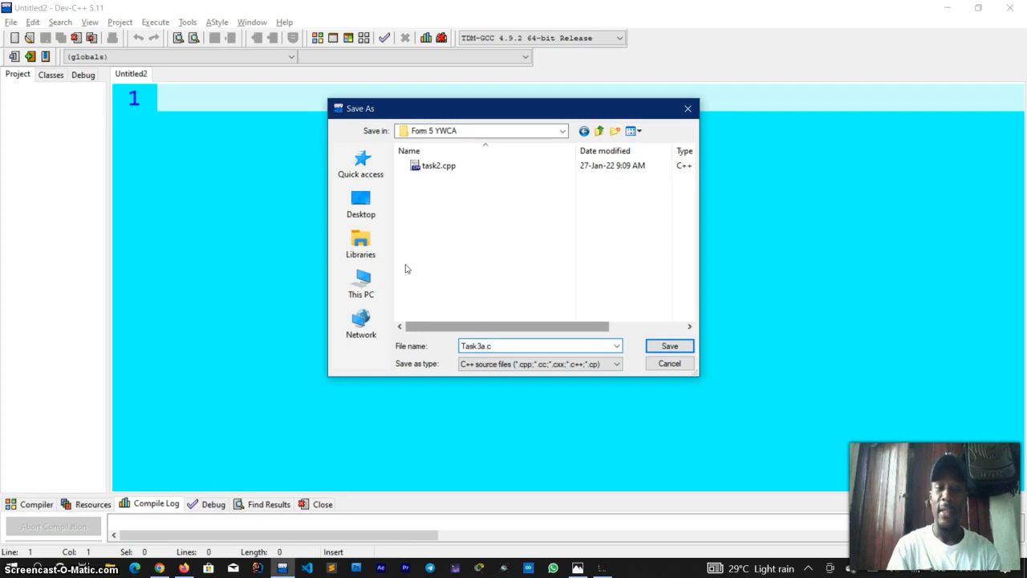
mouse_move(398, 279)
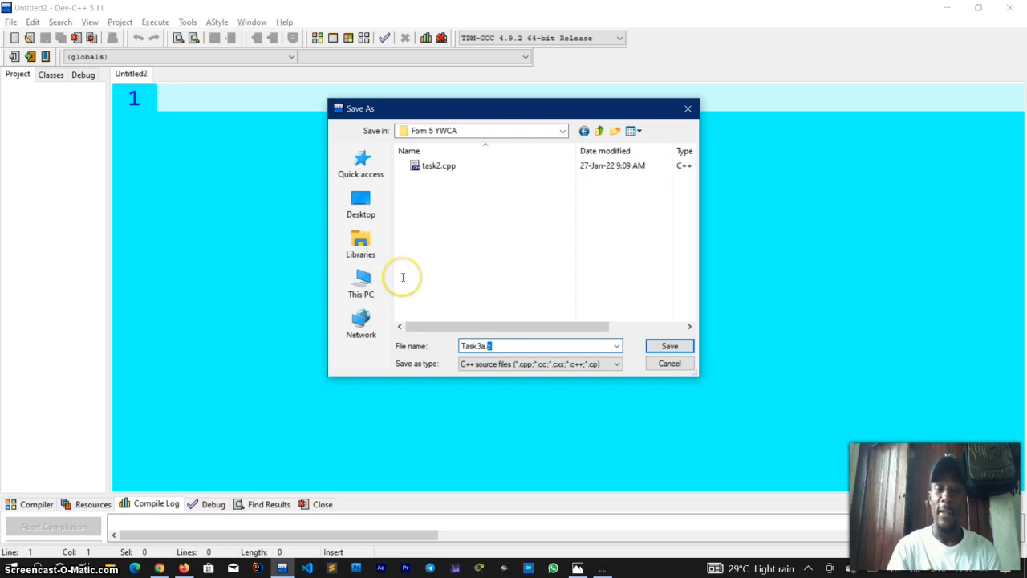
mouse_move(391, 276)
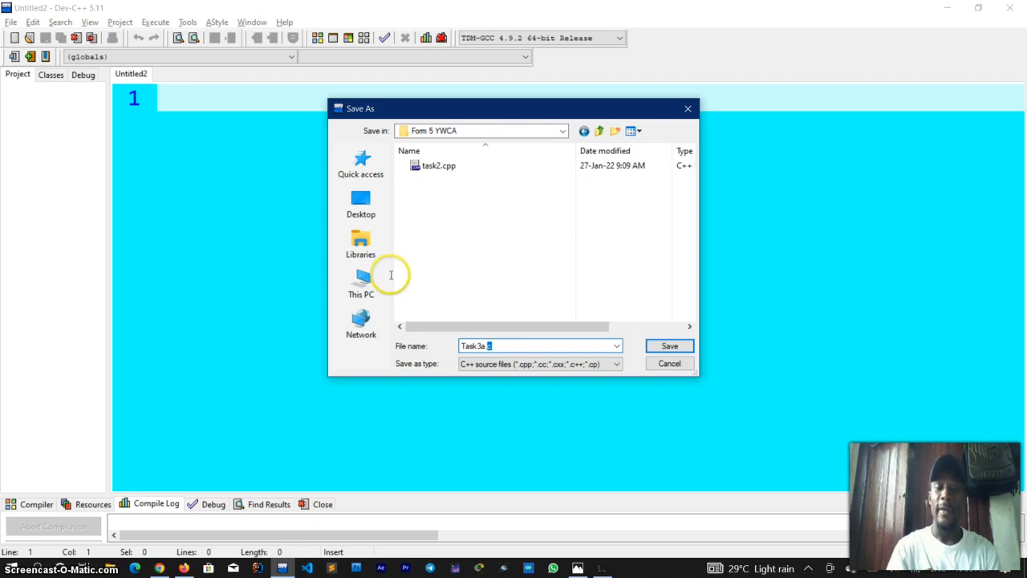
left_click(669, 347)
type("#inclu")
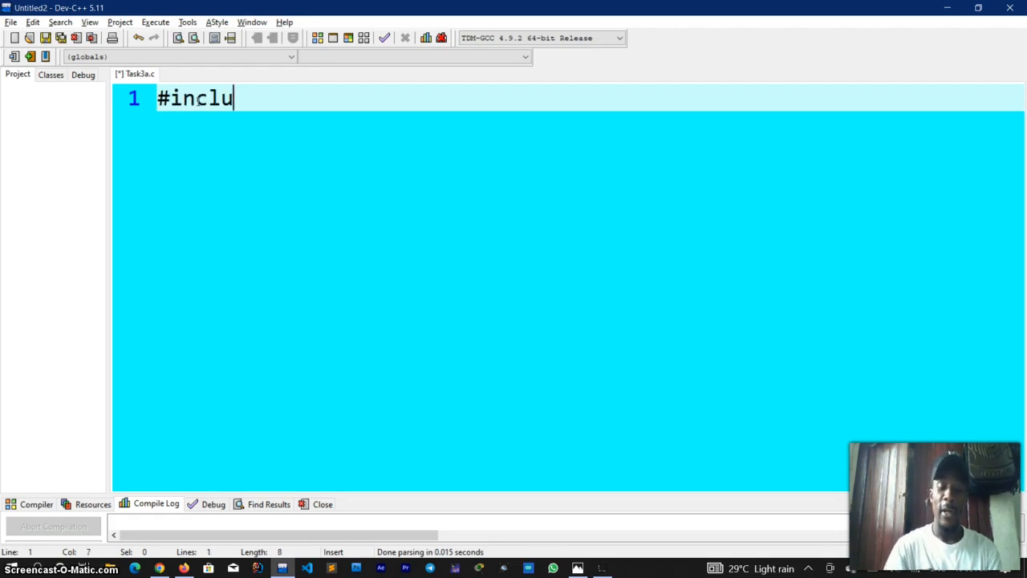
Write #include <stdio.h> and an empty int main() function, then return to the exam photo.
type("de <>")
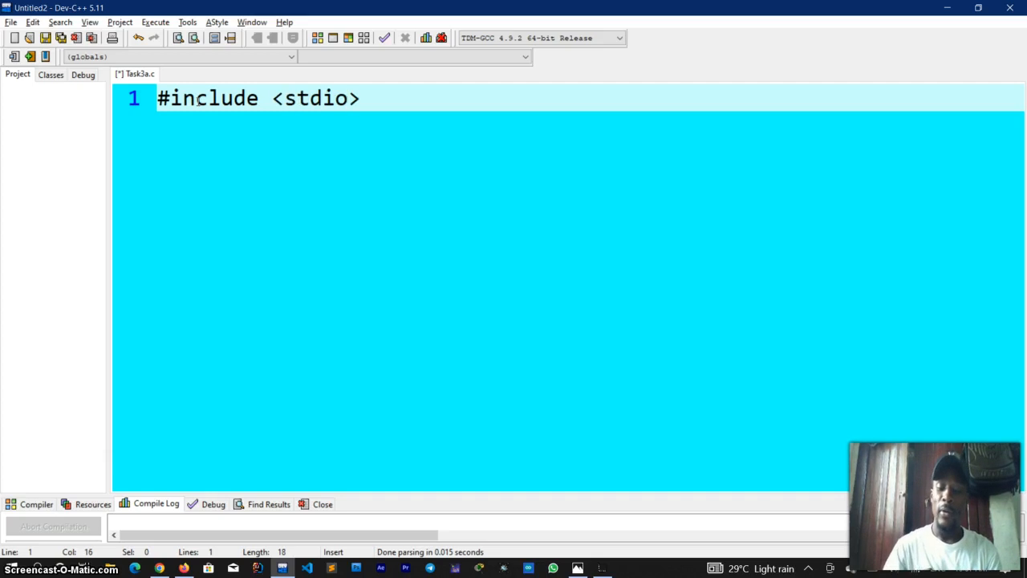
type(".h")
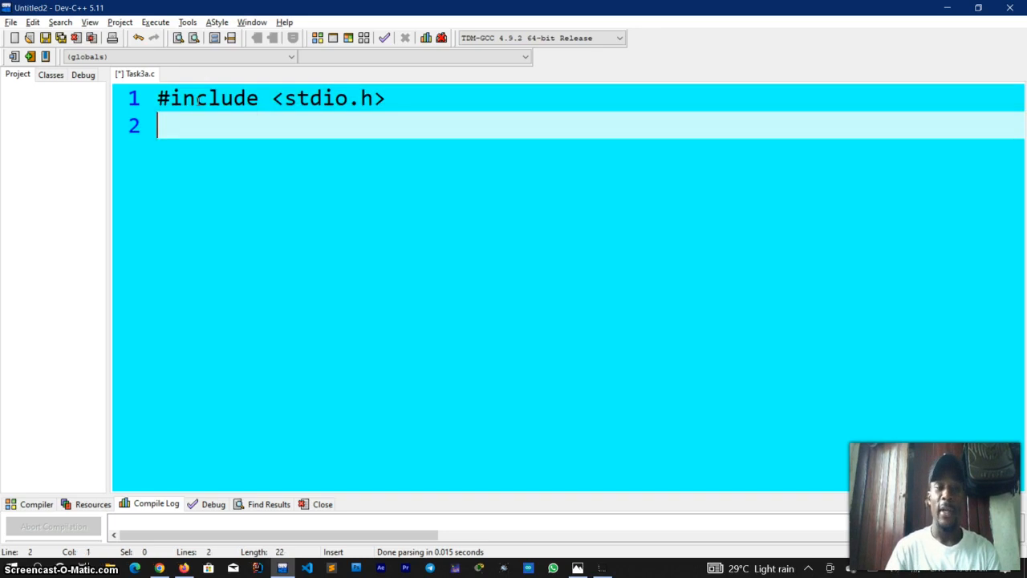
type("int ma")
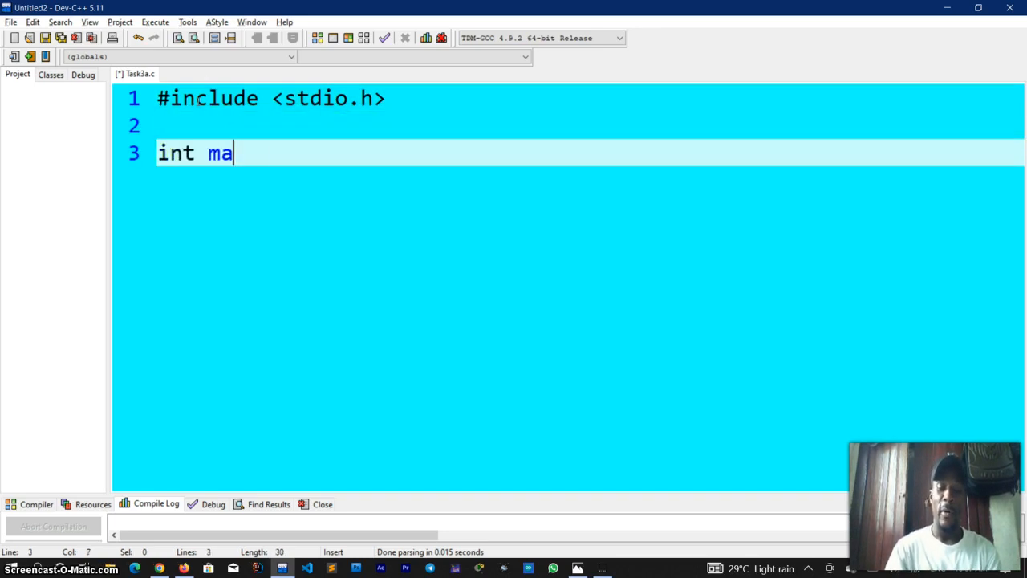
type("in(){")
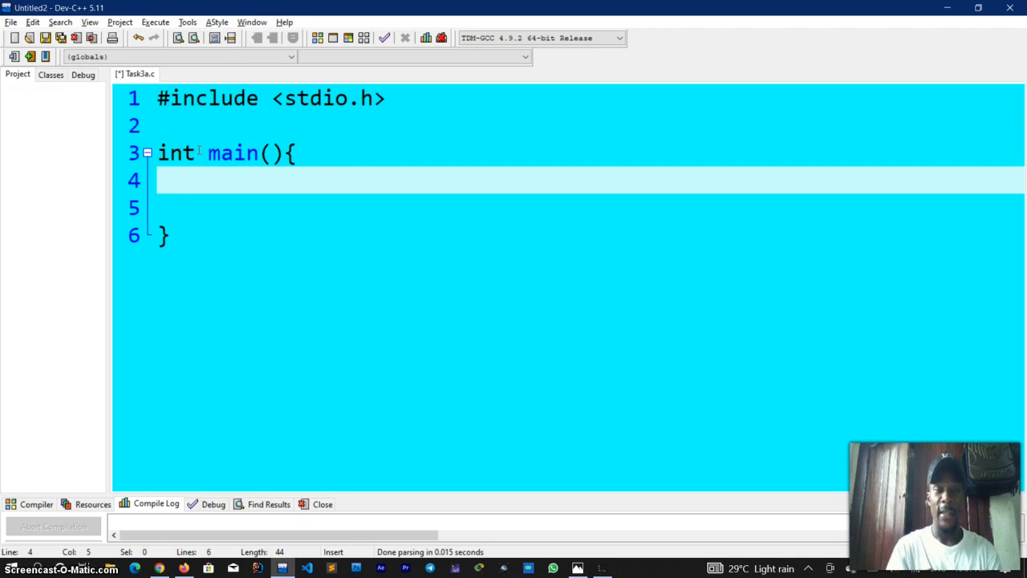
left_click(207, 179)
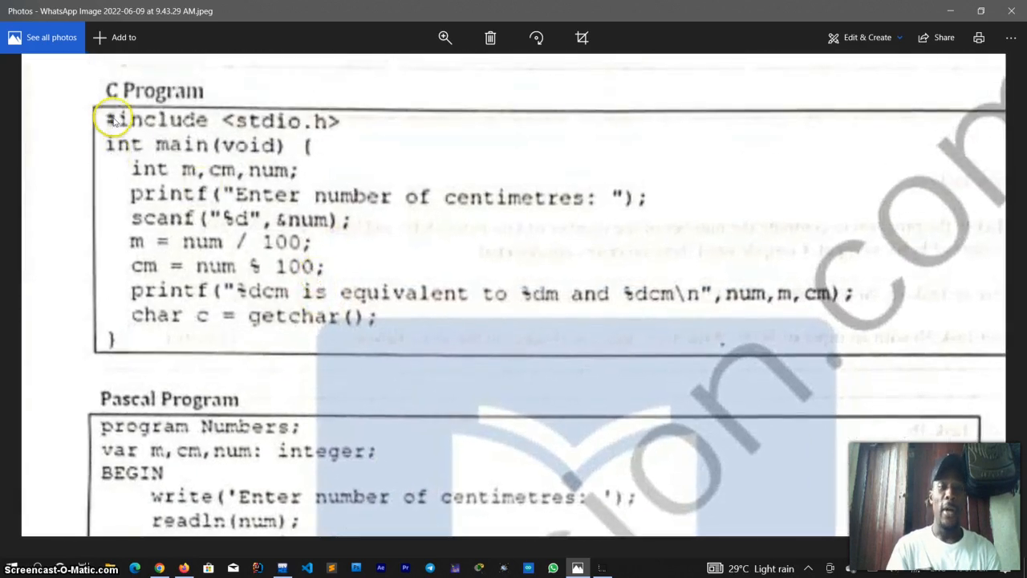
mouse_move(344, 127)
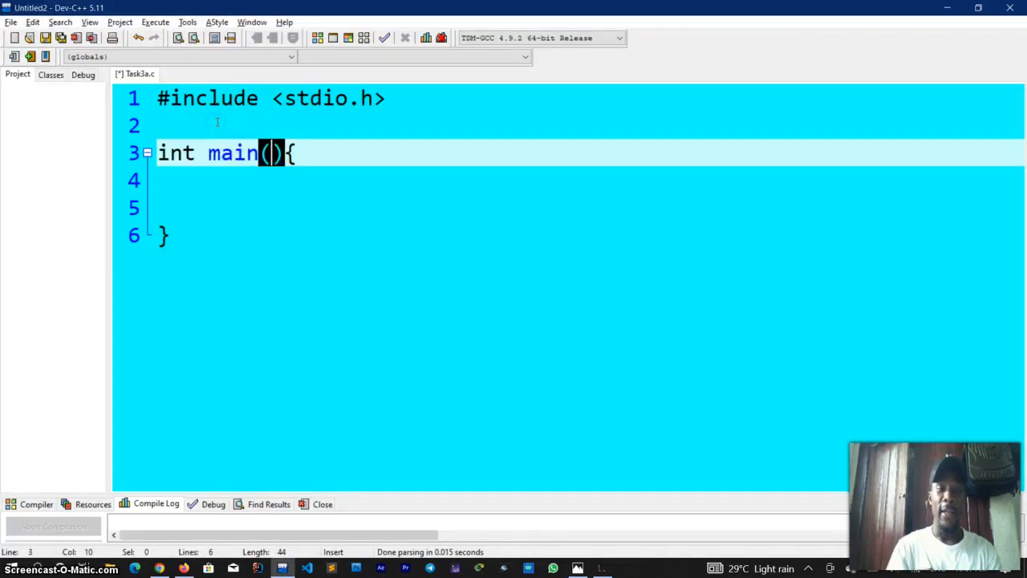
Make main take void as its parameter and check the textbook listing.
type("void")
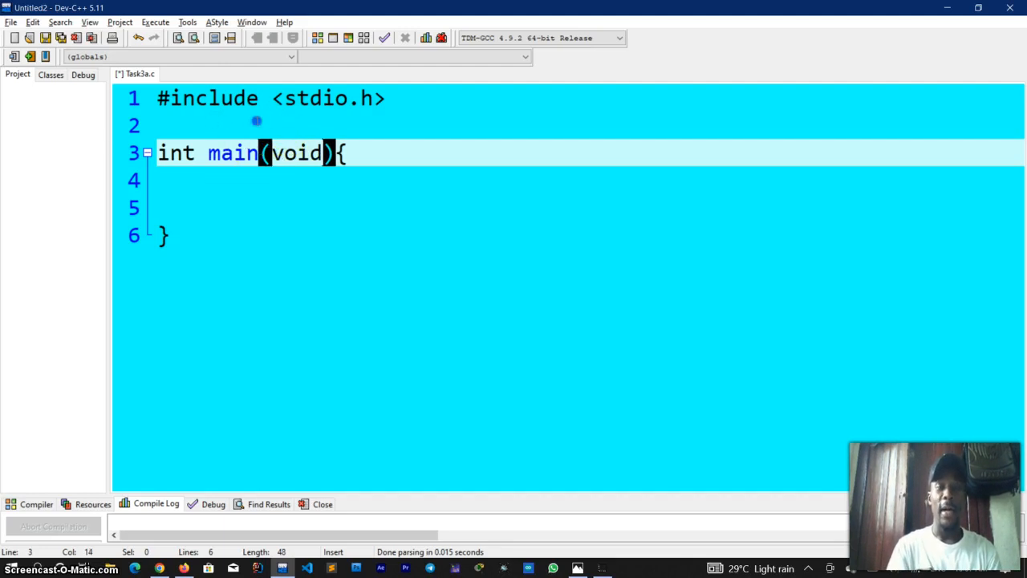
double_click(295, 154)
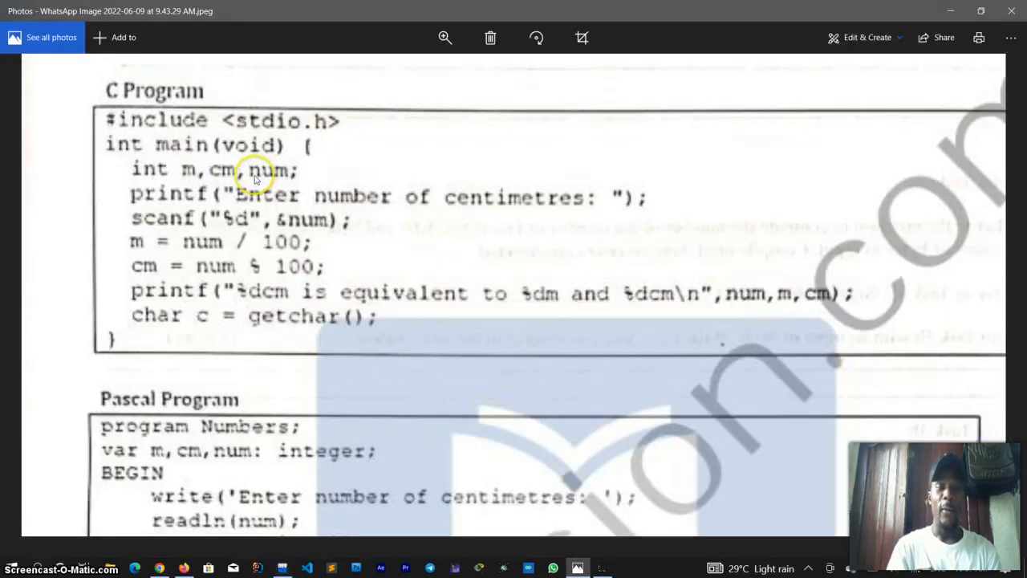
mouse_move(158, 168)
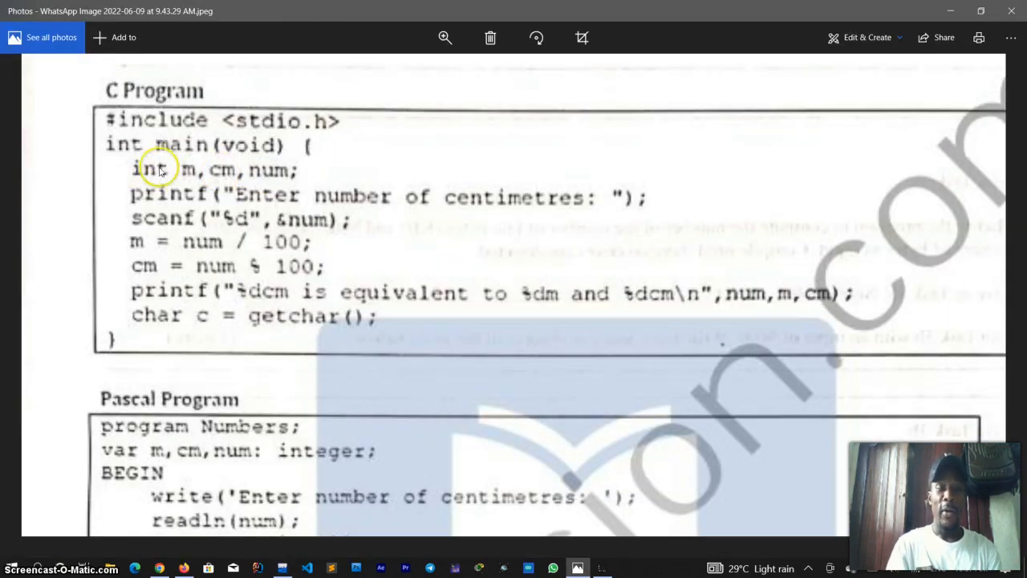
mouse_move(305, 178)
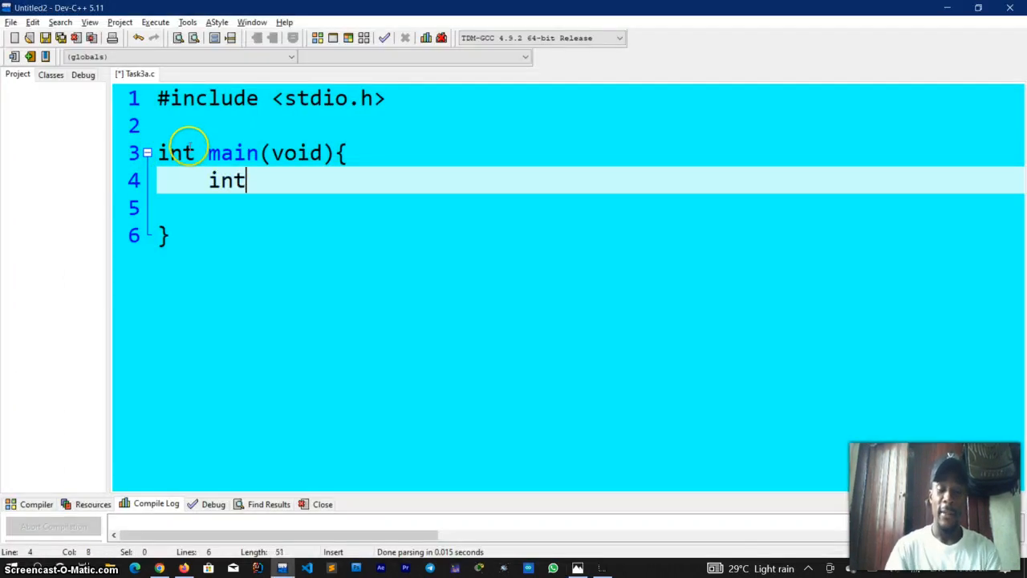
Declare integers m, cm and num on line 4, checking the reference photo.
type("\" m\"")
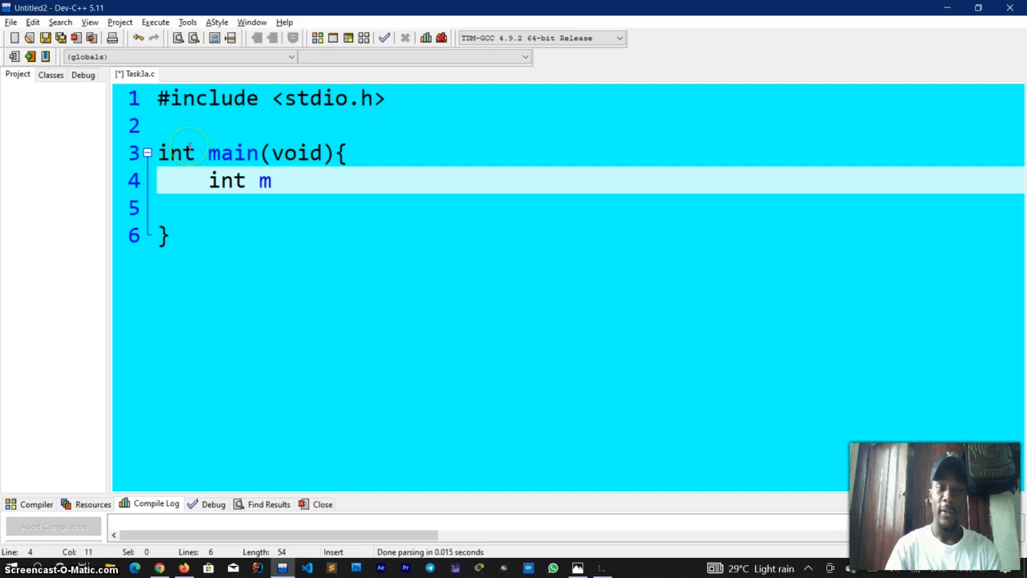
type(", cm")
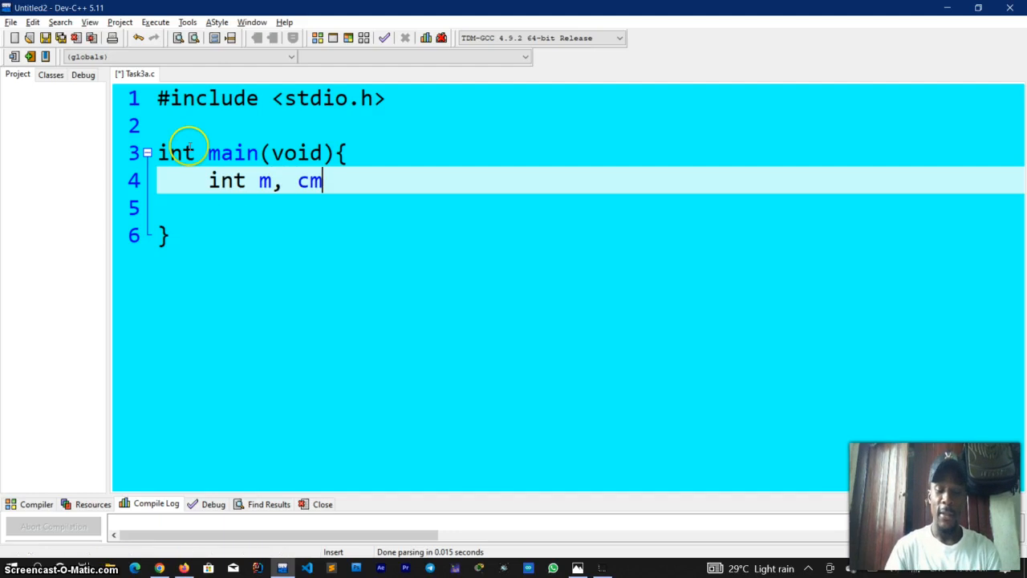
type(", num")
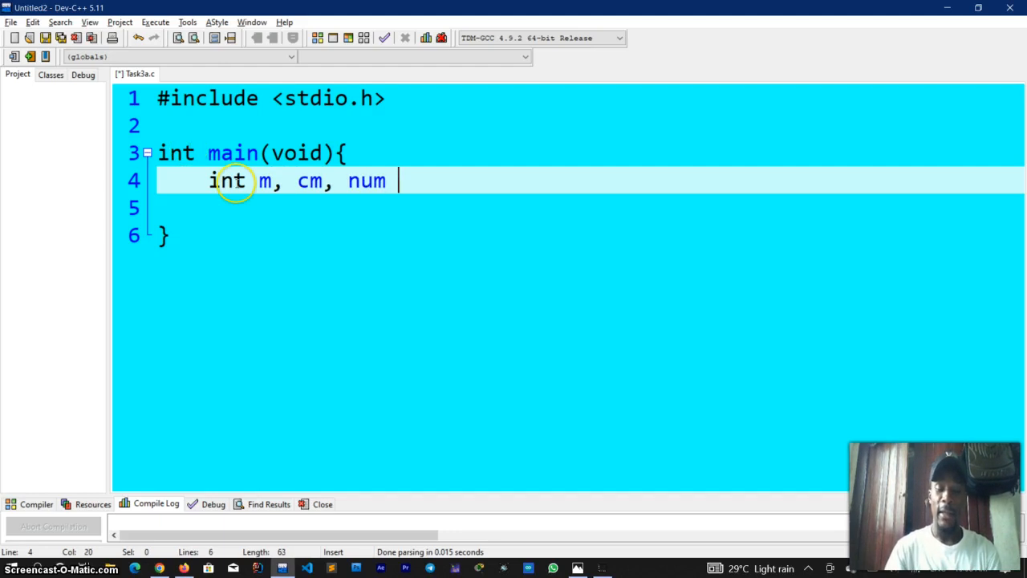
type(";")
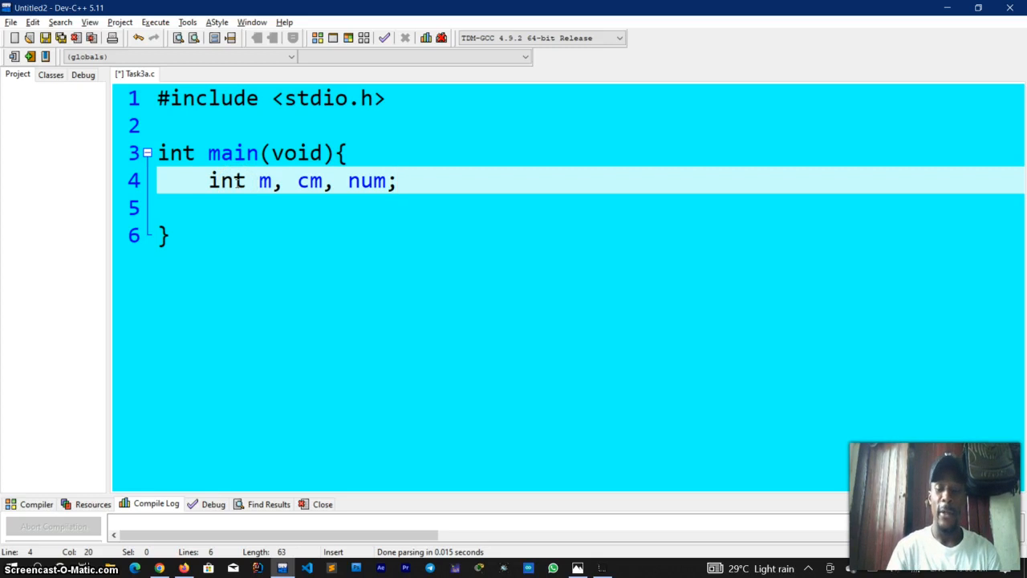
left_click(577, 568)
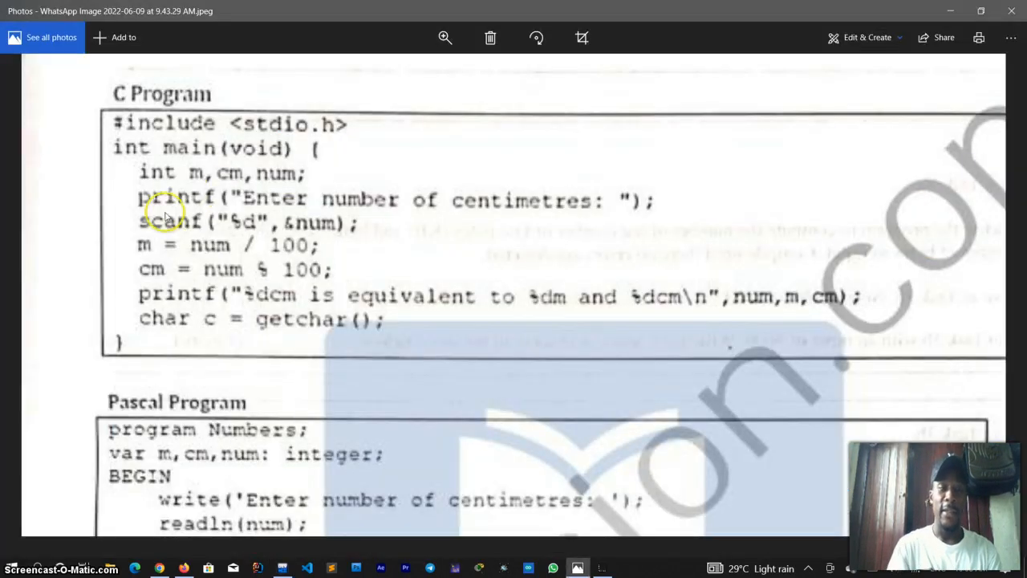
mouse_move(682, 215)
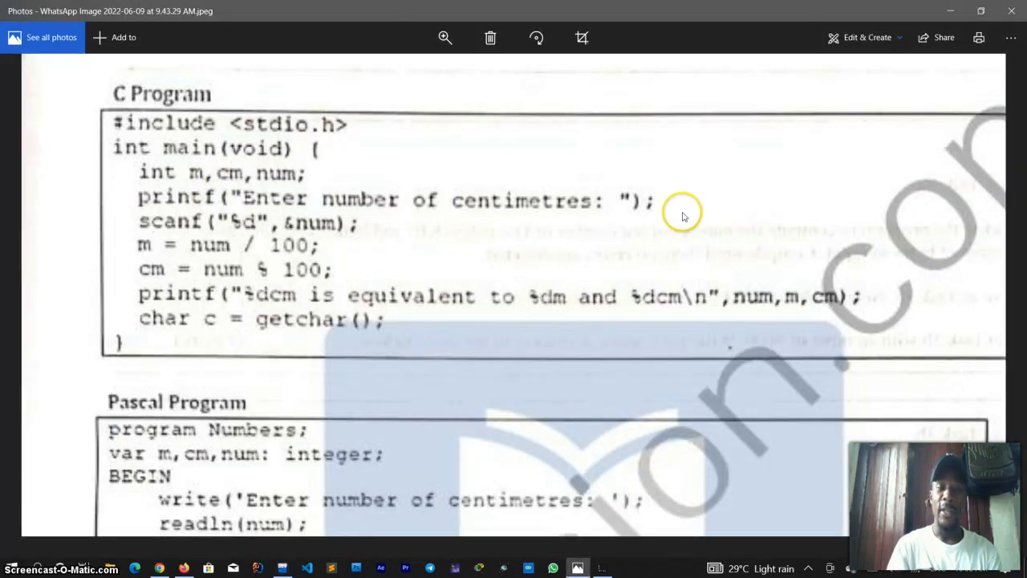
mouse_move(289, 196)
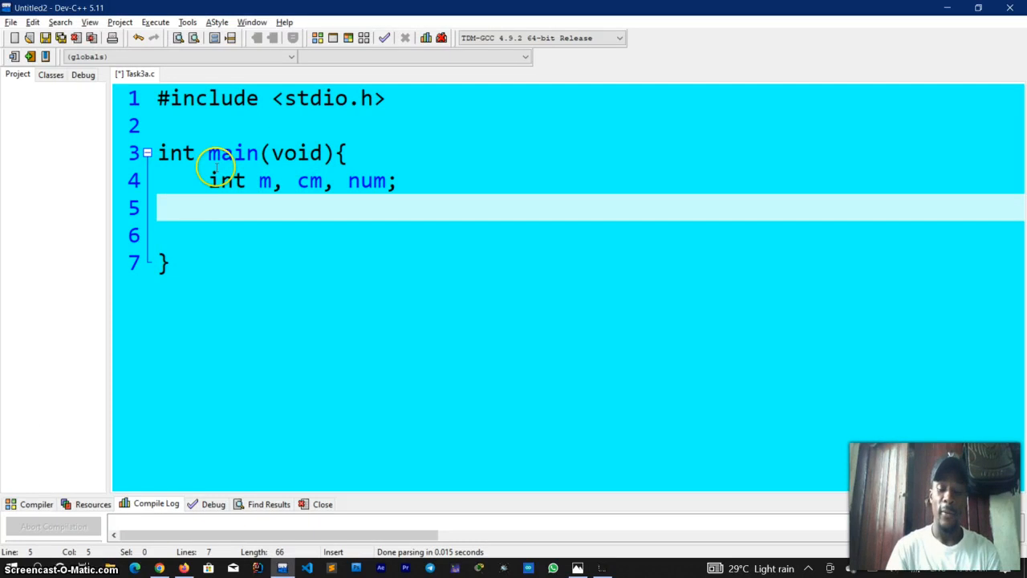
Add printf("Enter the number of centimetres: "); as the input prompt.
type("printf")
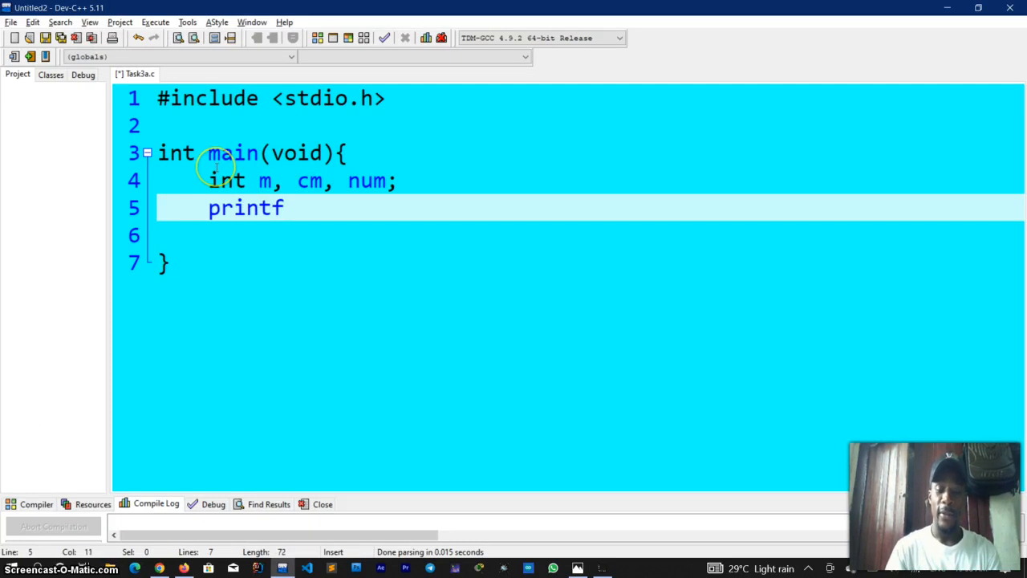
type("(\"\")")
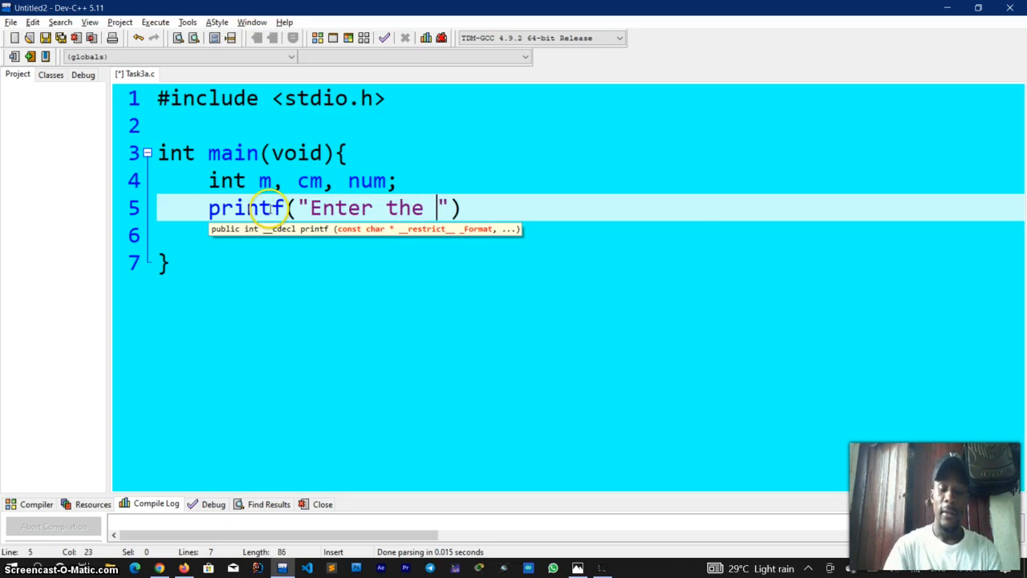
type("number of C")
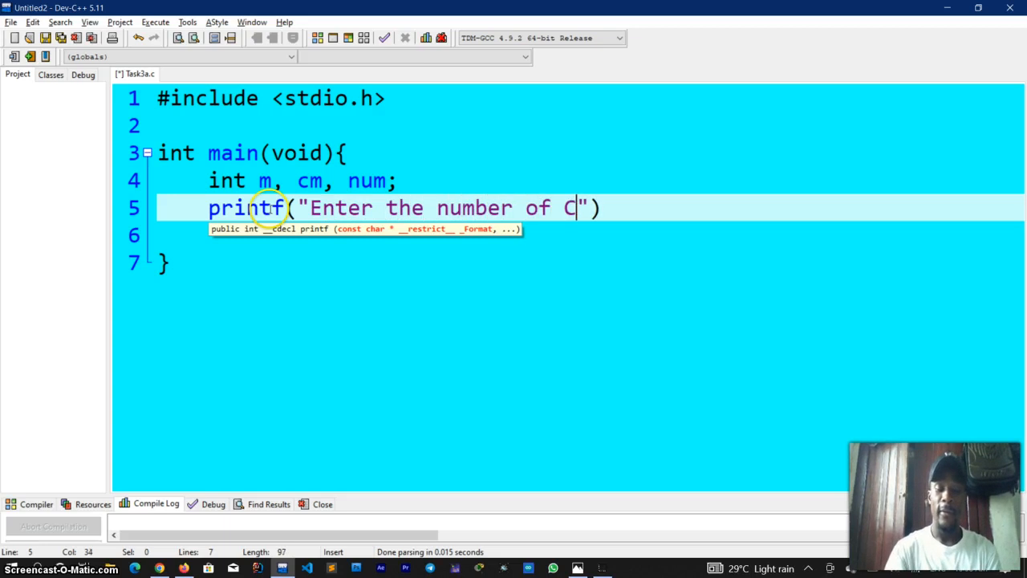
type("entimetre")
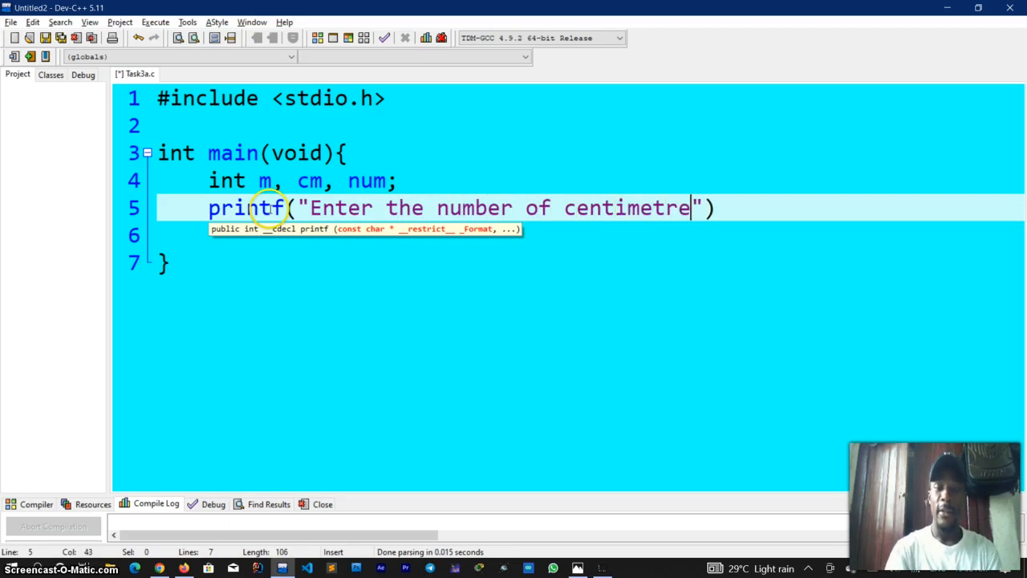
type("s:")
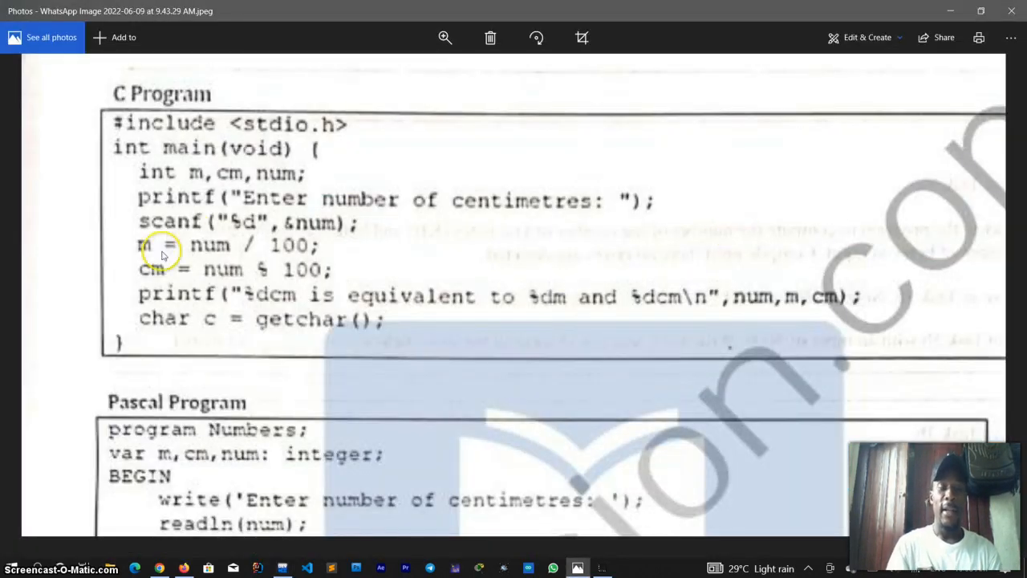
mouse_move(269, 228)
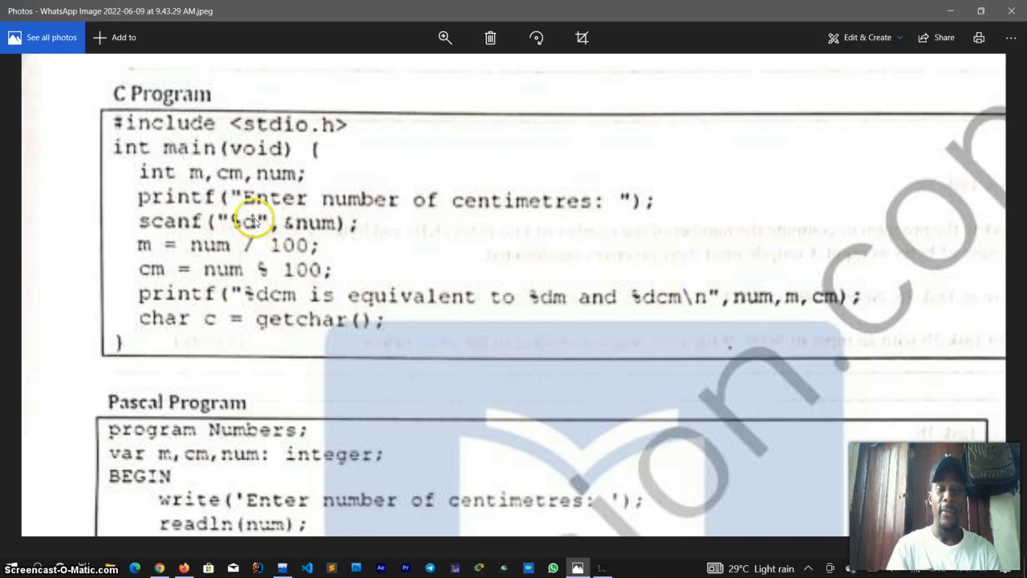
mouse_move(254, 218)
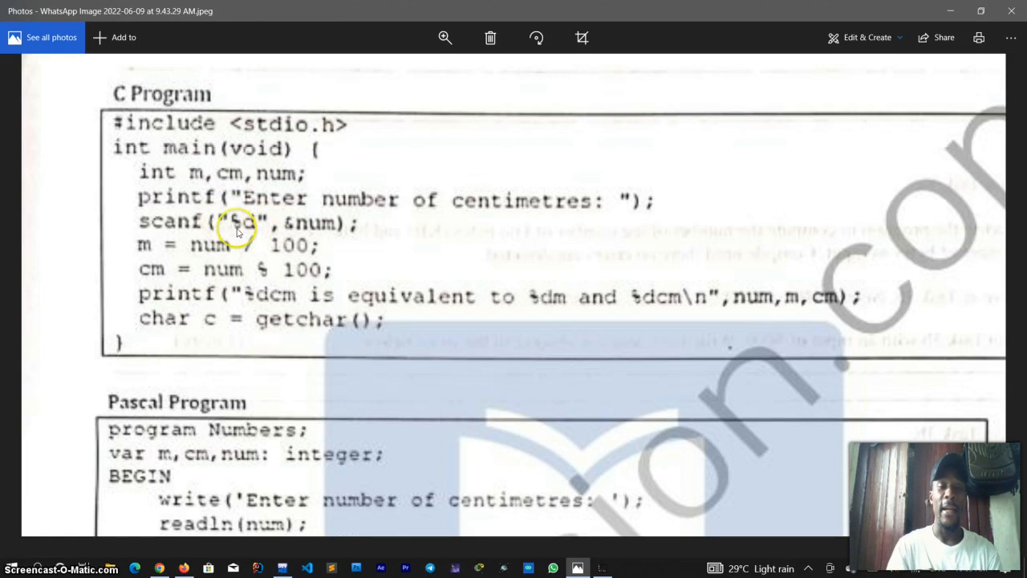
mouse_move(334, 221)
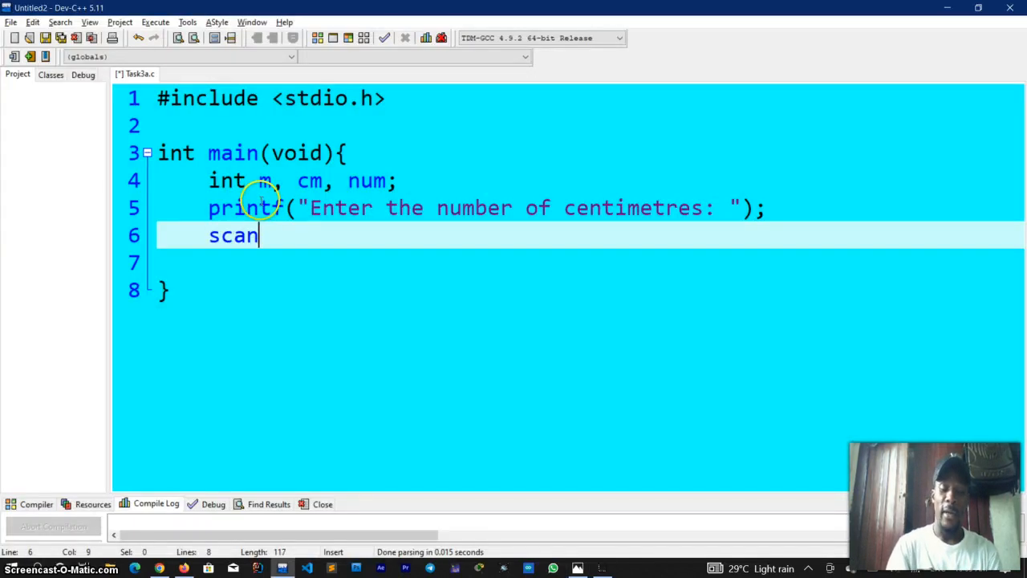
Complete scanf("%d", &num); to read the centimetres, then bring the photo back up.
type("()")
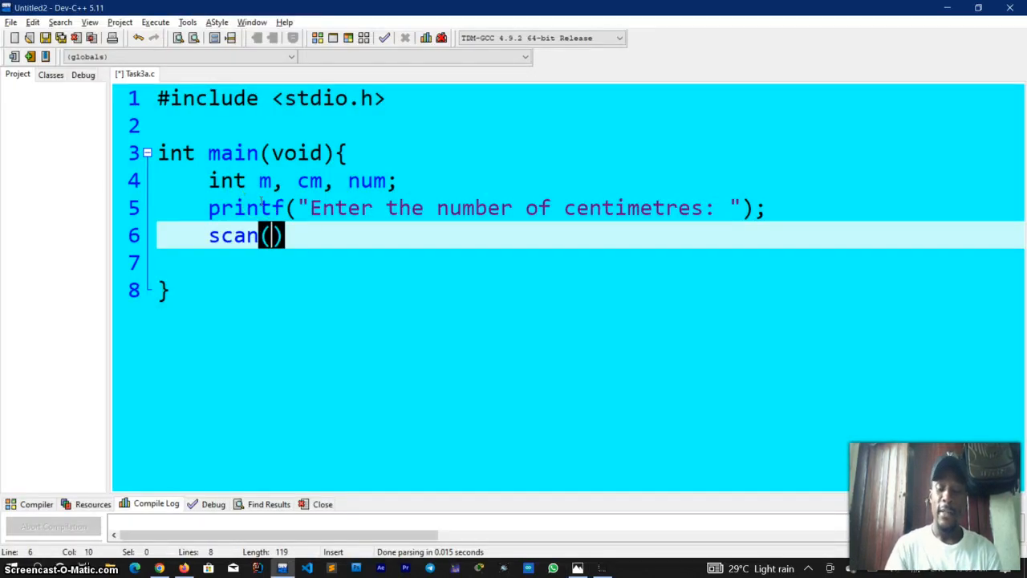
type("\"\"")
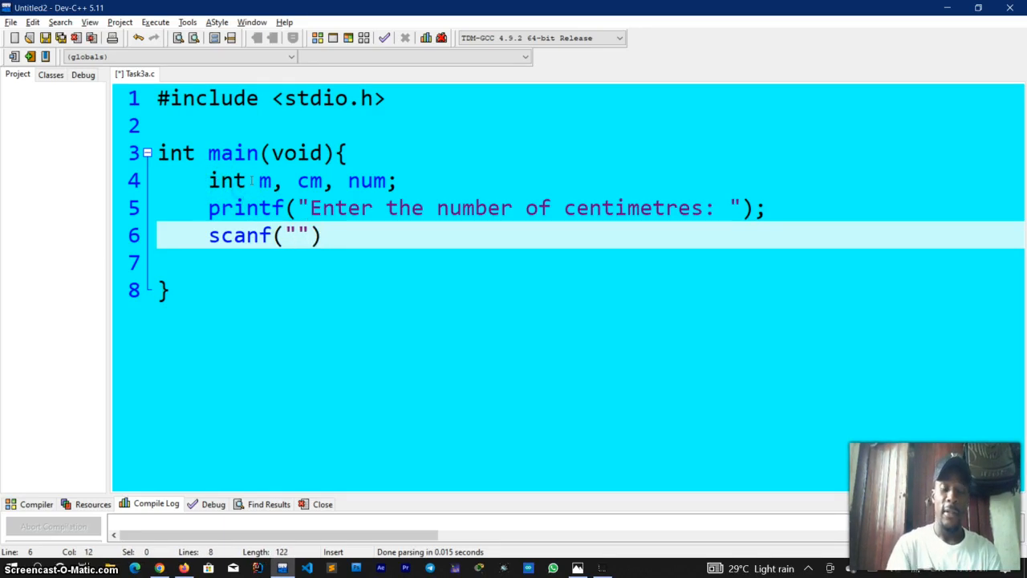
type("%d")
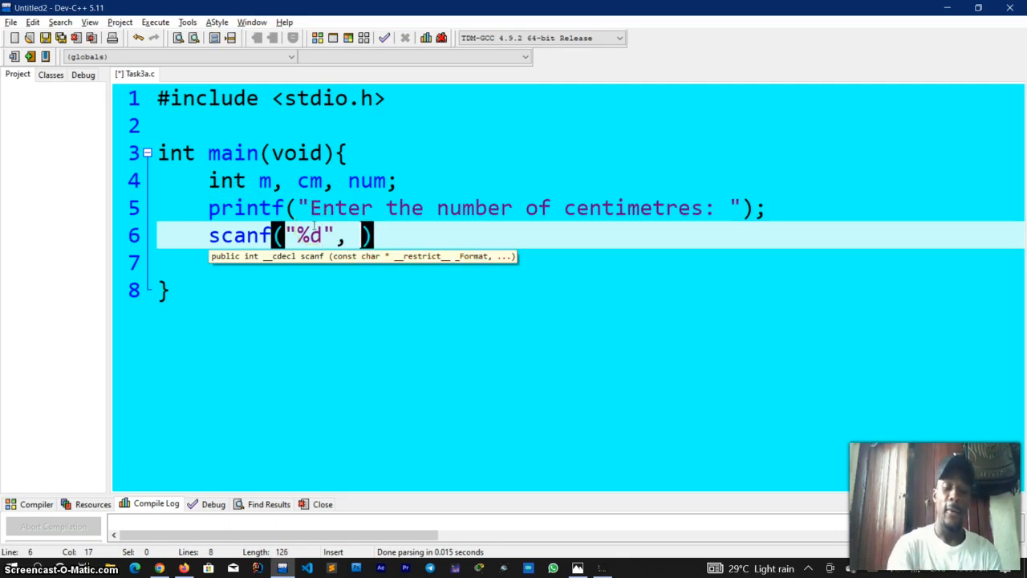
type("&")
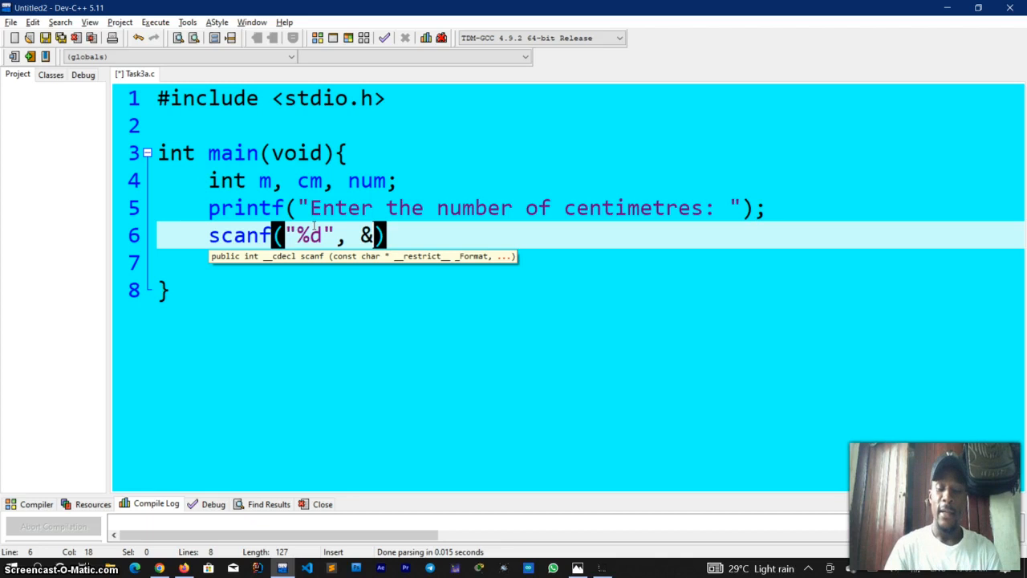
type("num")
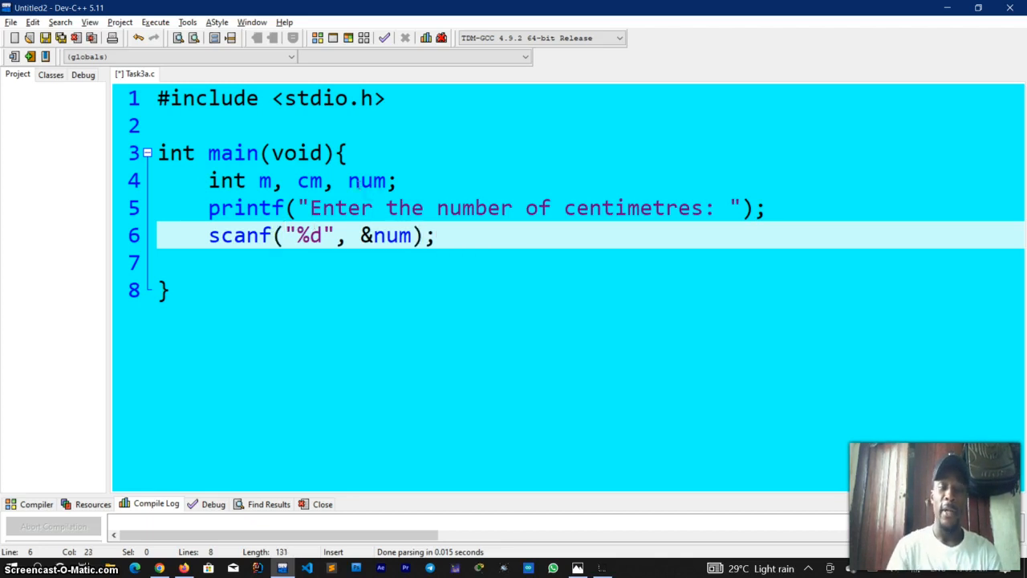
left_click(578, 568)
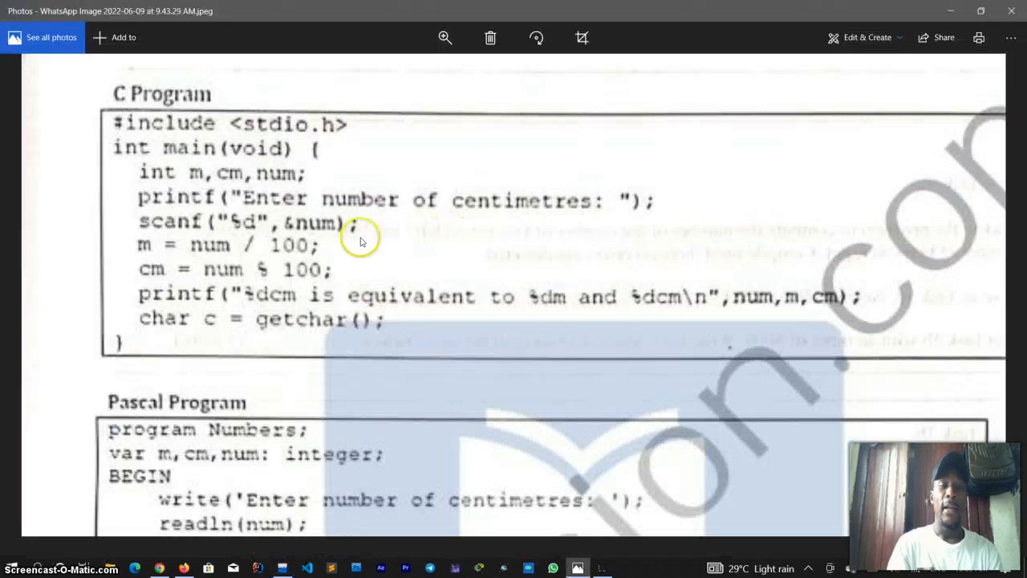
mouse_move(119, 248)
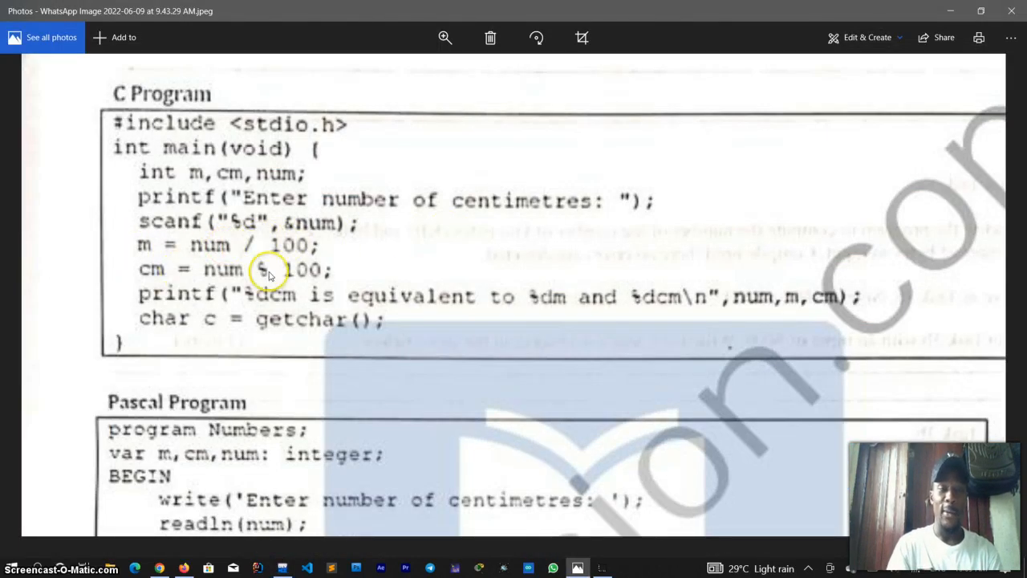
mouse_move(375, 251)
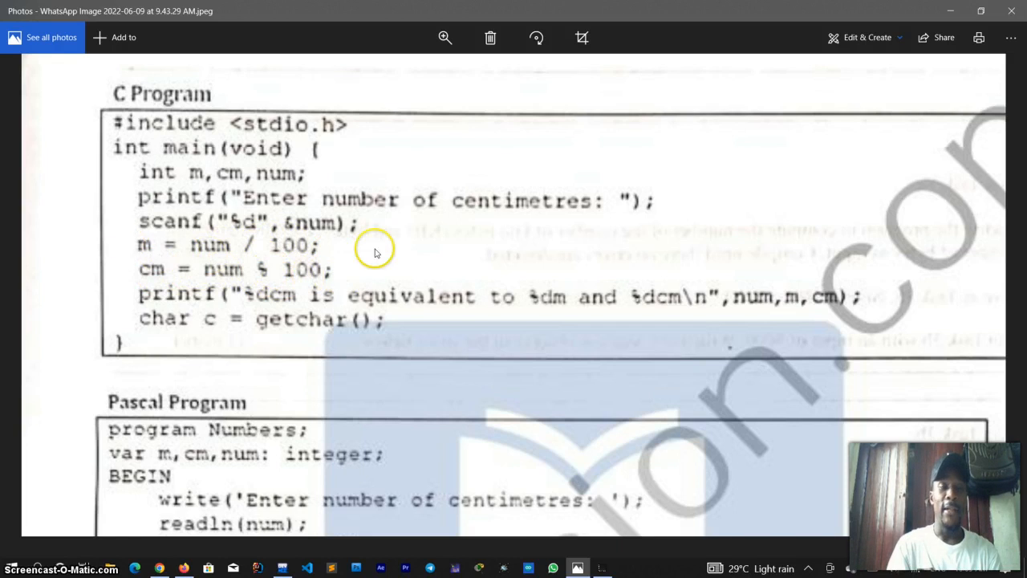
mouse_move(141, 270)
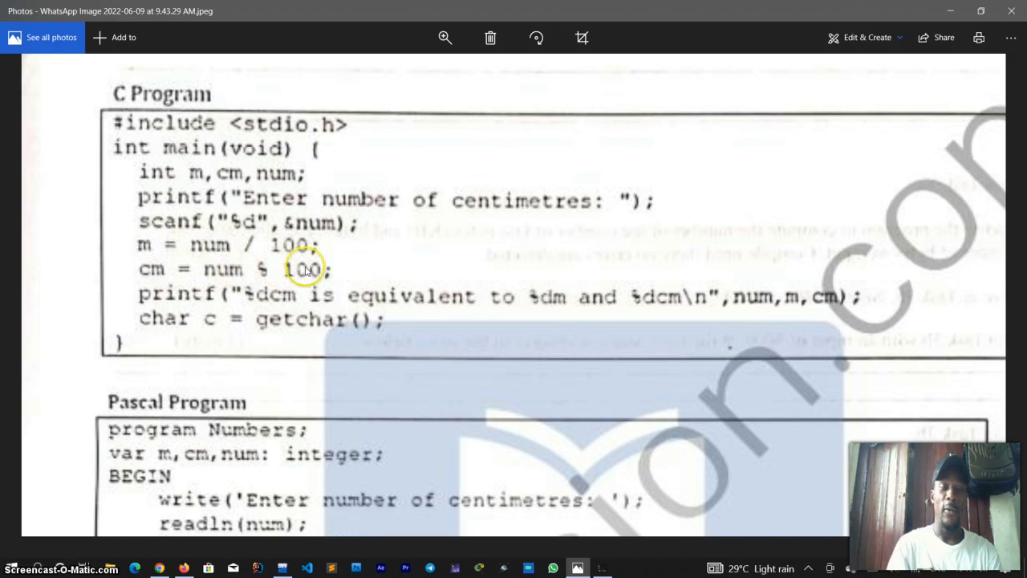
mouse_move(190, 276)
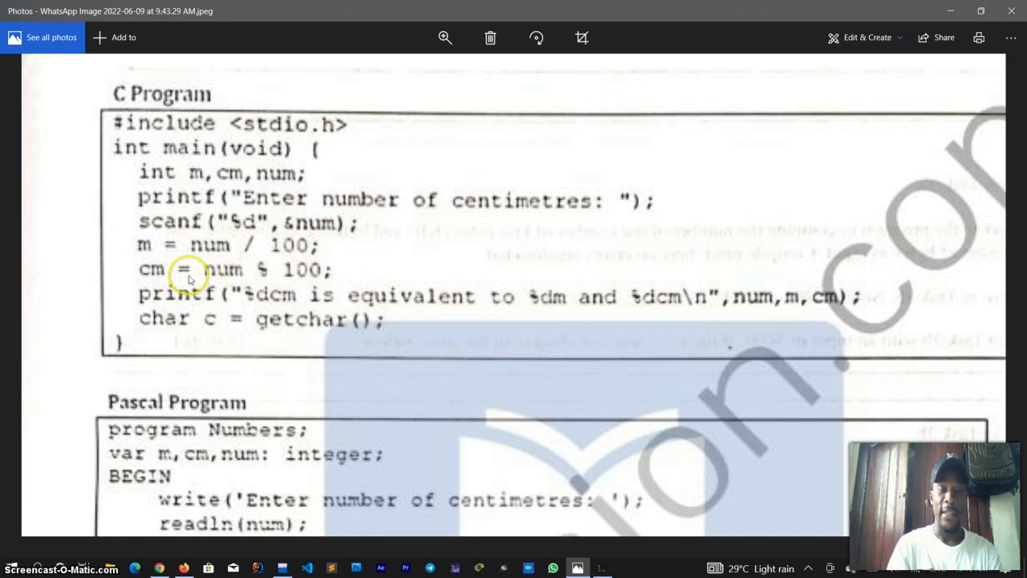
mouse_move(345, 257)
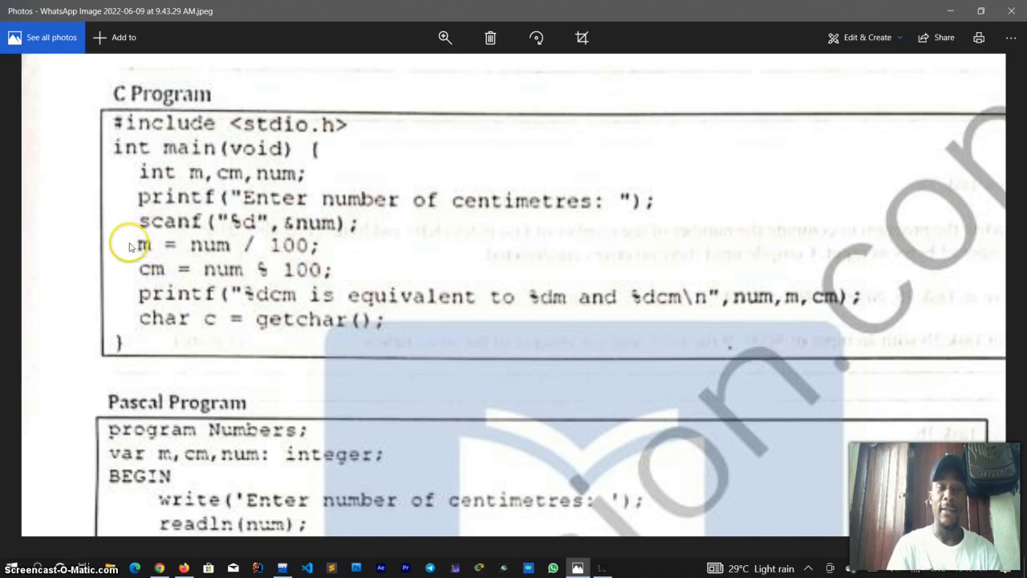
mouse_move(182, 254)
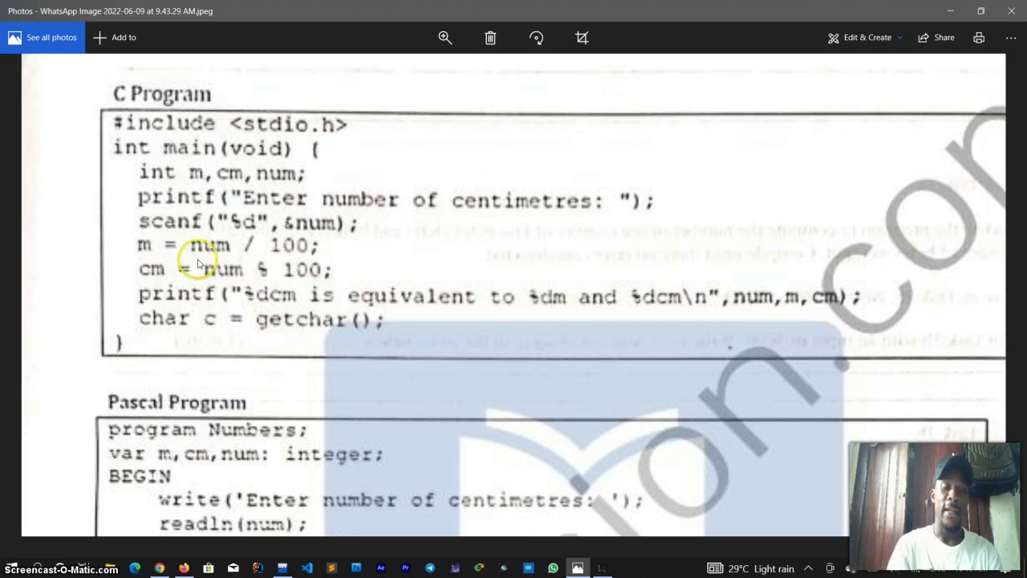
mouse_move(161, 253)
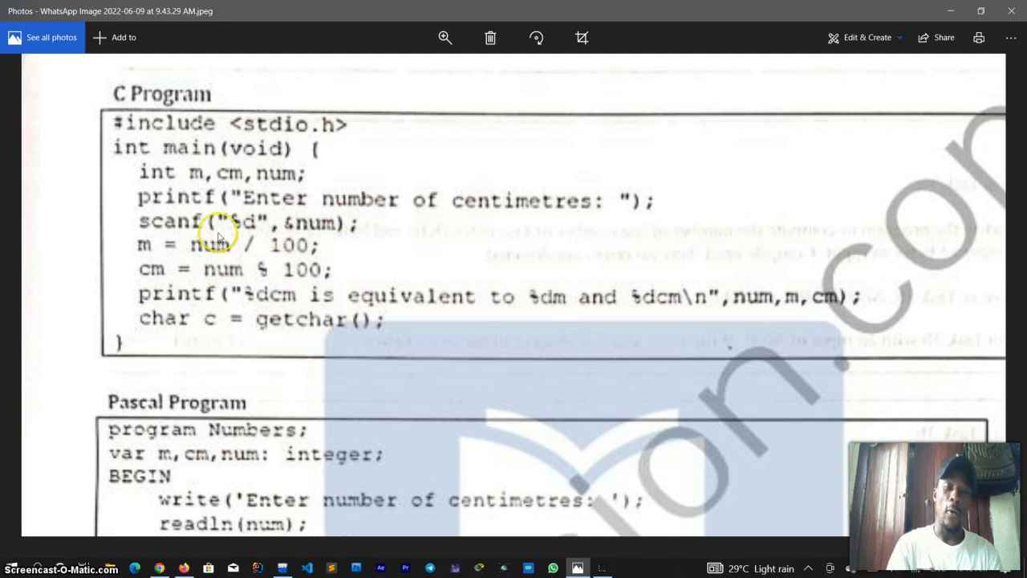
mouse_move(308, 247)
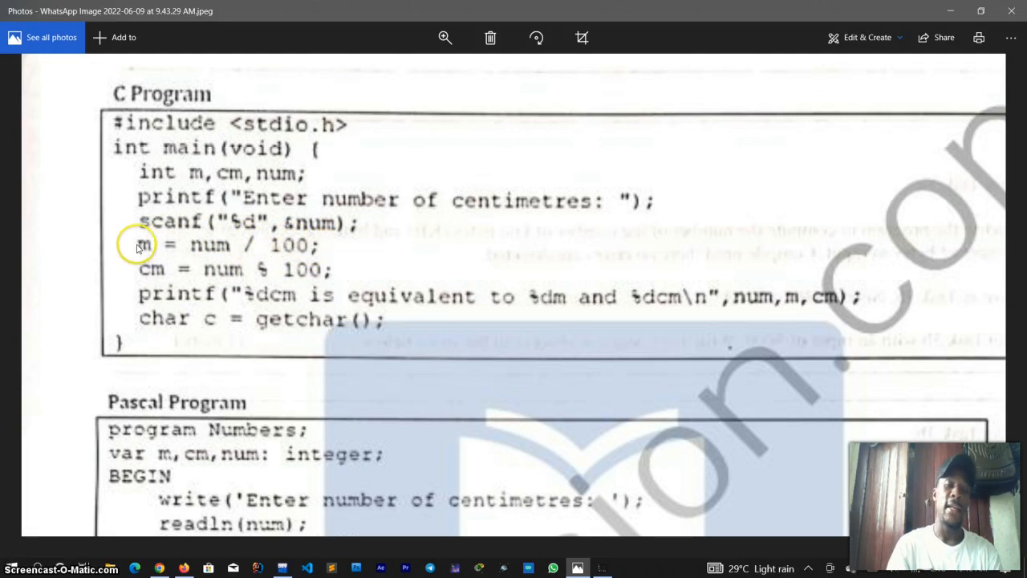
mouse_move(238, 283)
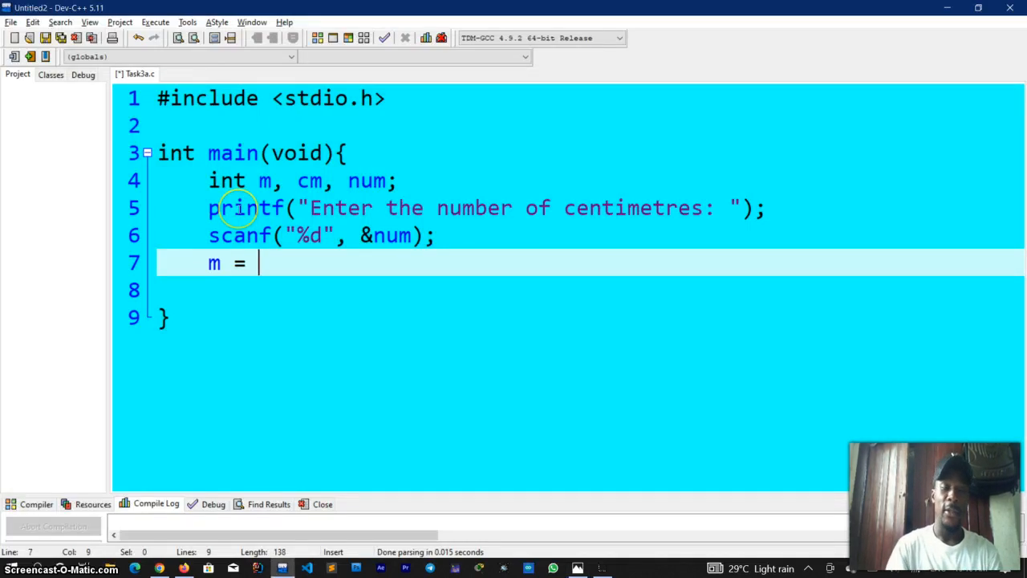
Compute m = num / 100; and cm = num % 100;.
type("num")
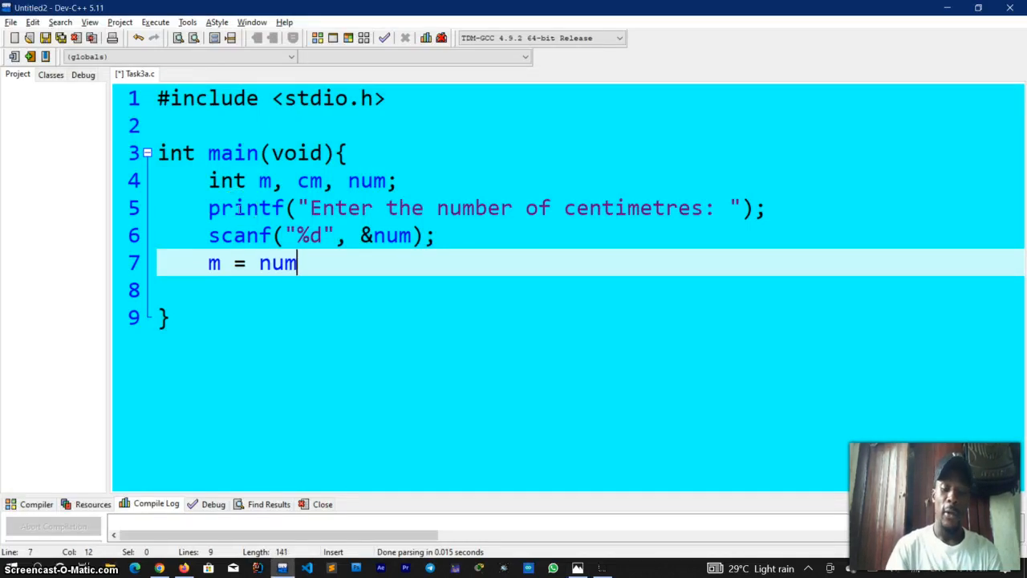
type("/")
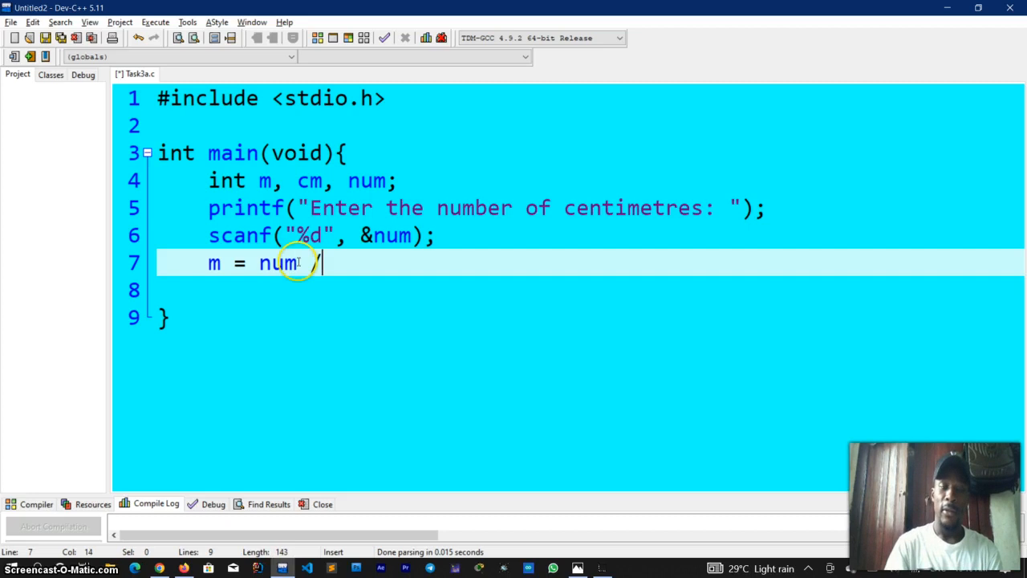
type("100;")
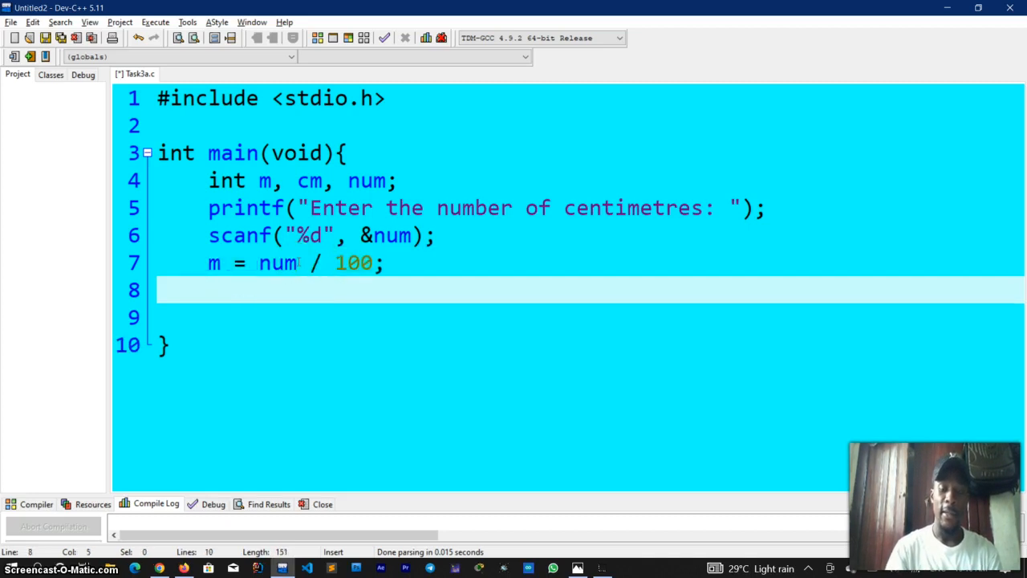
type("cm =")
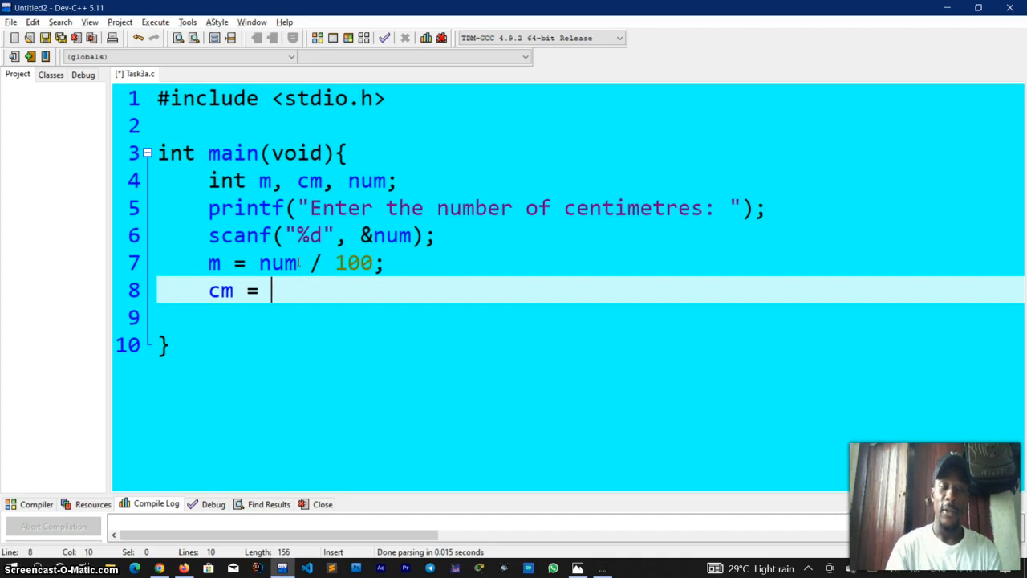
type("num %")
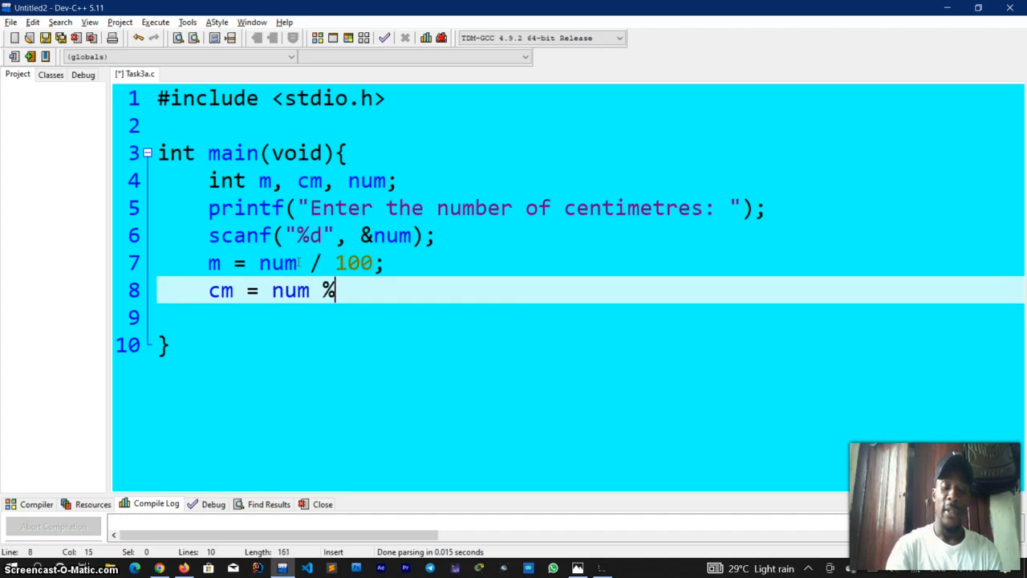
type("100;")
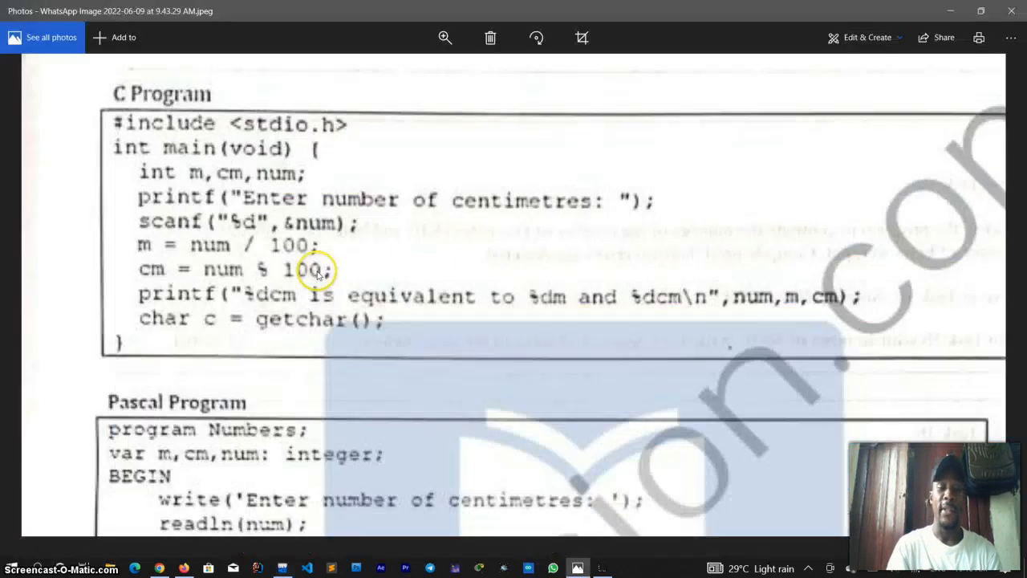
mouse_move(164, 297)
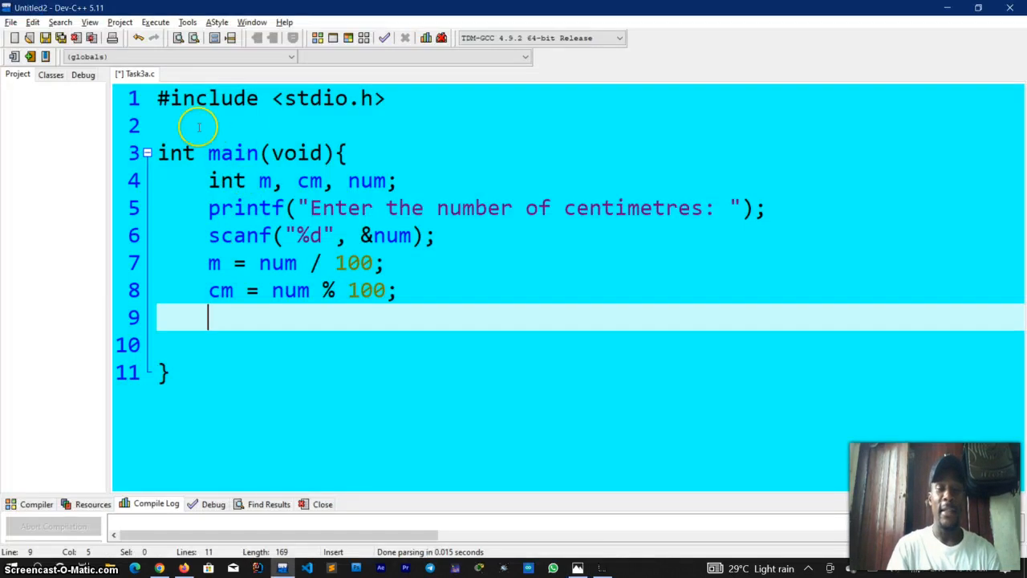
mouse_move(222, 152)
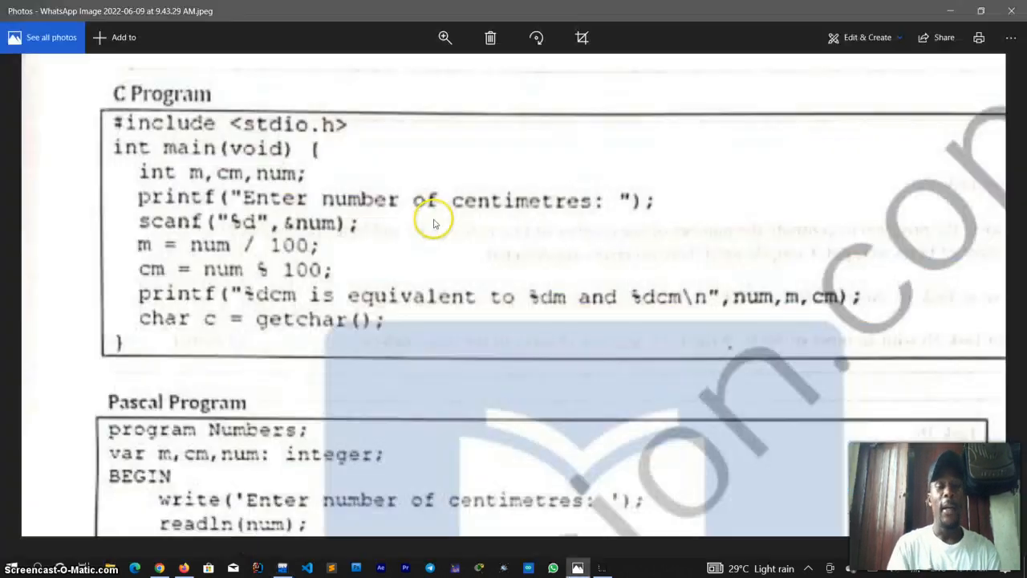
mouse_move(292, 302)
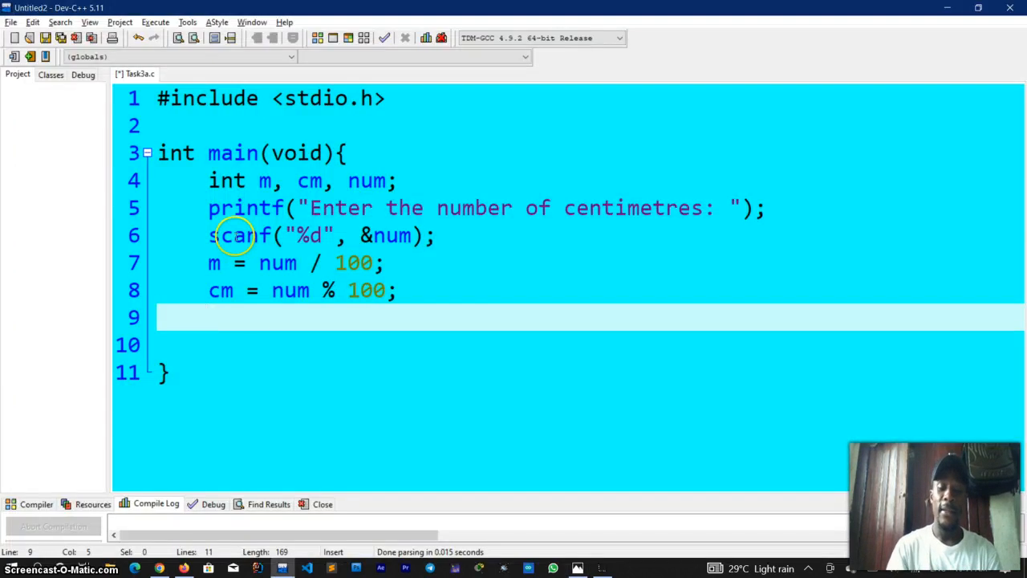
Write printf with the format string "%dcm is equivalent to %dm and %dcm\n".
type("printf(\"")
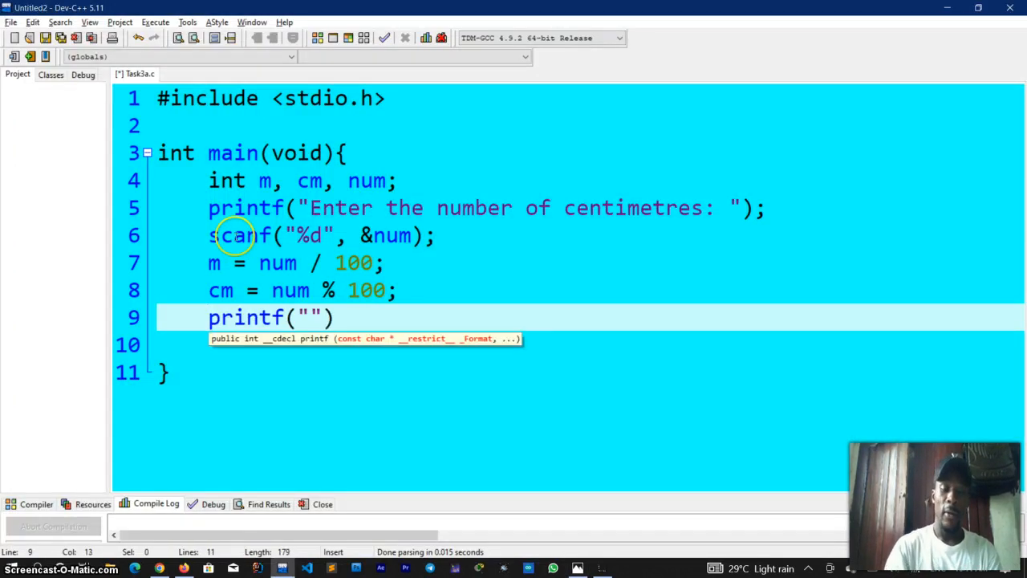
type("%dcm")
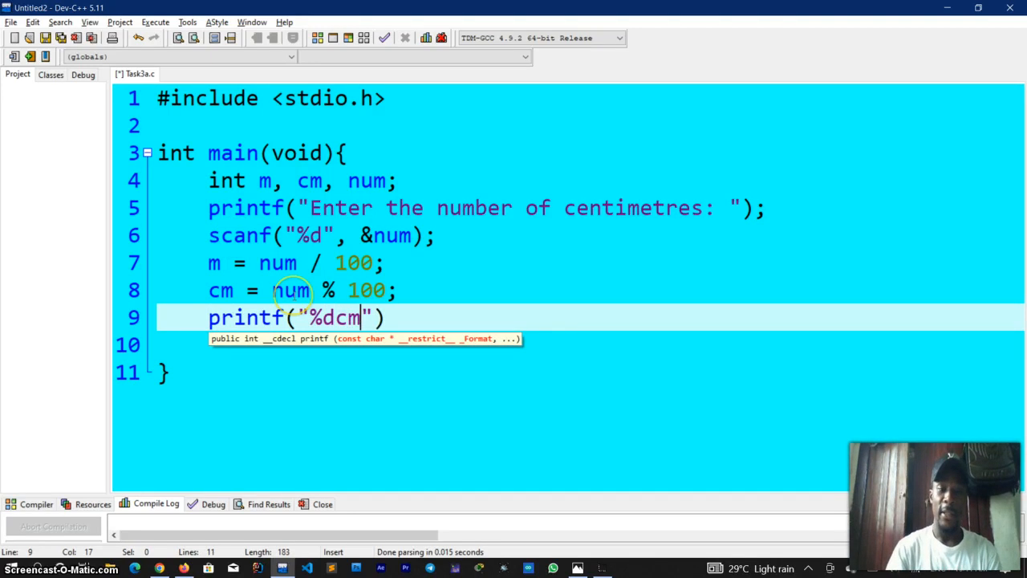
type("is e")
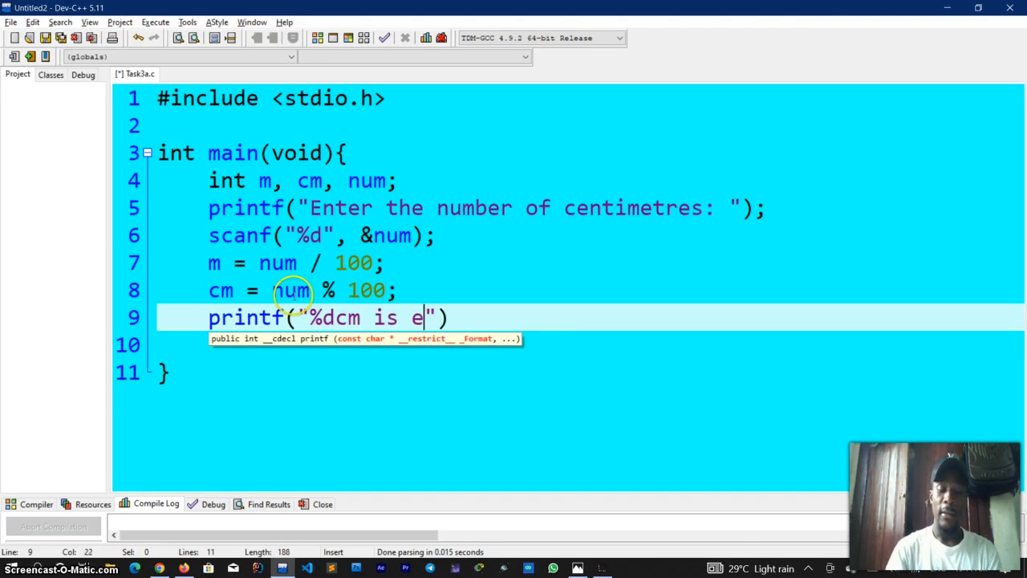
type("quivale")
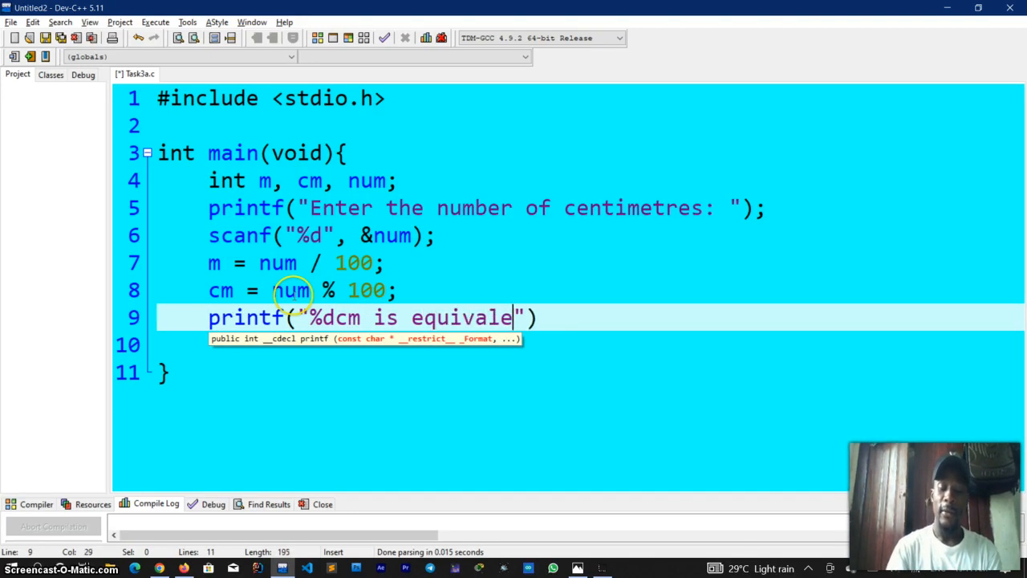
type("nt to %")
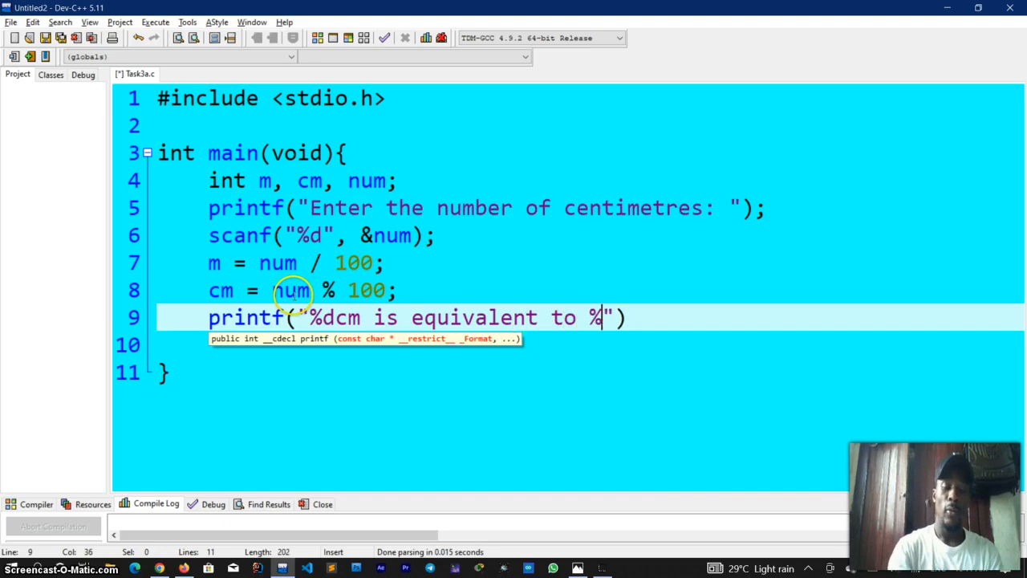
type("m")
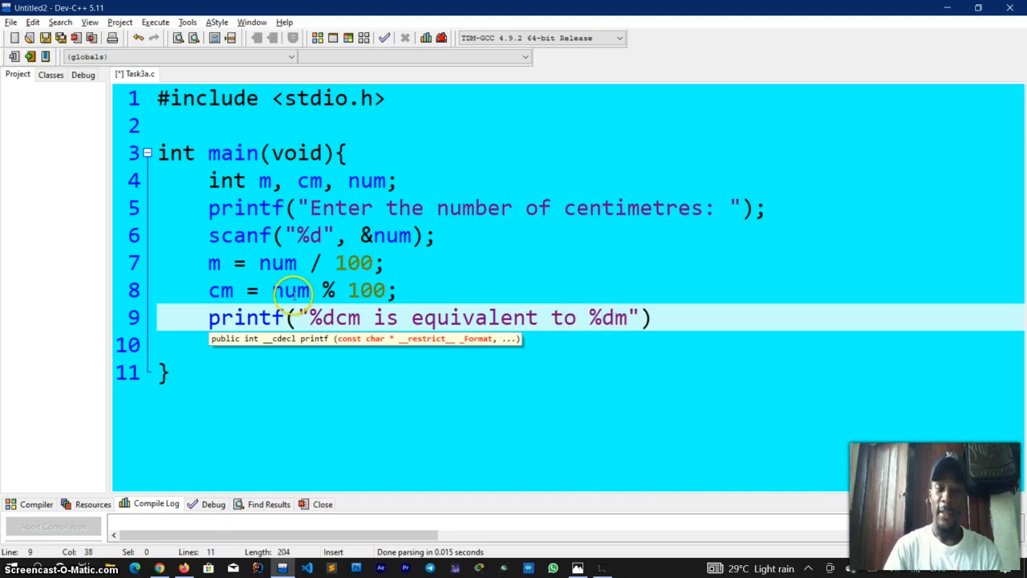
type("and")
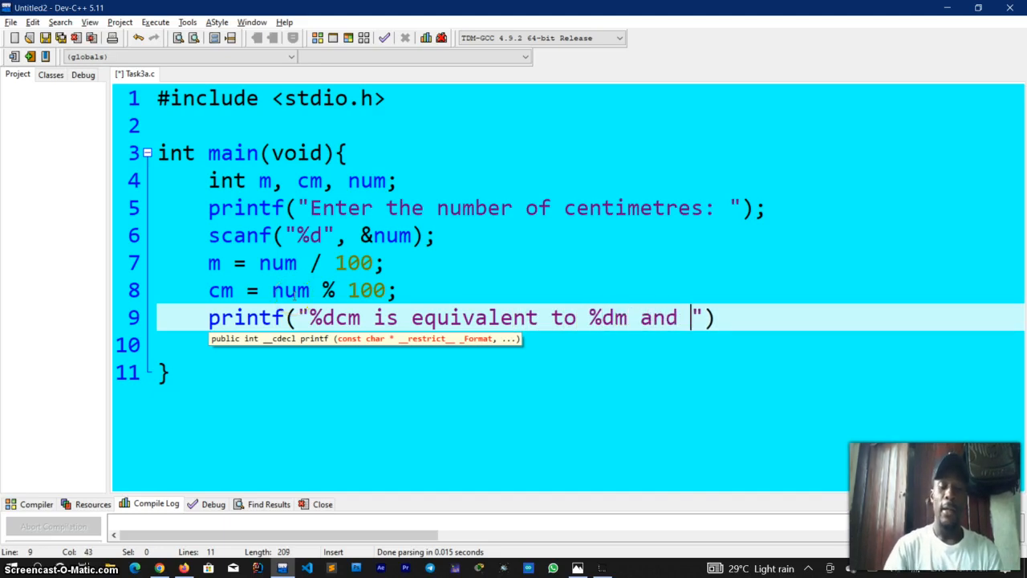
type("%d")
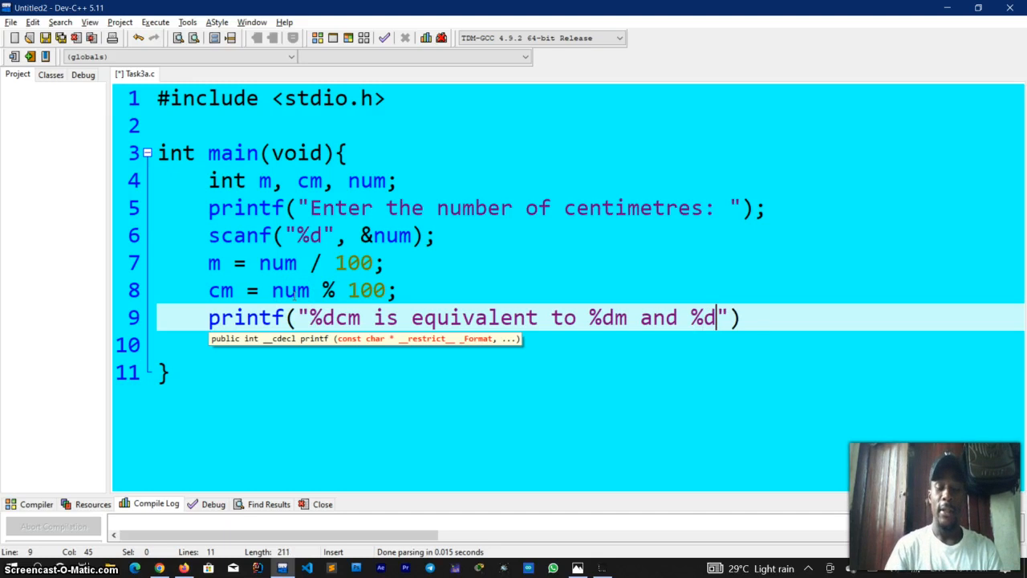
type("cm")
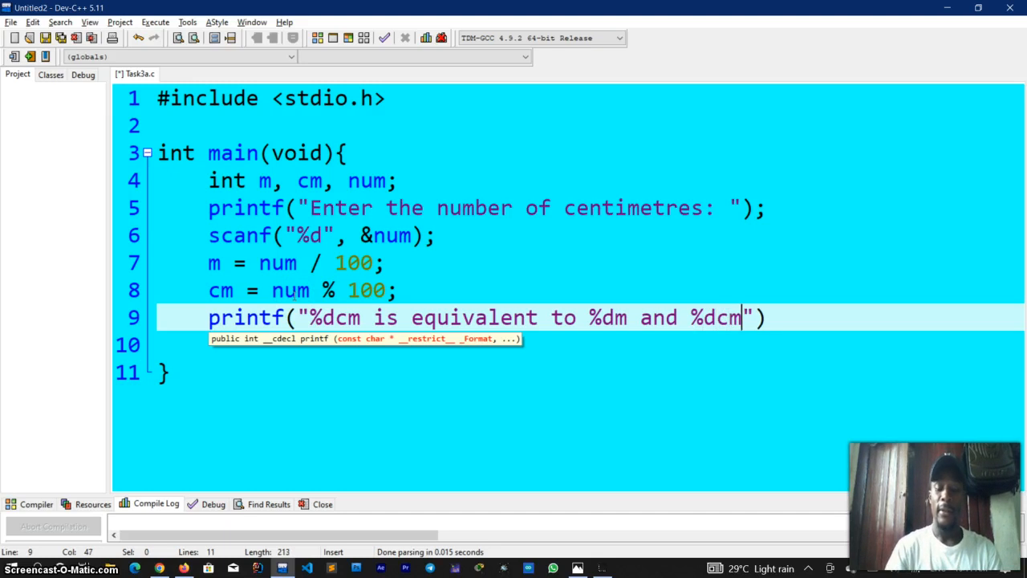
type("\\")
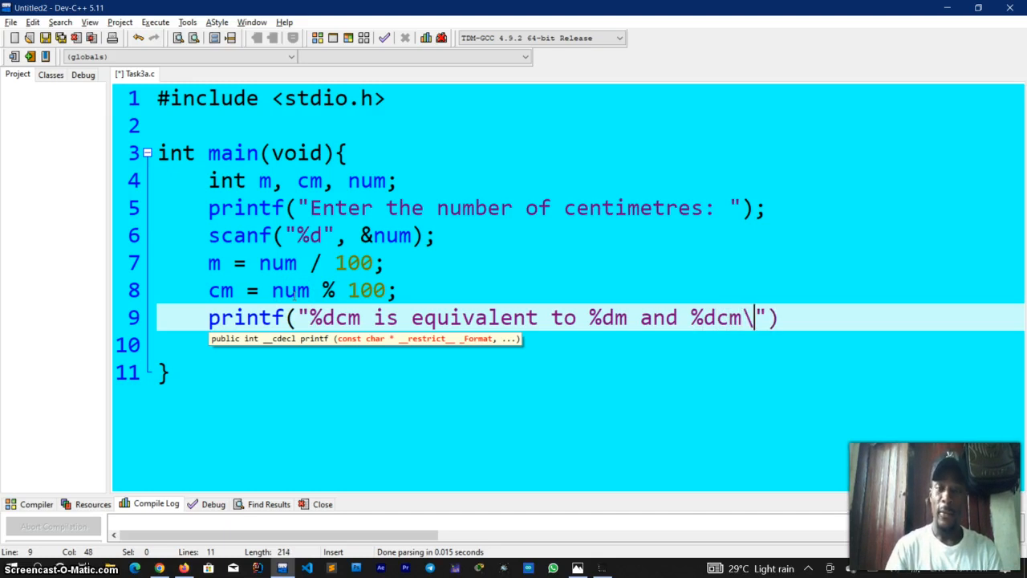
type("n")
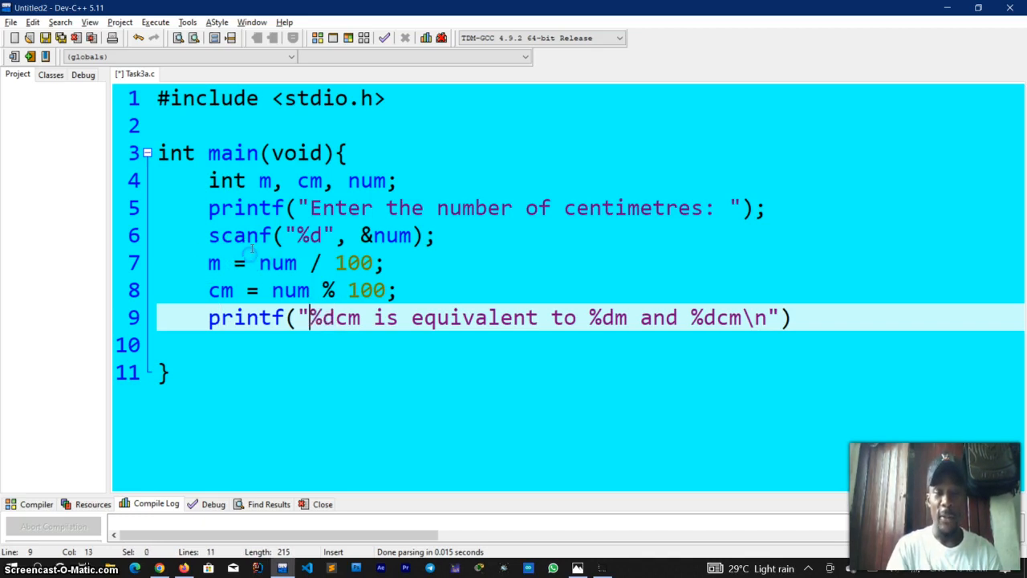
Select the %d placeholder before m in the output line.
double_click(319, 318)
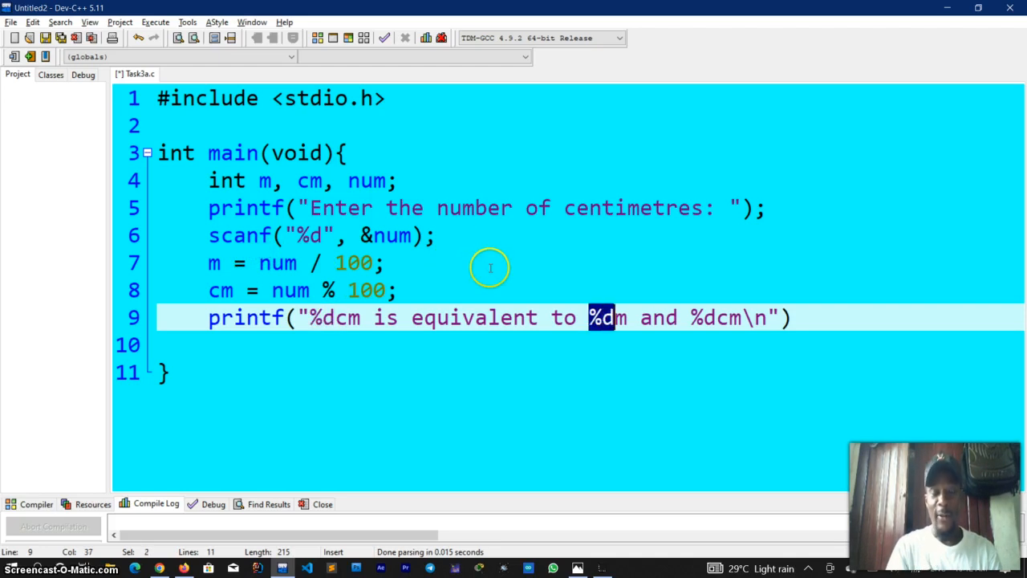
mouse_move(552, 253)
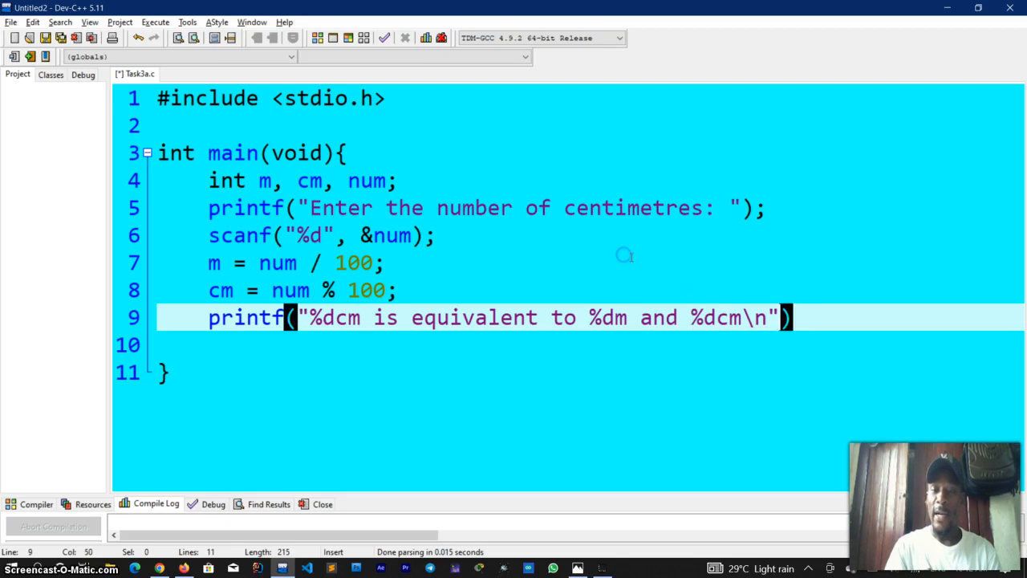
mouse_move(607, 244)
type(", ")
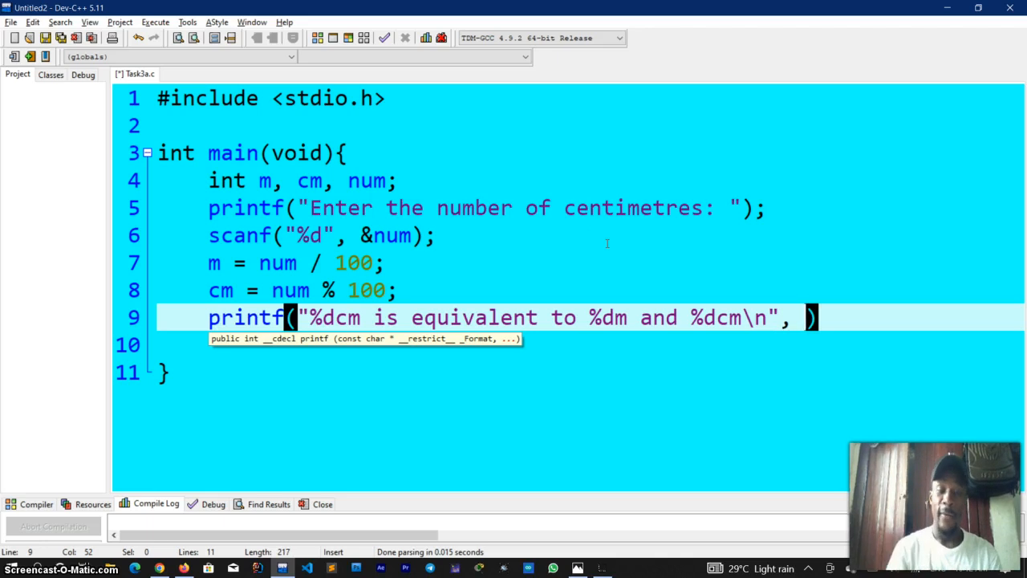
mouse_move(757, 306)
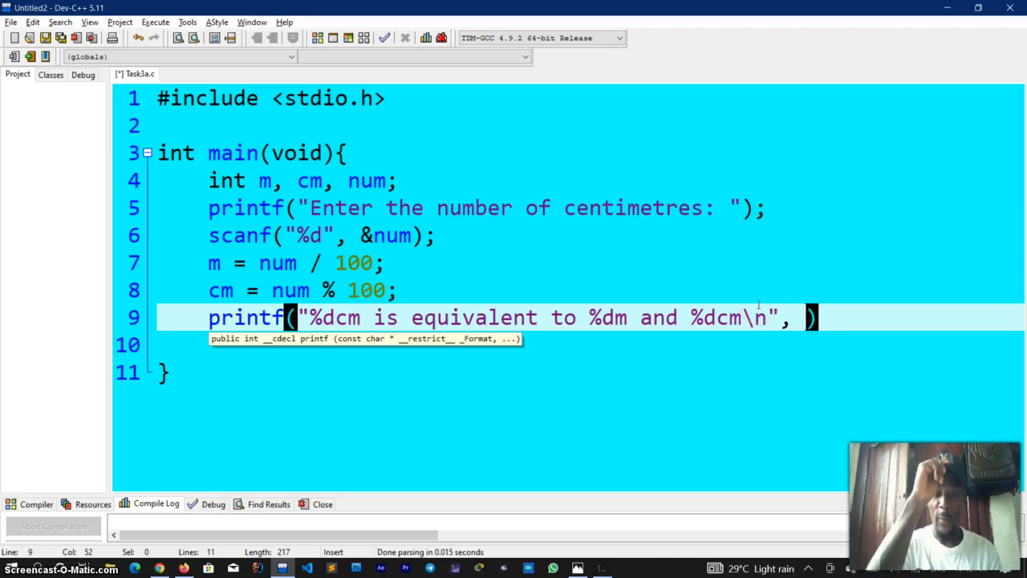
mouse_move(366, 180)
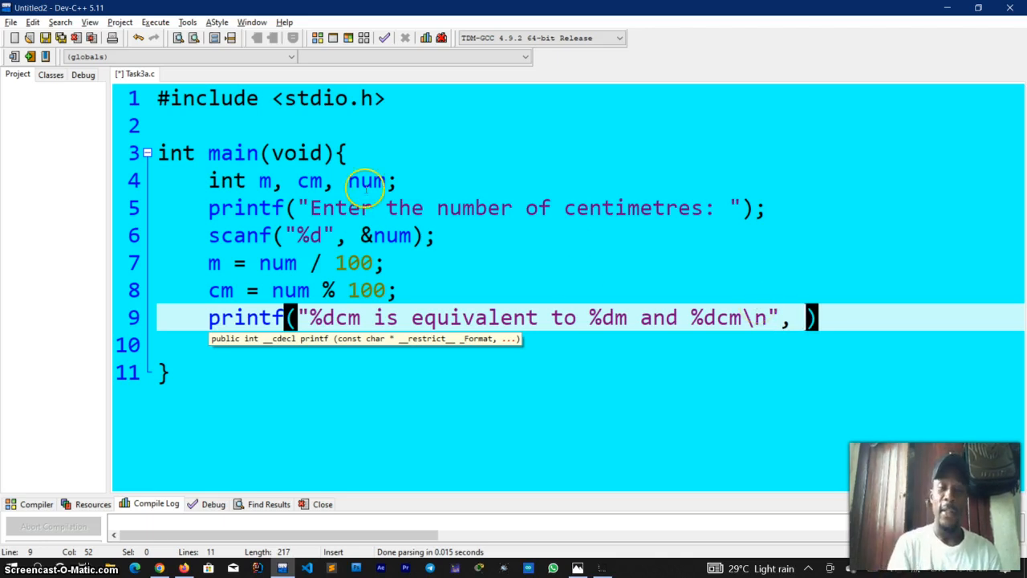
Finish the printf on line 9 with the arguments num, m, cm and a closing semicolon.
type("num")
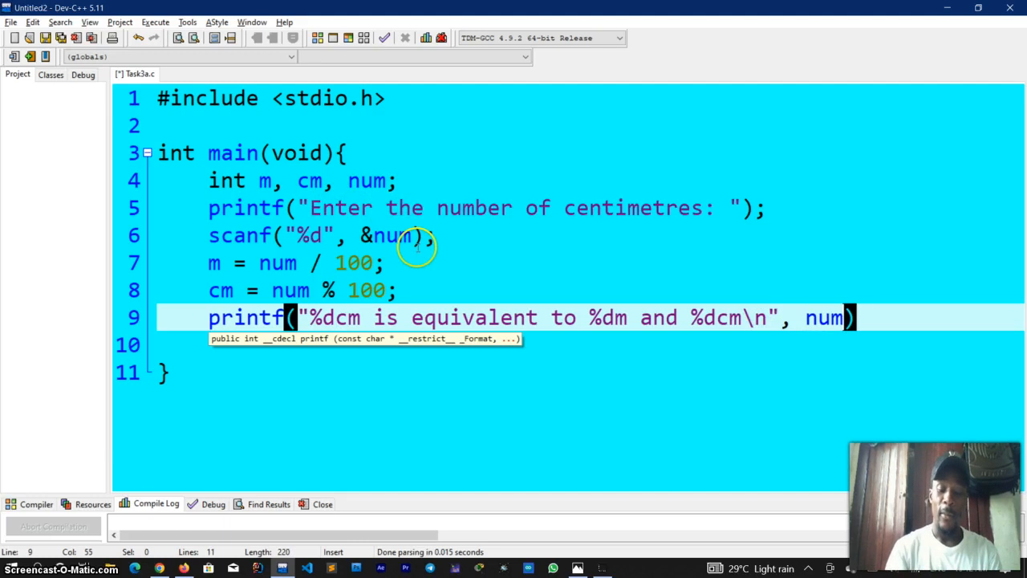
left_click(576, 568)
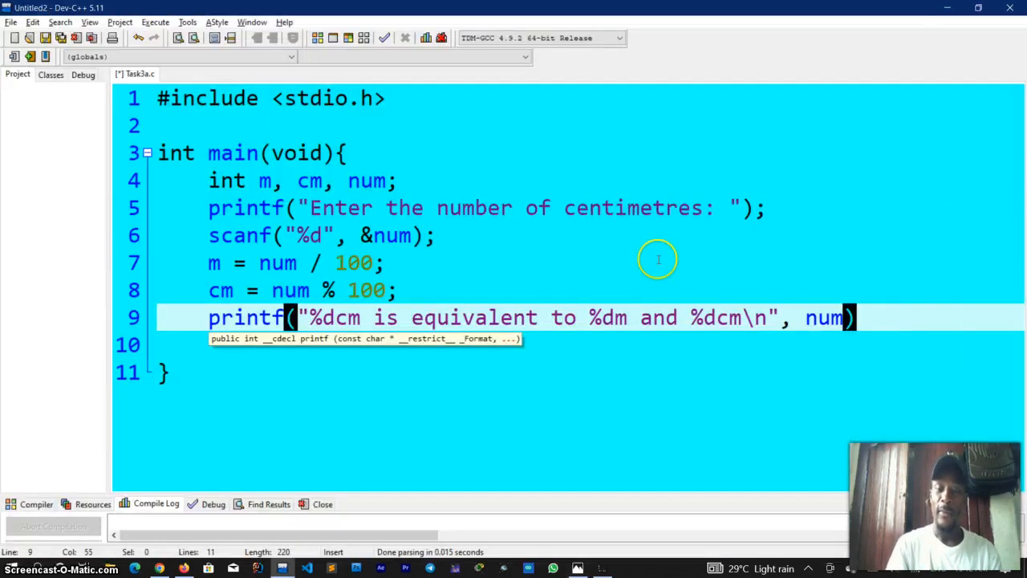
type(",")
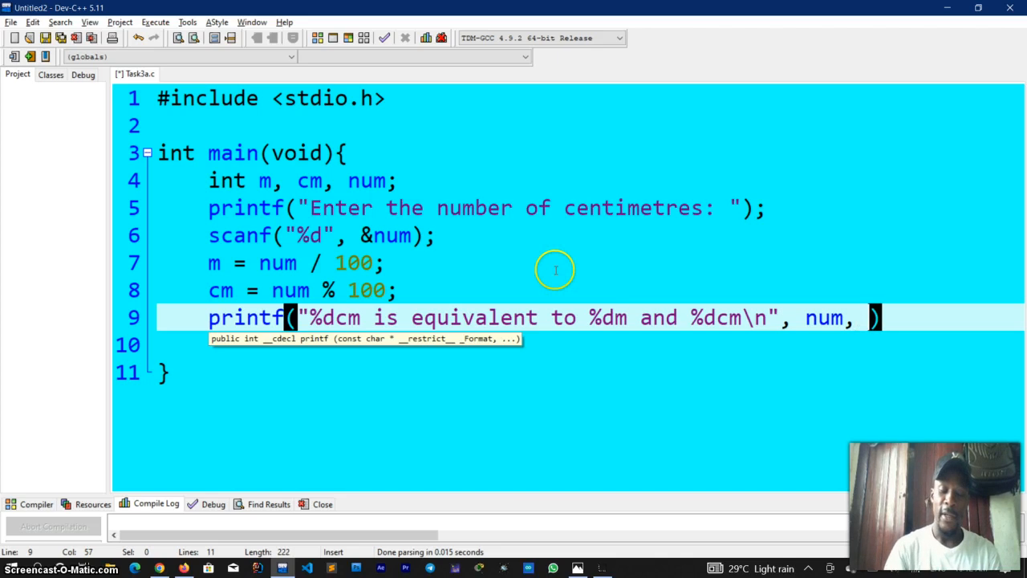
type("m,")
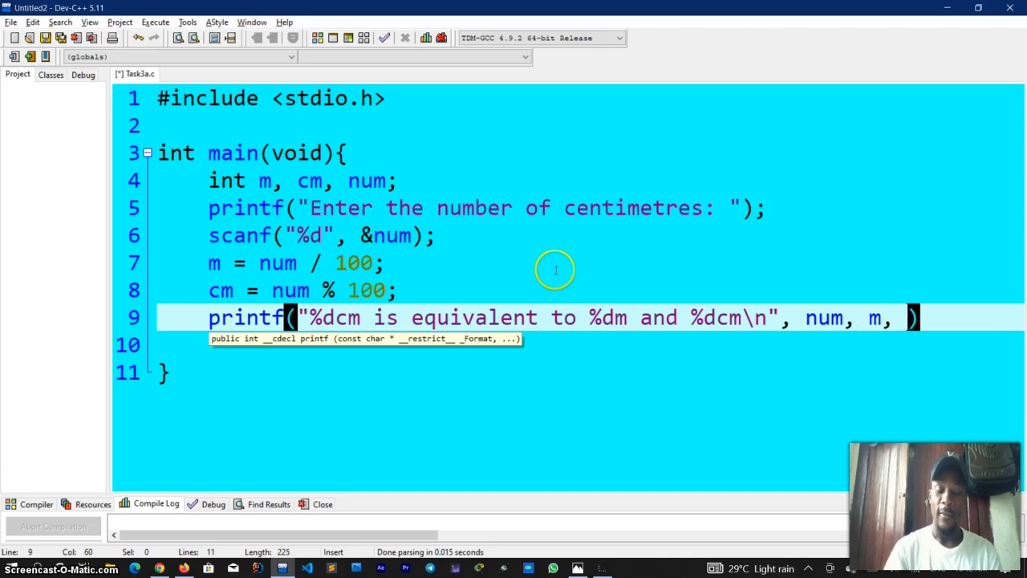
type("cm")
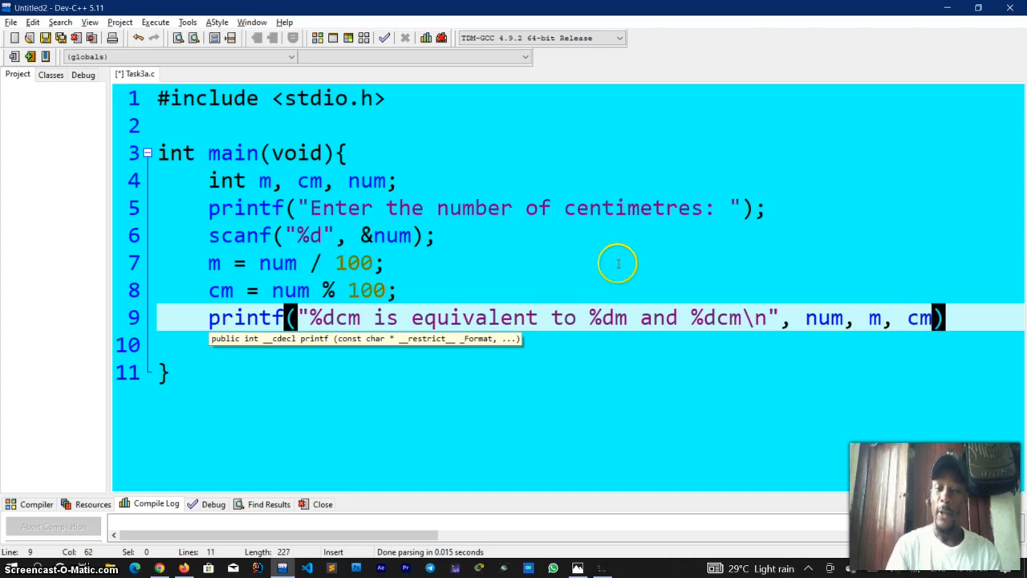
type(";")
left_click(591, 345)
type("c")
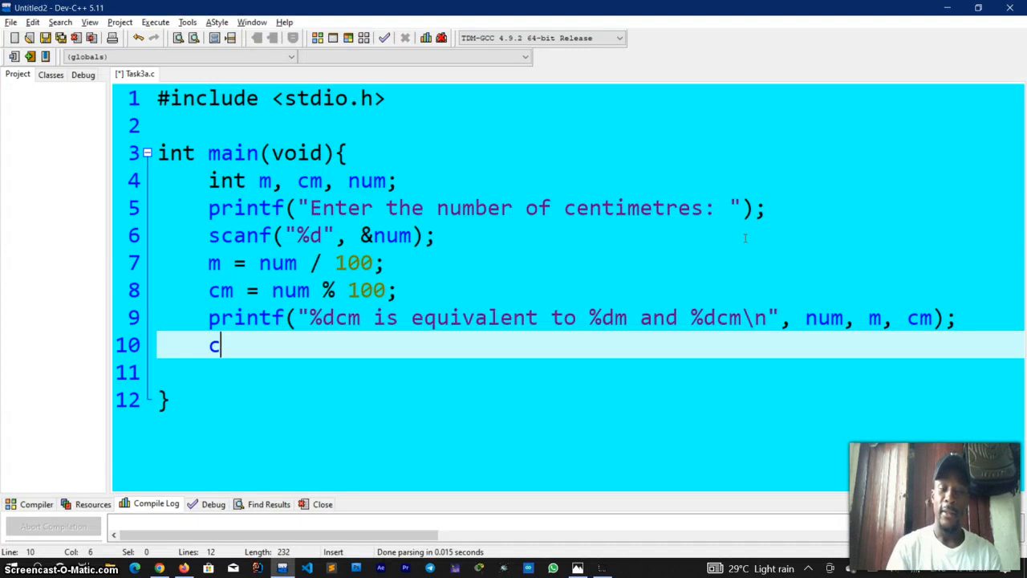
Start line 10 with char c = getchar(), checking the reference program in Photos.
type("har c =")
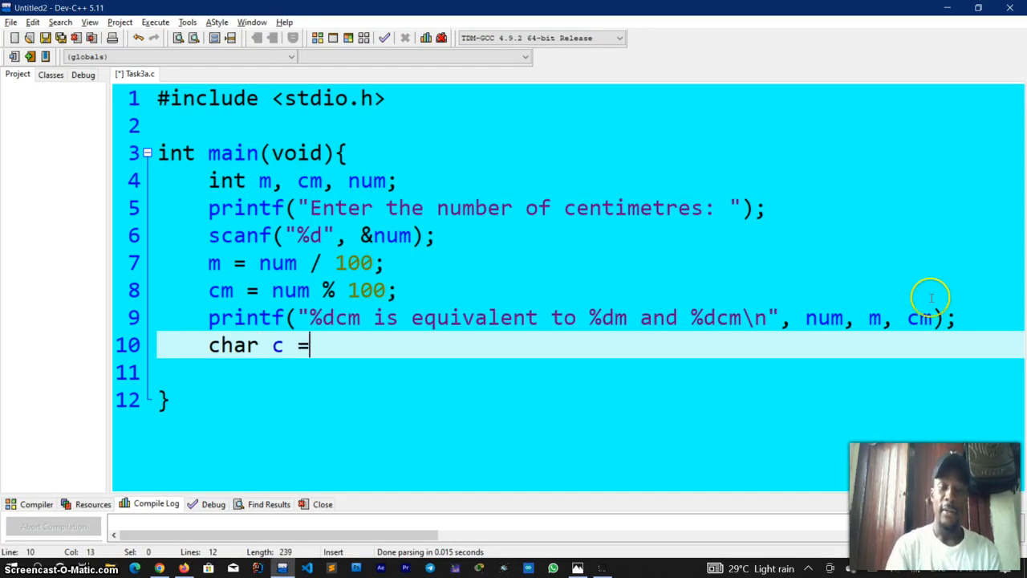
key("alt+tab")
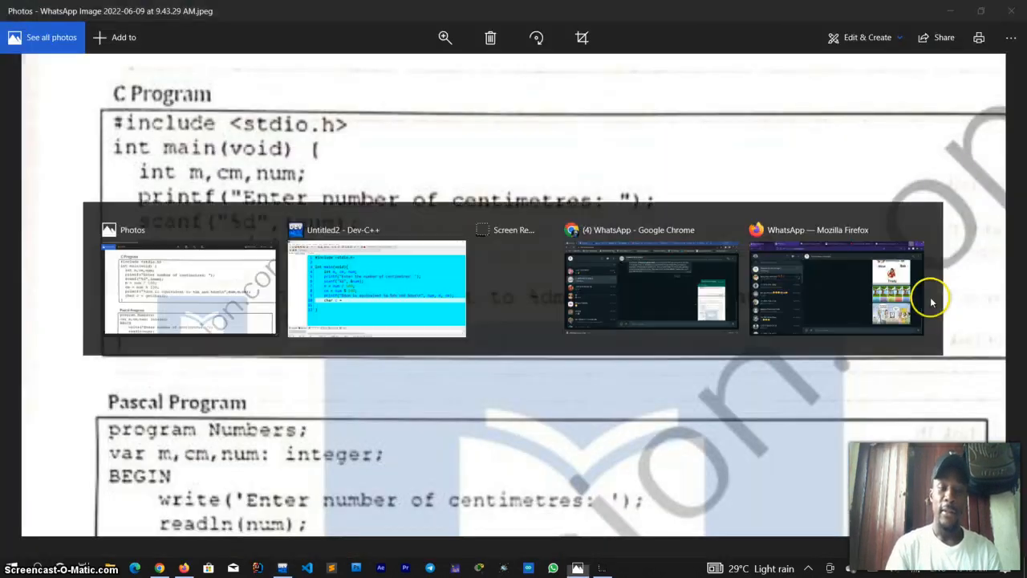
left_click(376, 289)
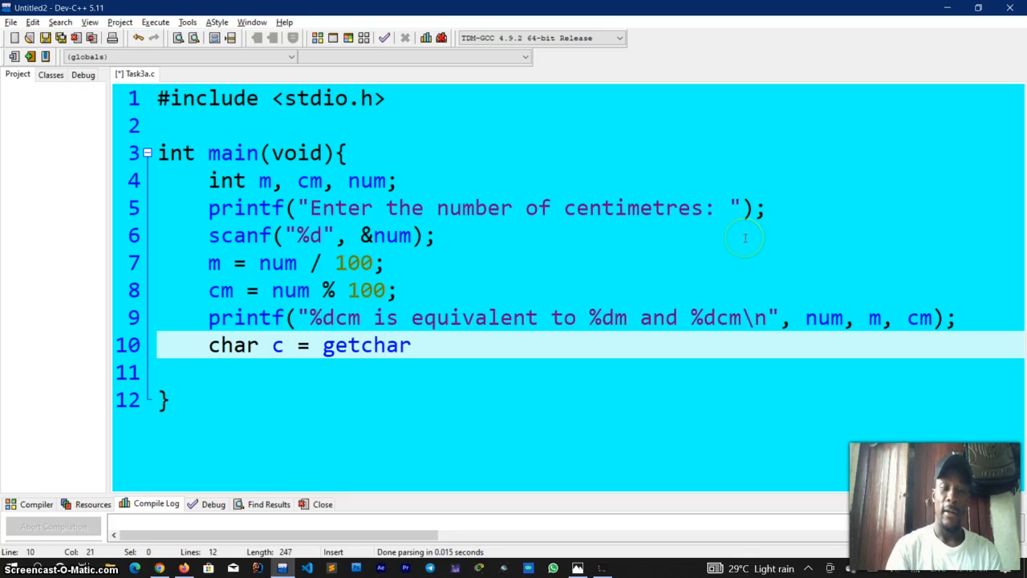
type("()")
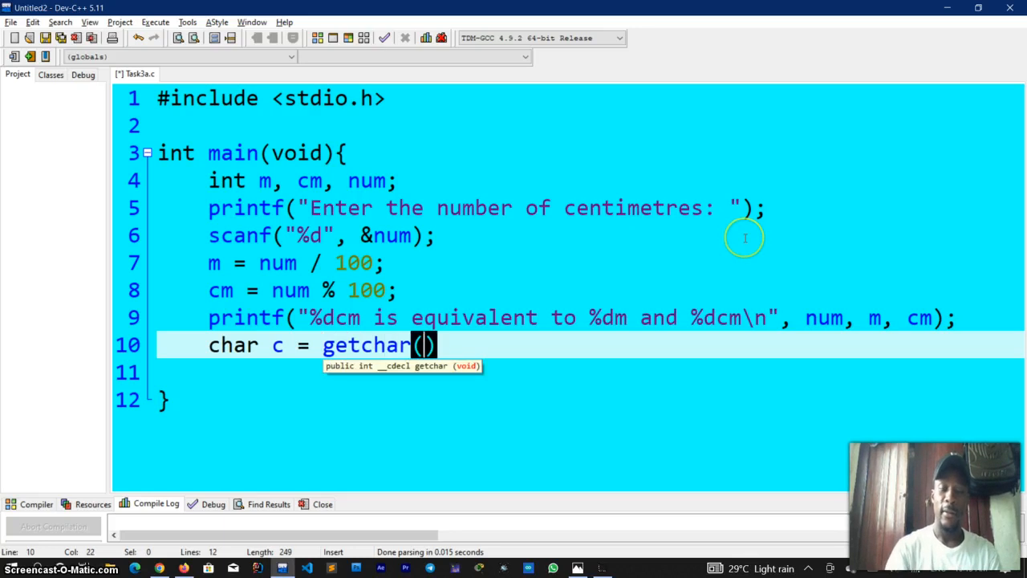
mouse_move(580, 244)
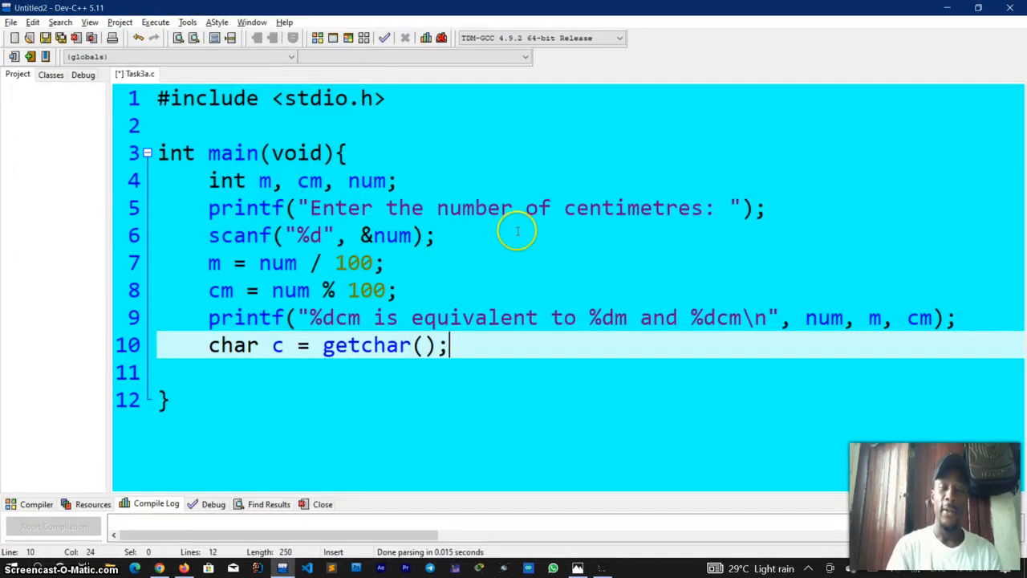
mouse_move(486, 247)
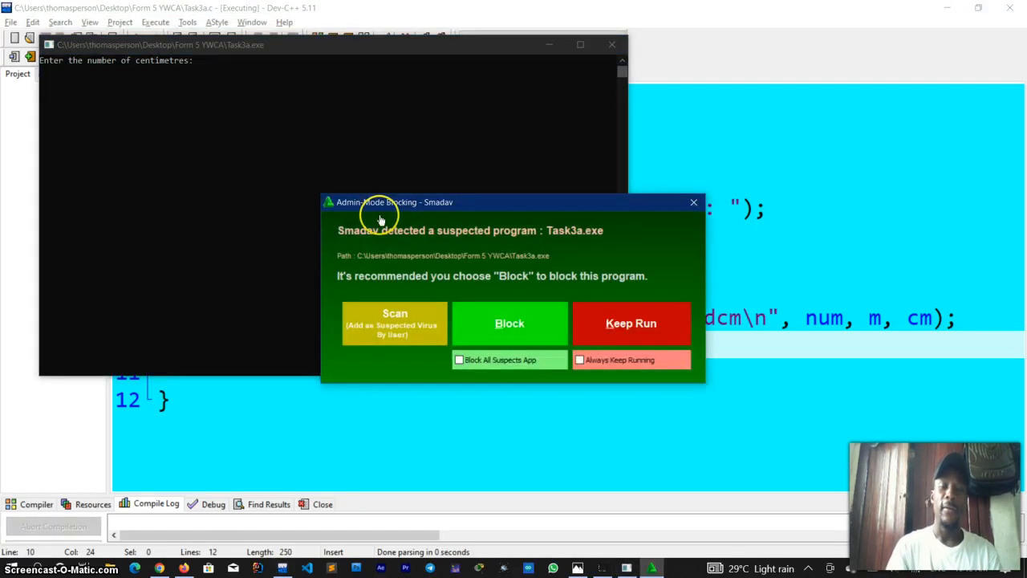
Keep the compiled program running past the antivirus warning and enter 80 centimetres.
left_click(630, 324)
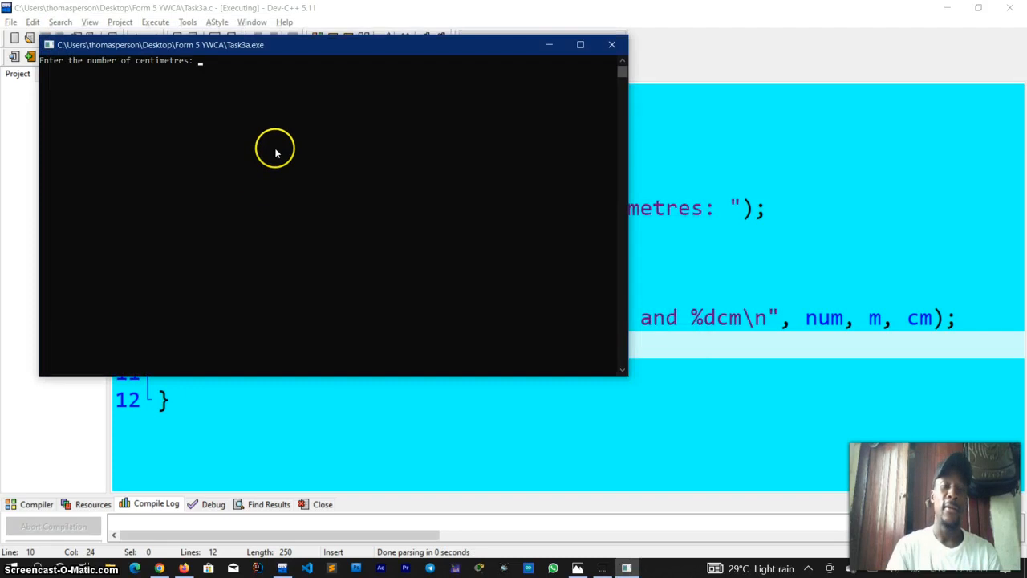
mouse_move(254, 75)
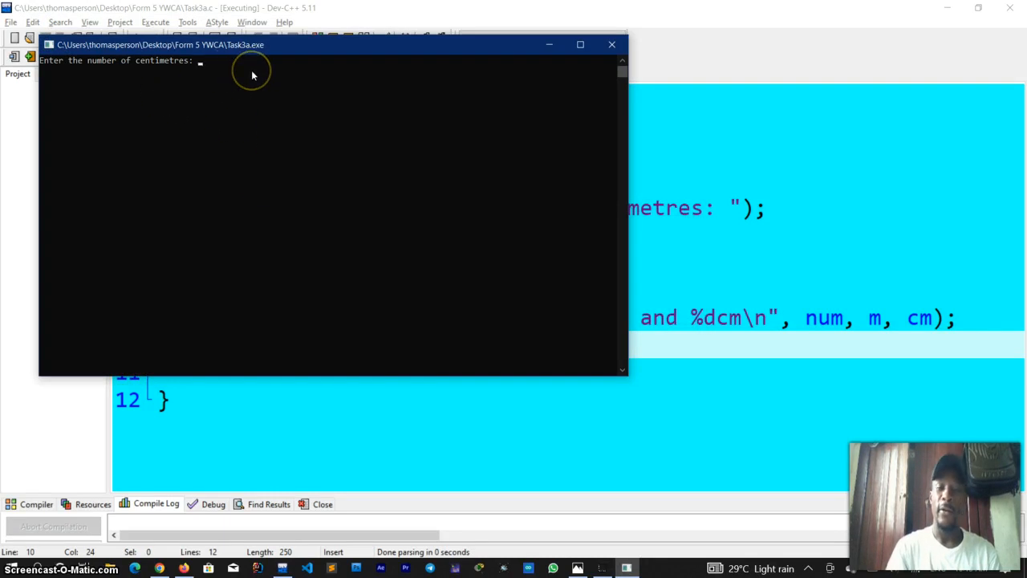
mouse_move(250, 80)
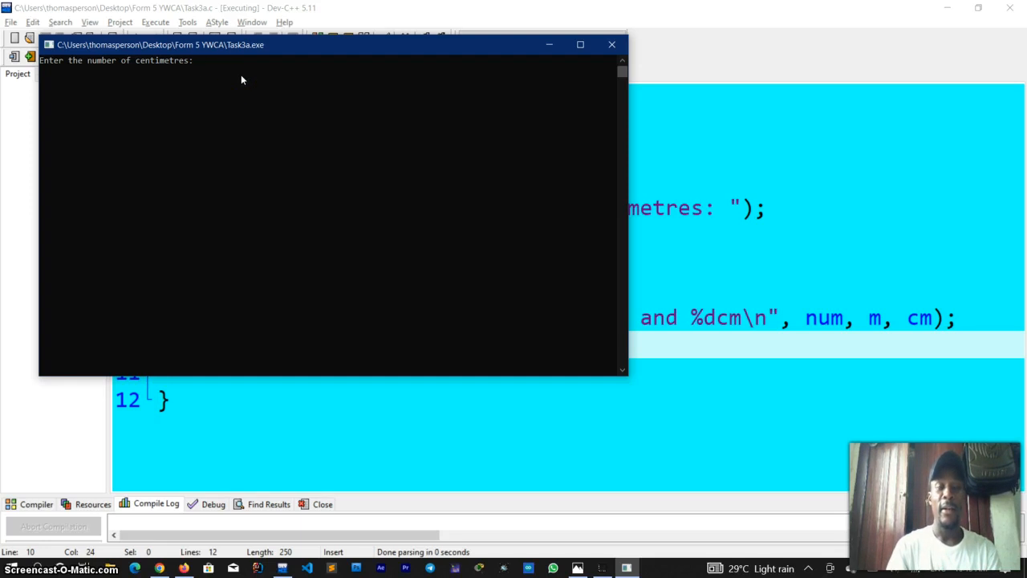
type("8")
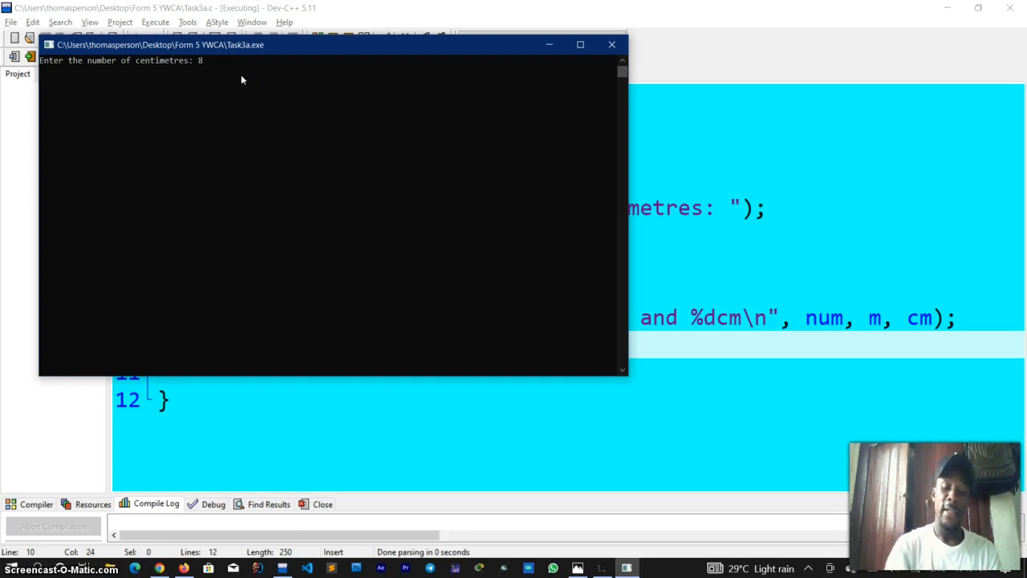
type("0")
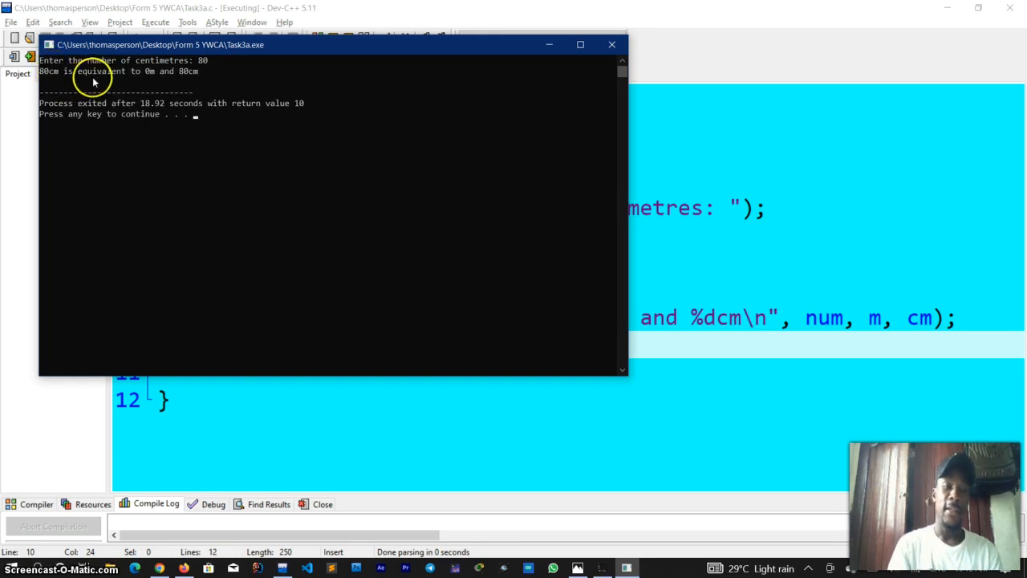
mouse_move(196, 77)
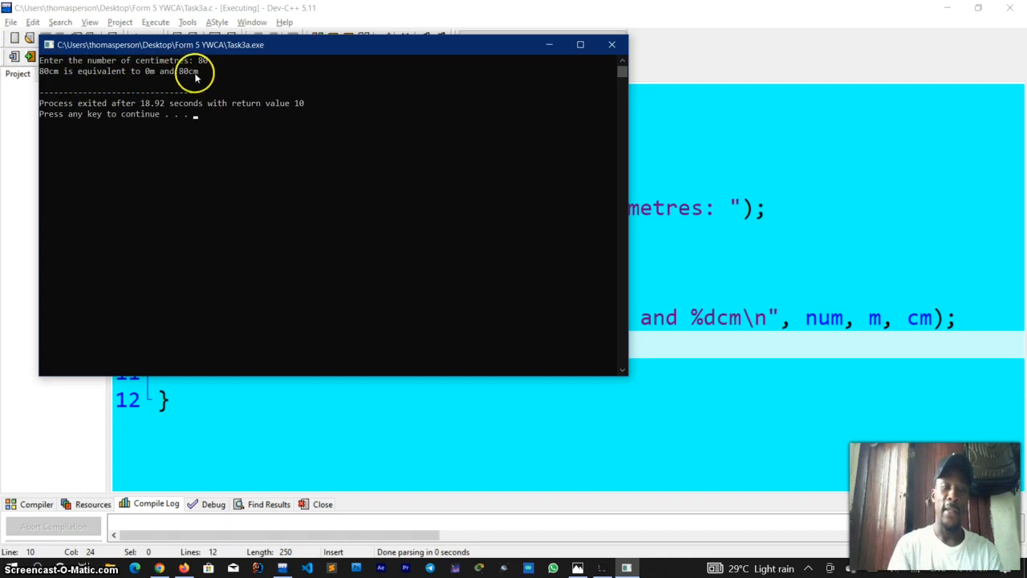
mouse_move(202, 77)
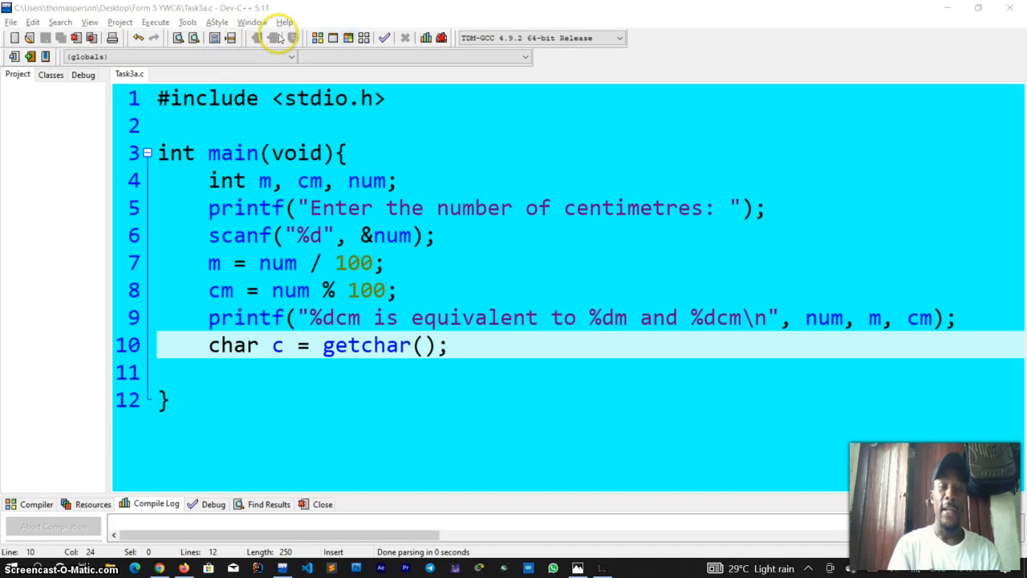
Compile and run Task3a.c again with 720 centimetres, getting 7m and 20cm.
left_click(276, 38)
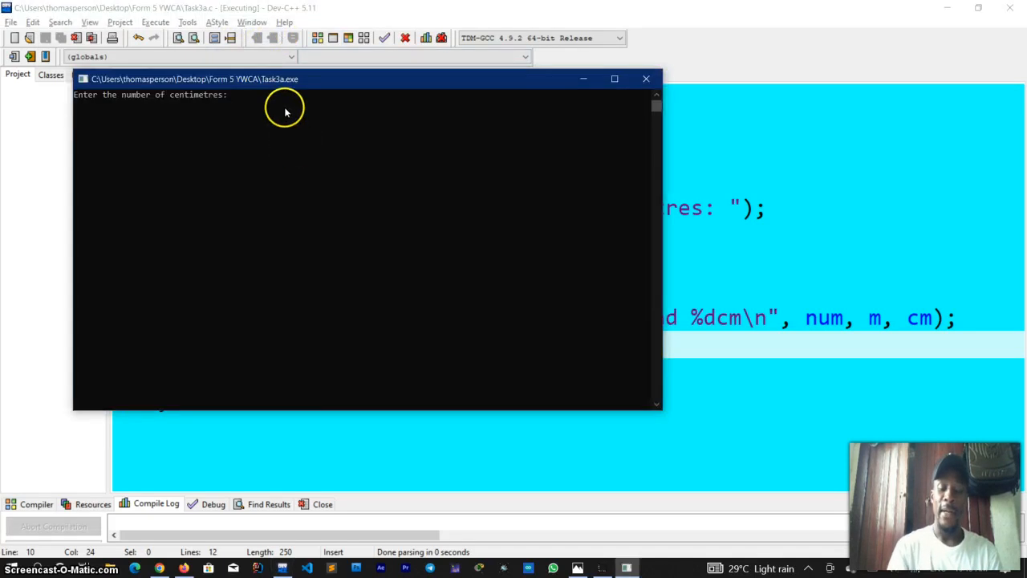
type("7")
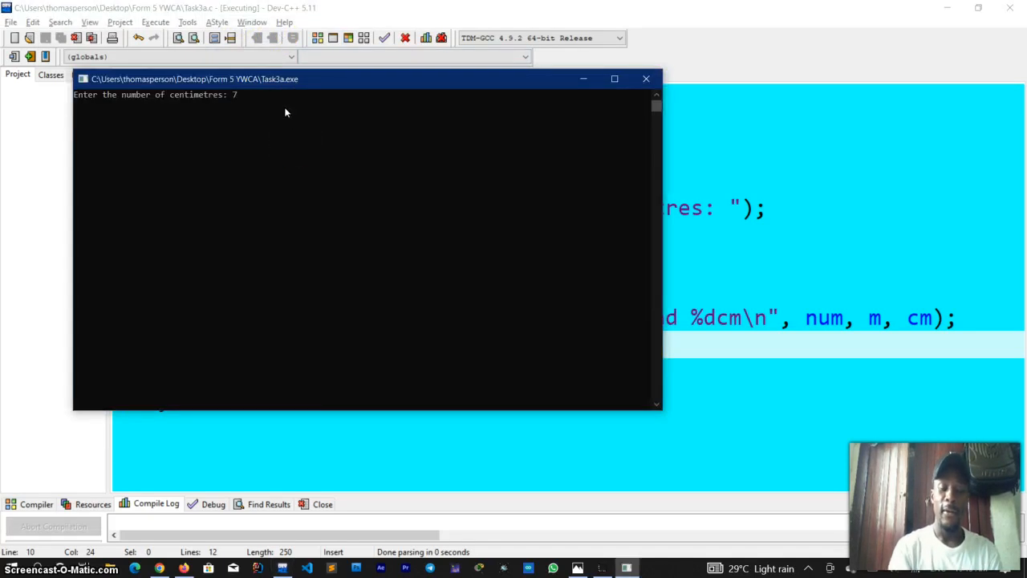
type("20")
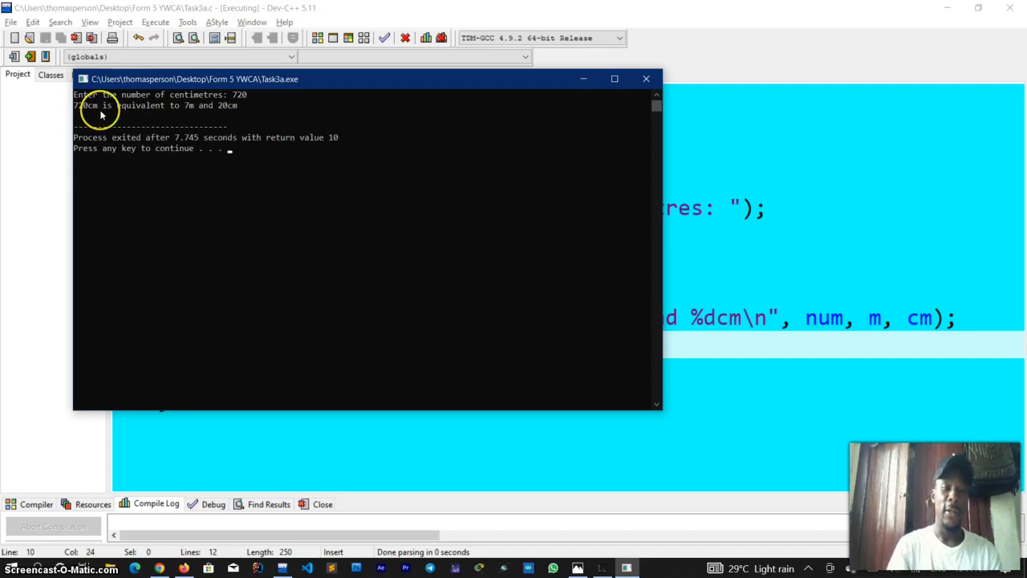
mouse_move(189, 115)
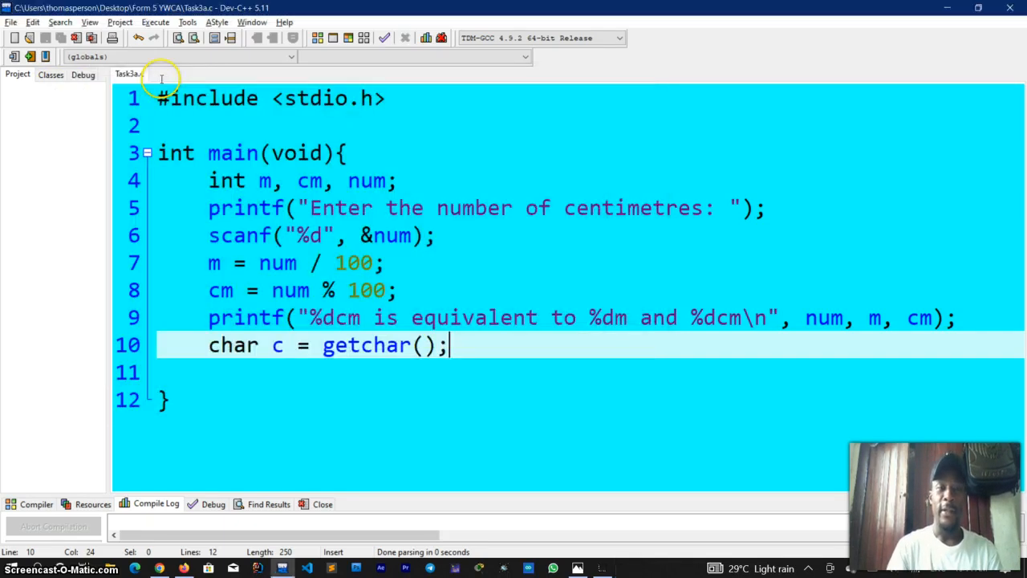
Run the program once more with 165 centimetres, getting 1m and 65cm.
left_click(196, 38)
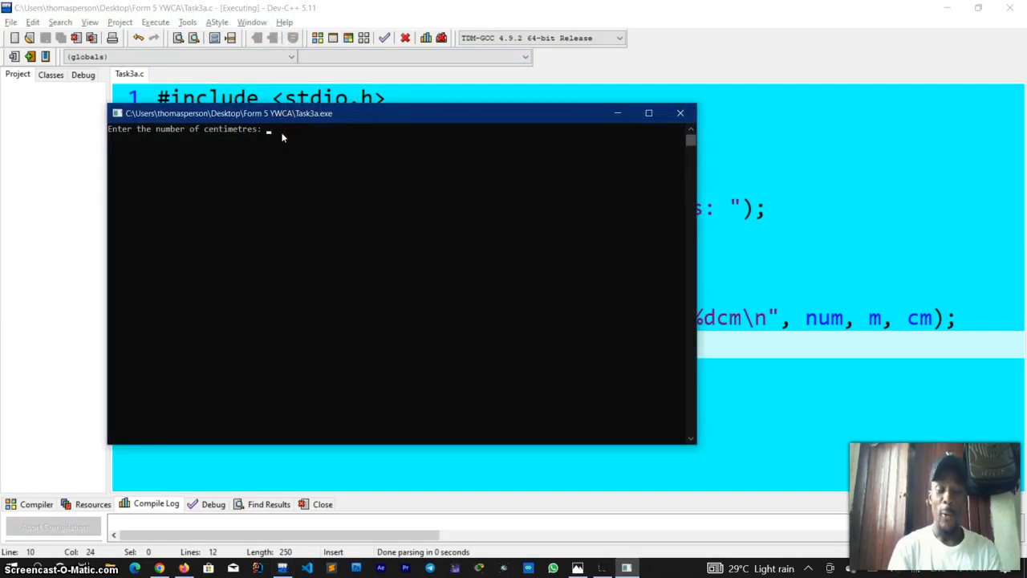
type("165")
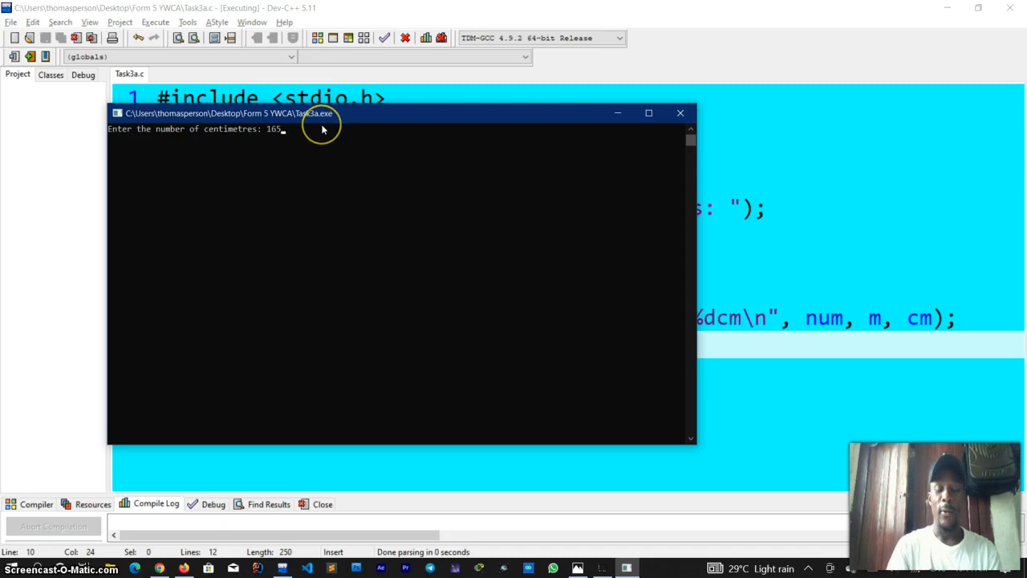
key("enter")
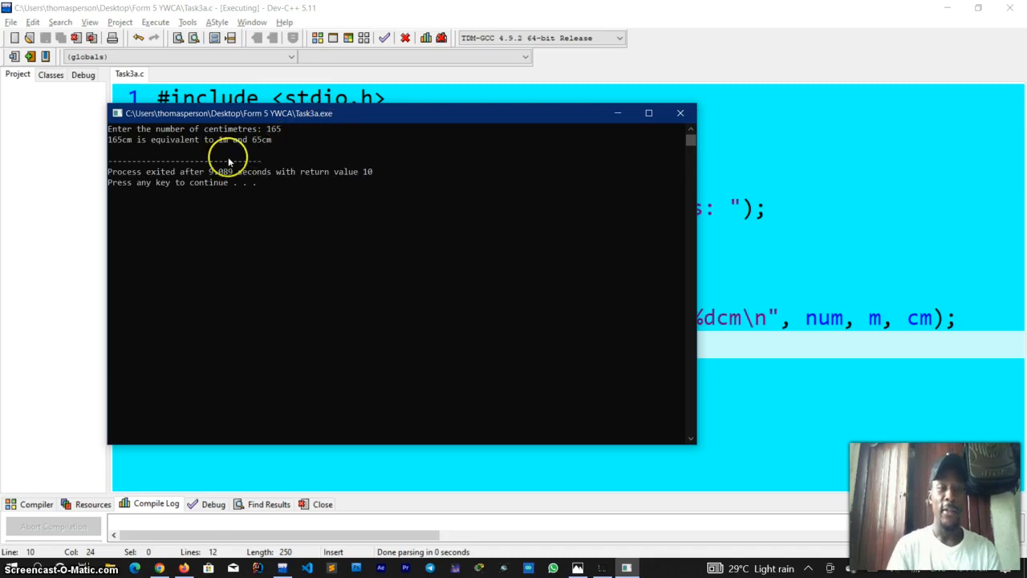
mouse_move(192, 145)
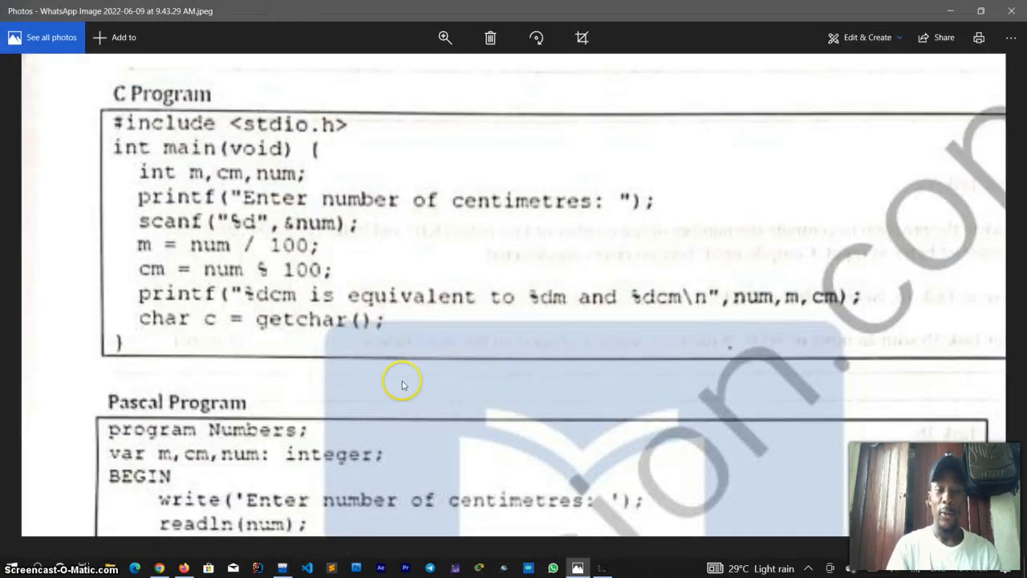
Scroll the exam page down to the questions asking for runs with 1250 and 45678.
scroll("down", 3)
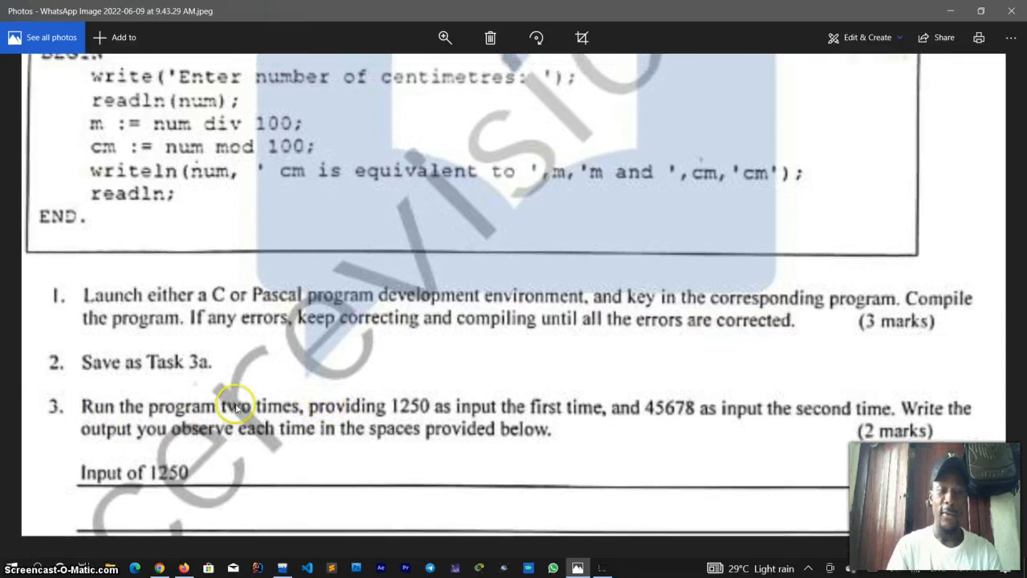
mouse_move(411, 408)
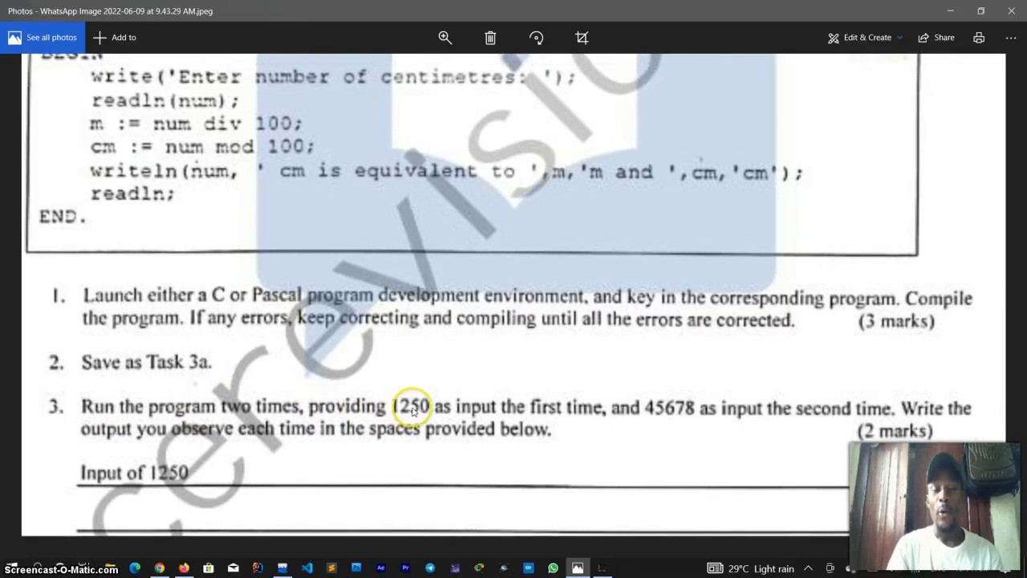
mouse_move(650, 414)
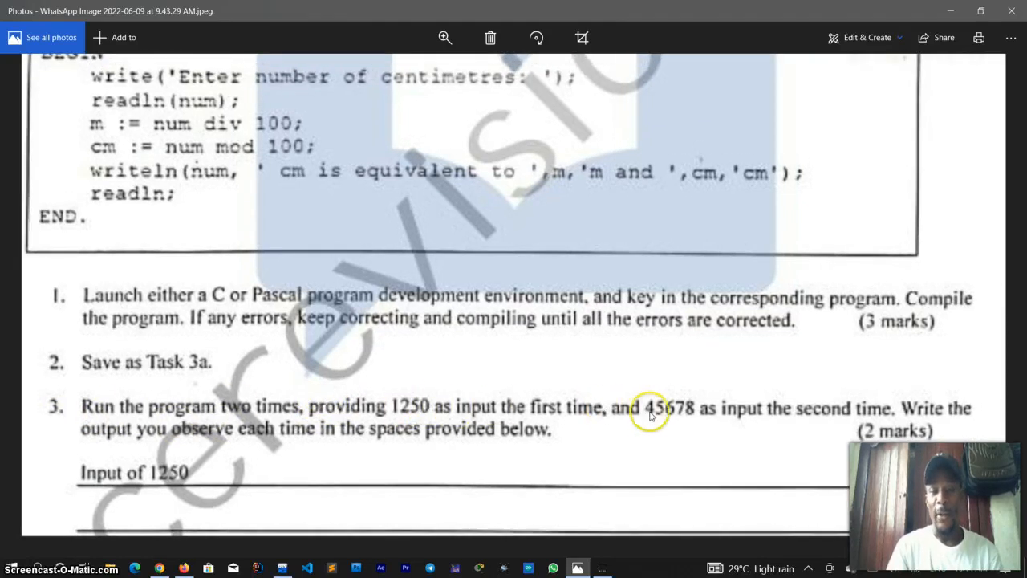
mouse_move(738, 416)
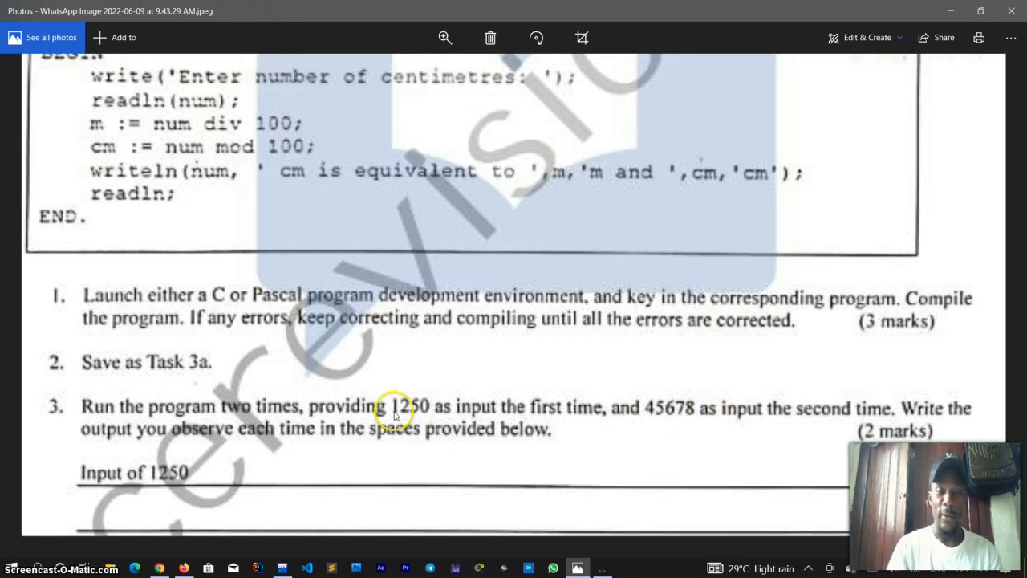
mouse_move(436, 409)
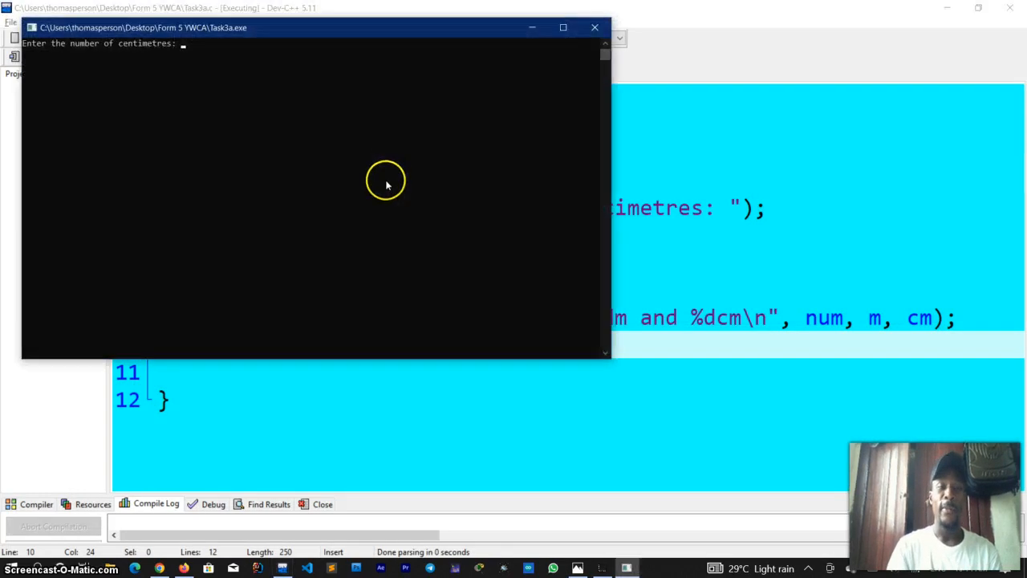
Enter 1250 centimetres so the console reports 12m and 50cm.
type("1250")
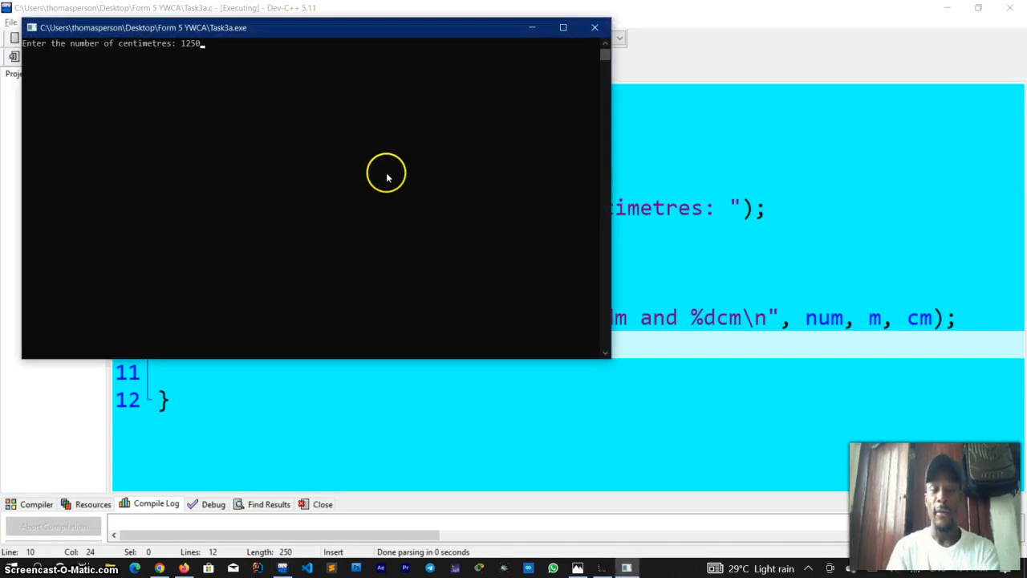
key("enter")
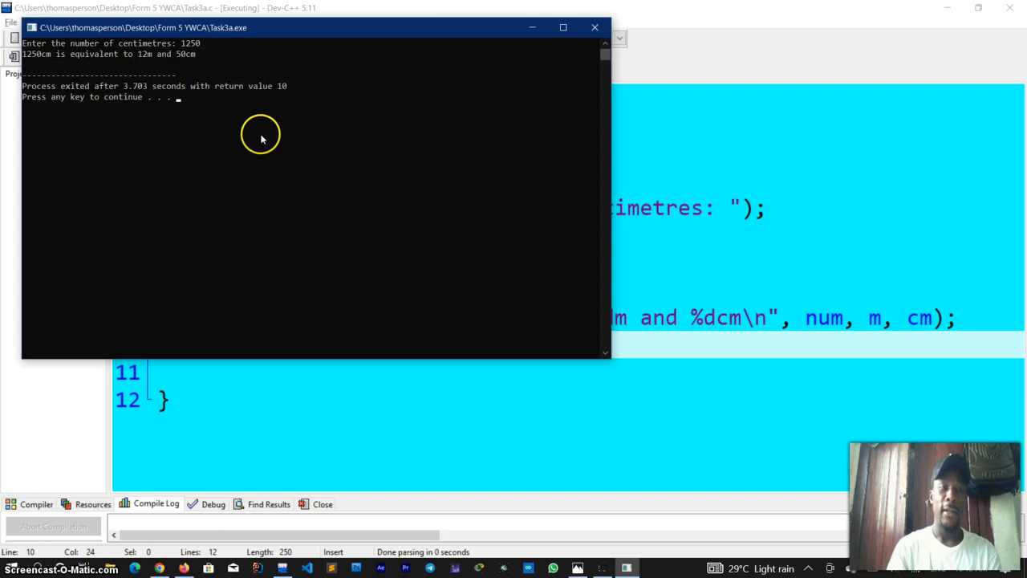
mouse_move(63, 66)
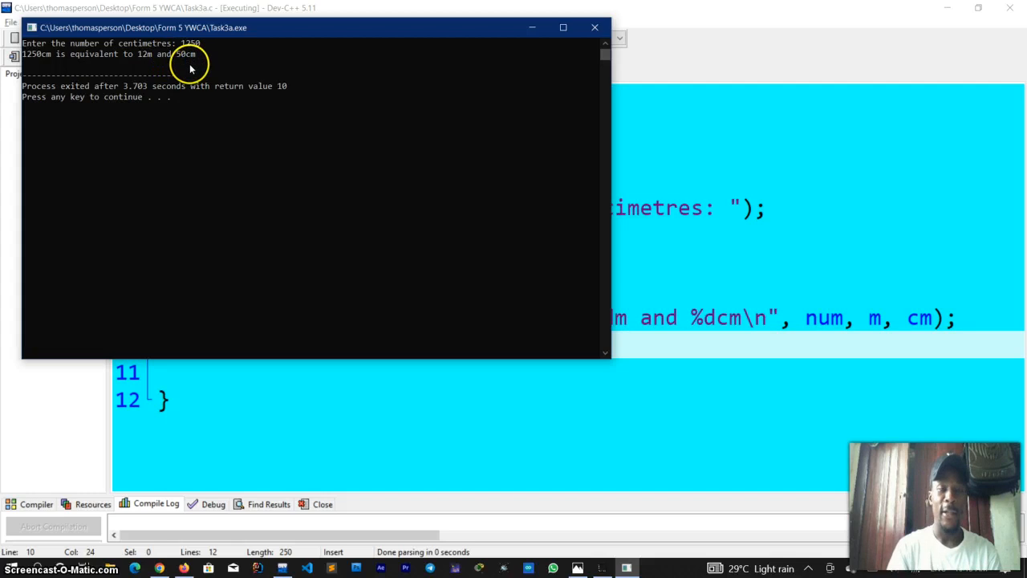
mouse_move(189, 64)
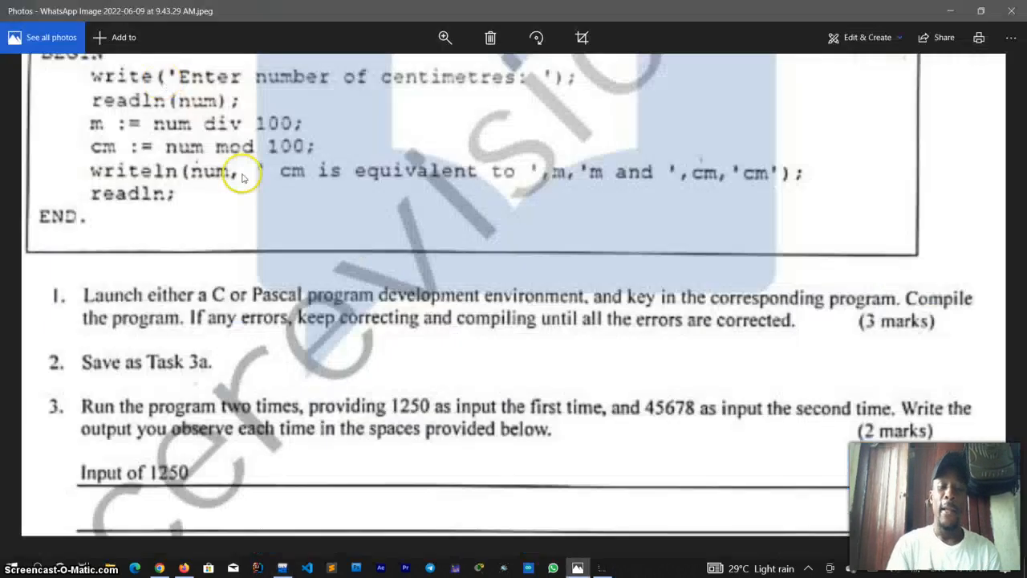
mouse_move(666, 417)
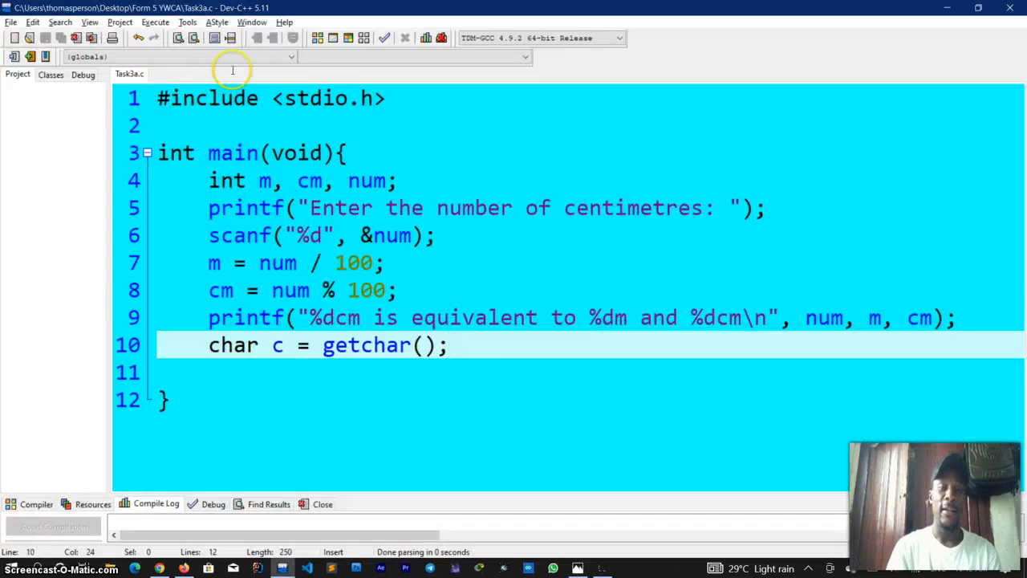
mouse_move(279, 39)
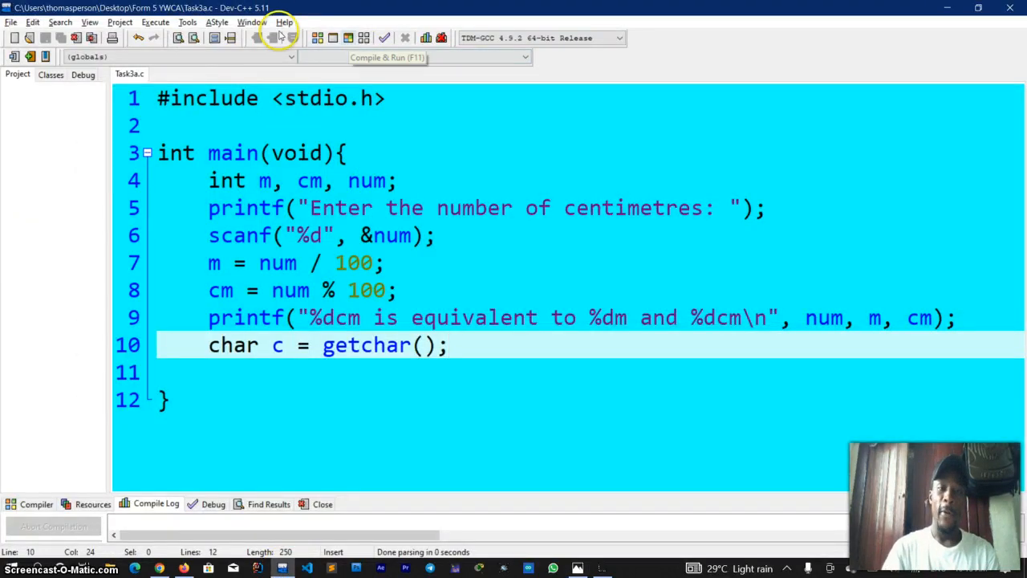
Compile and run Task3a.c and enter 45678 centimetres for 456m and 78cm.
left_click(270, 39)
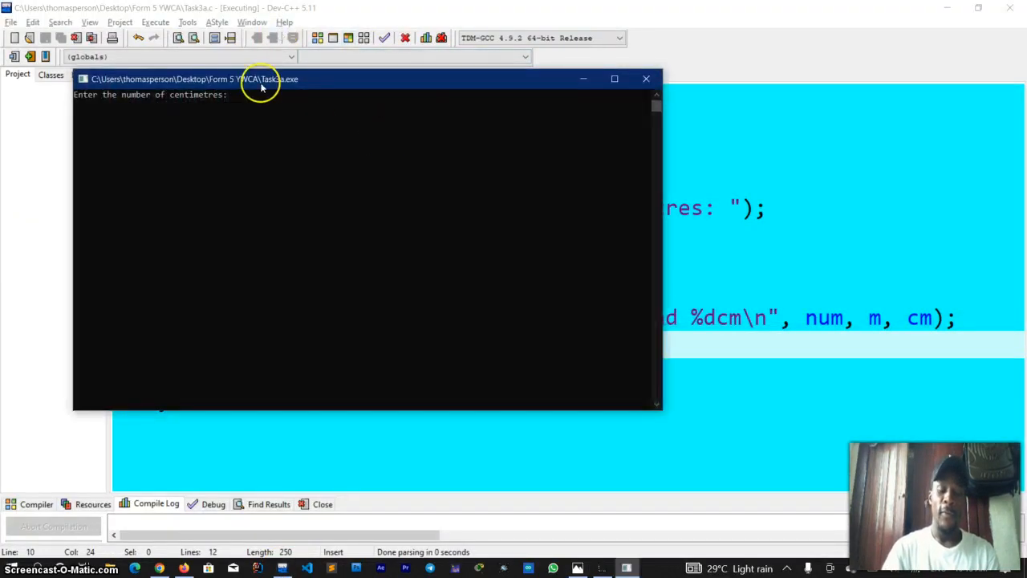
type("4567")
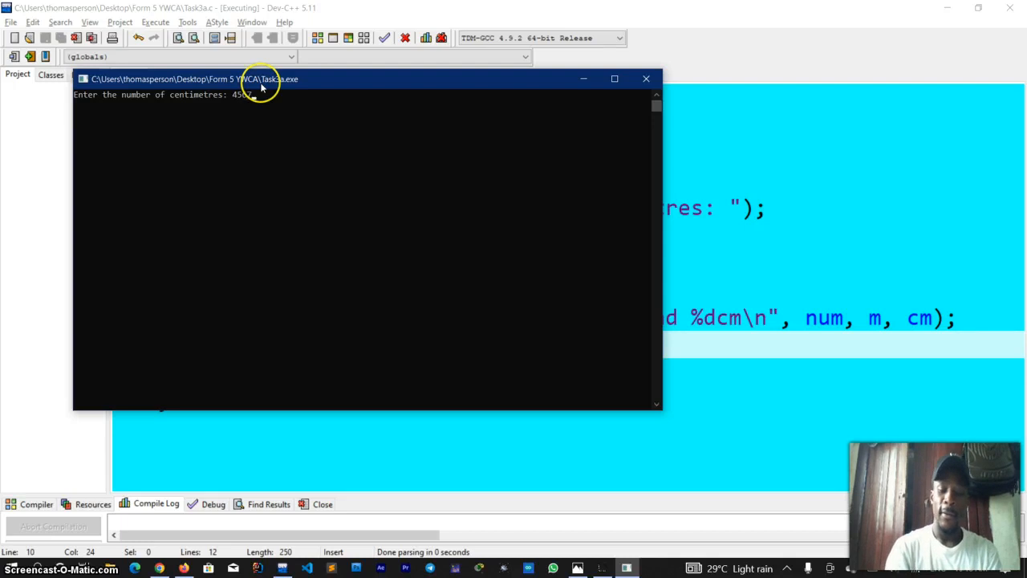
type("8")
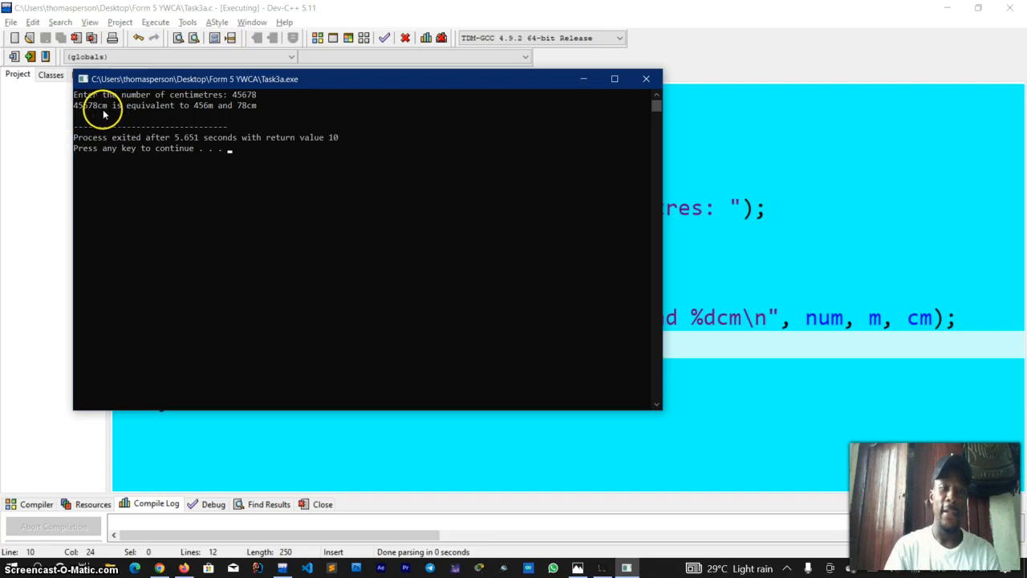
mouse_move(210, 112)
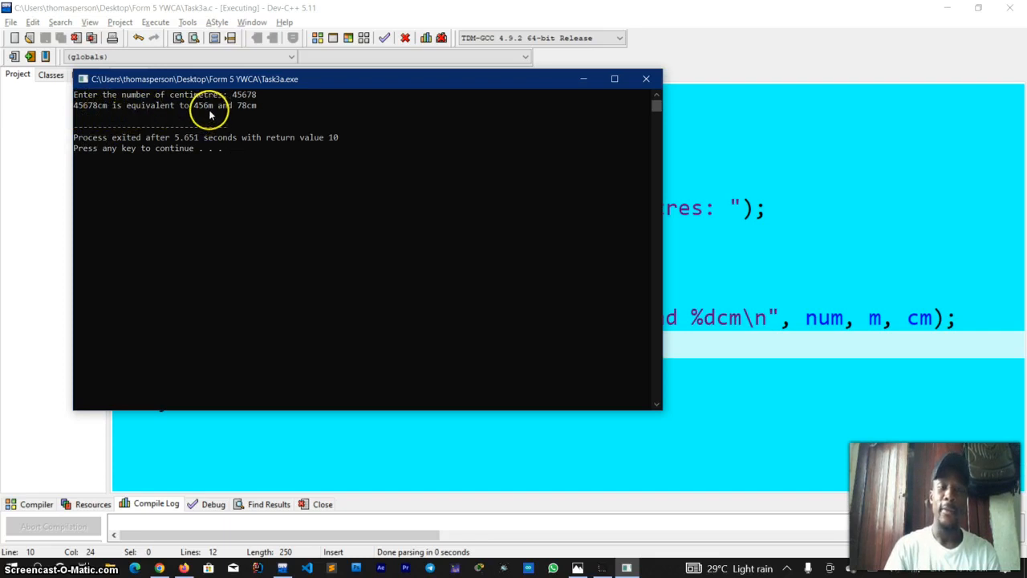
mouse_move(258, 113)
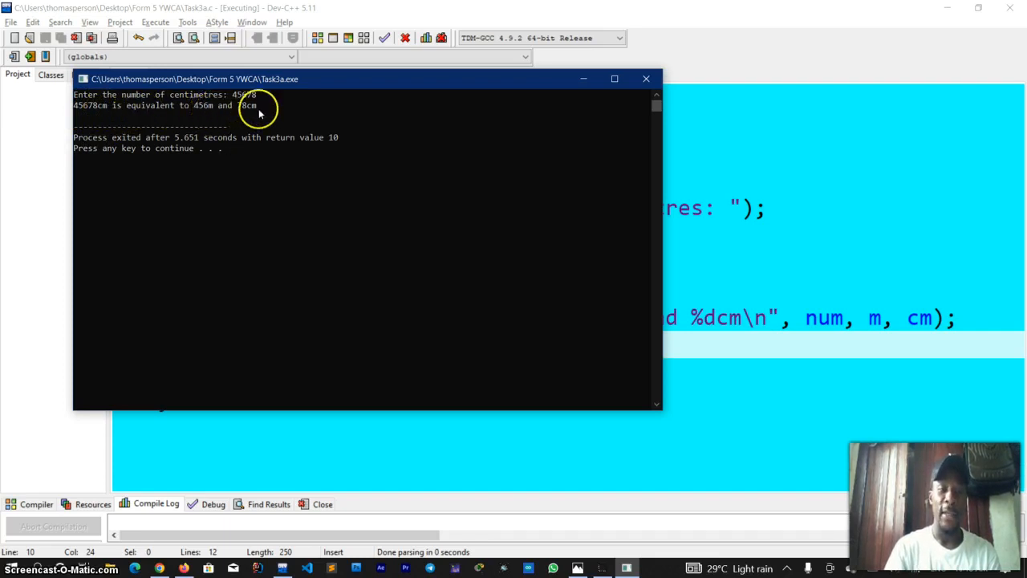
mouse_move(437, 196)
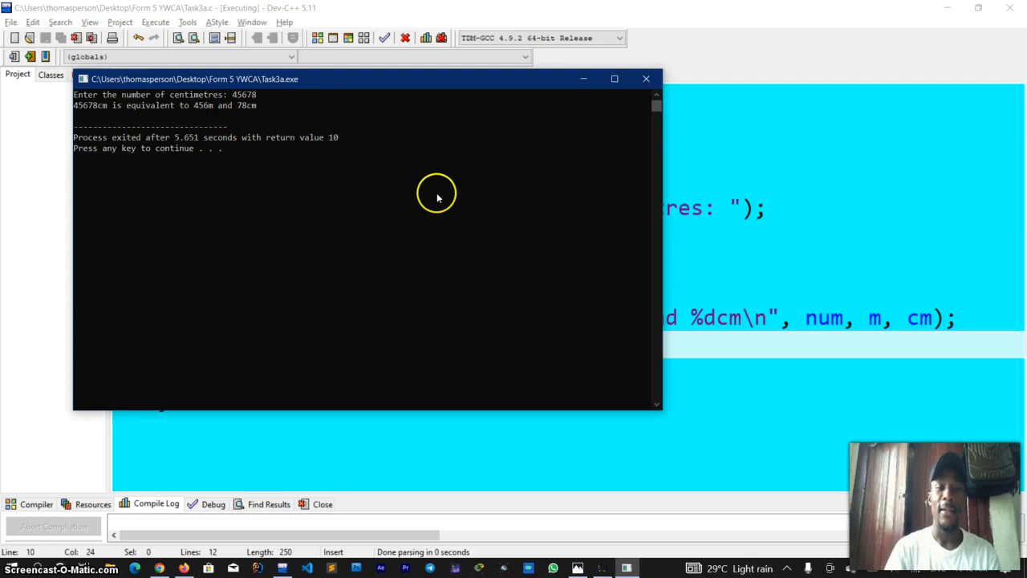
mouse_move(395, 192)
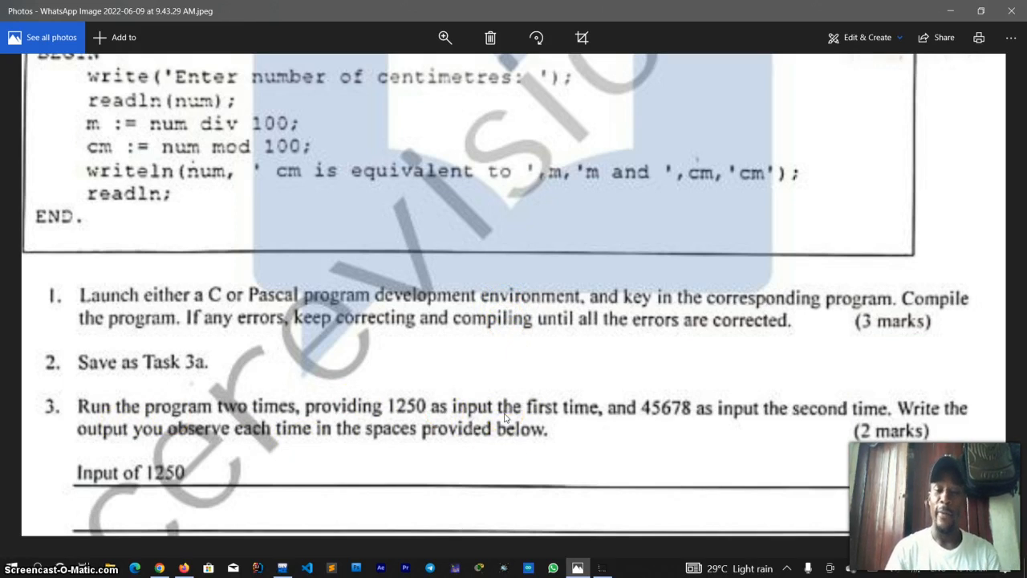
mouse_move(356, 410)
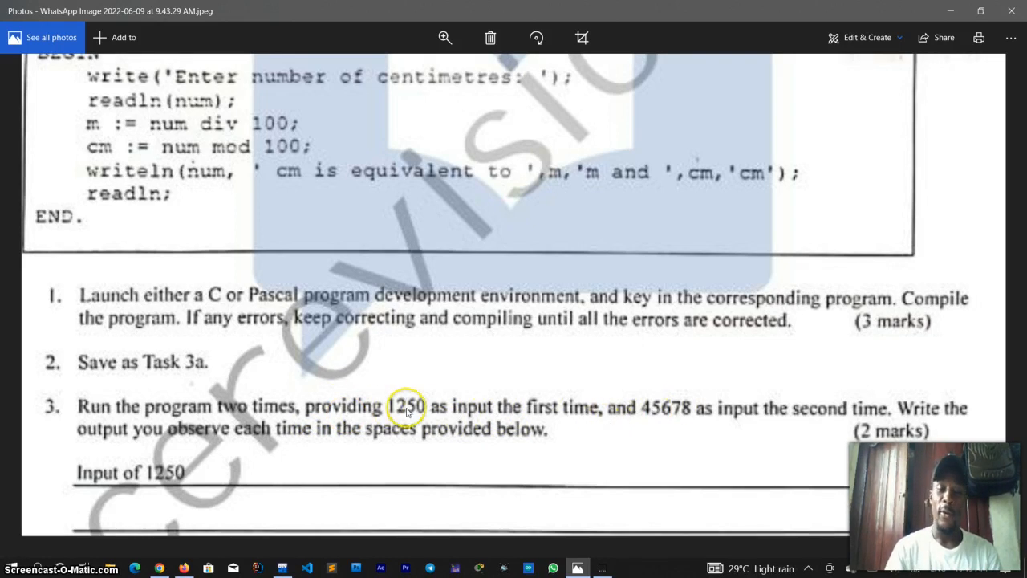
mouse_move(592, 437)
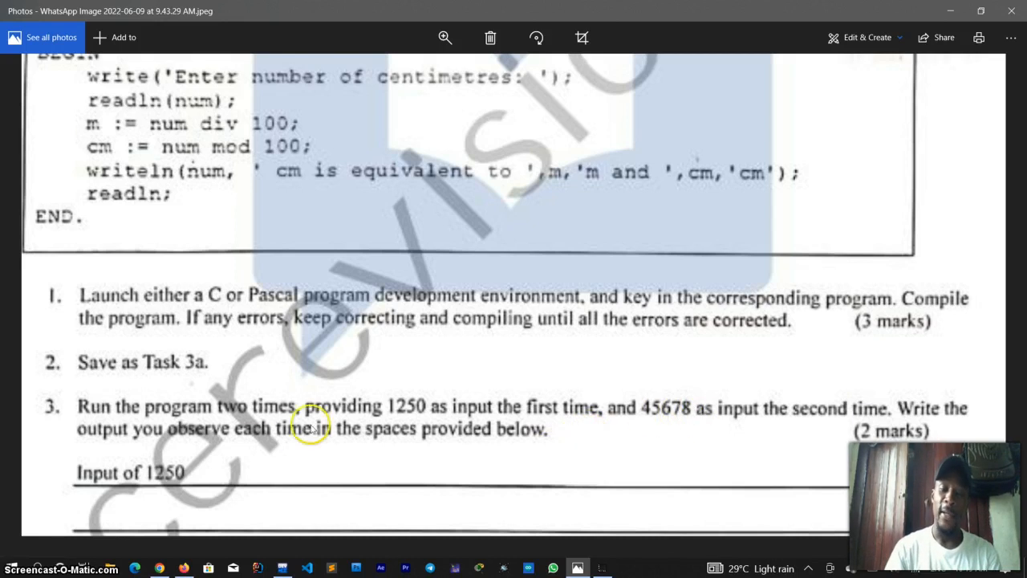
mouse_move(180, 512)
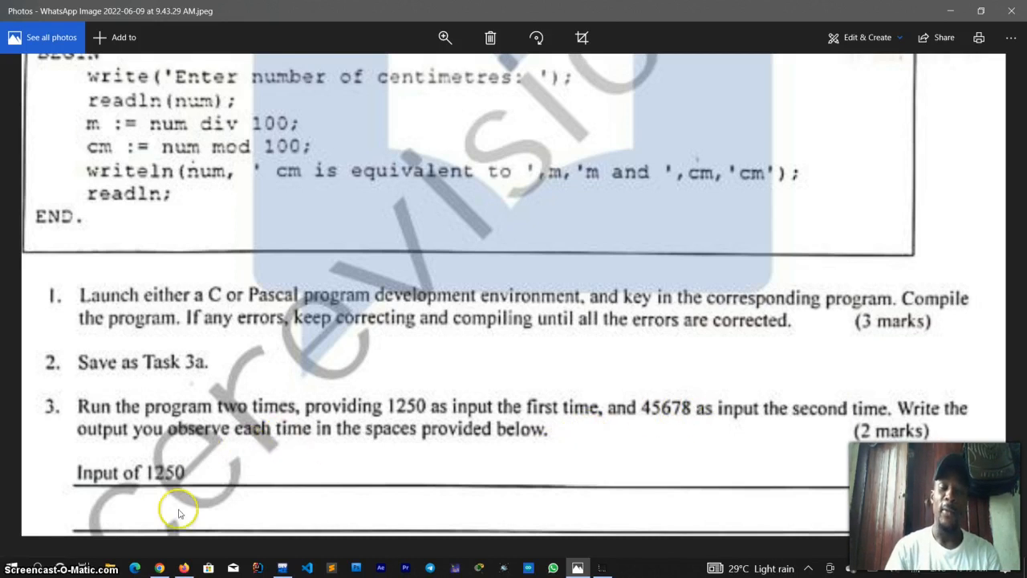
mouse_move(488, 369)
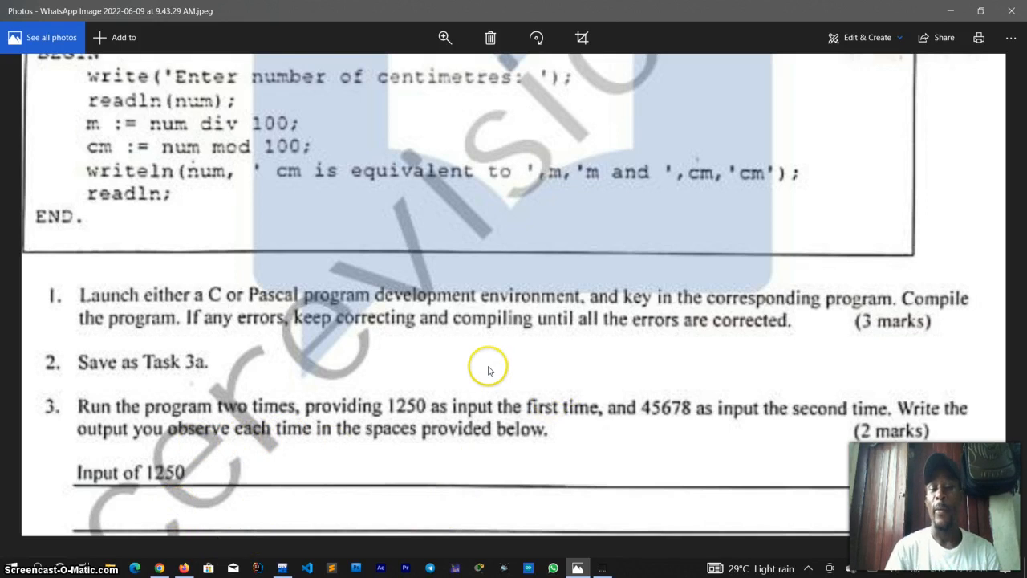
mouse_move(473, 321)
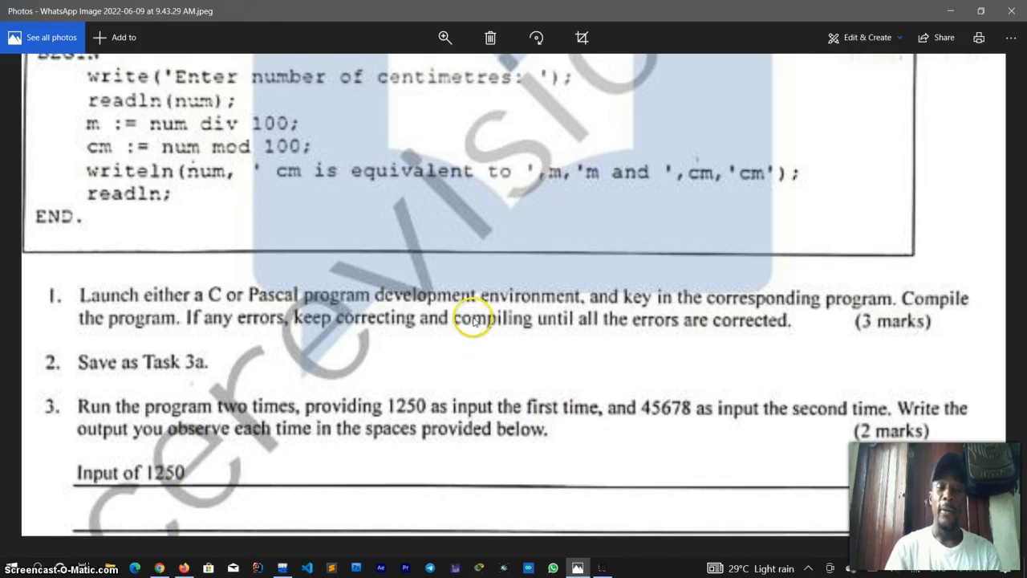